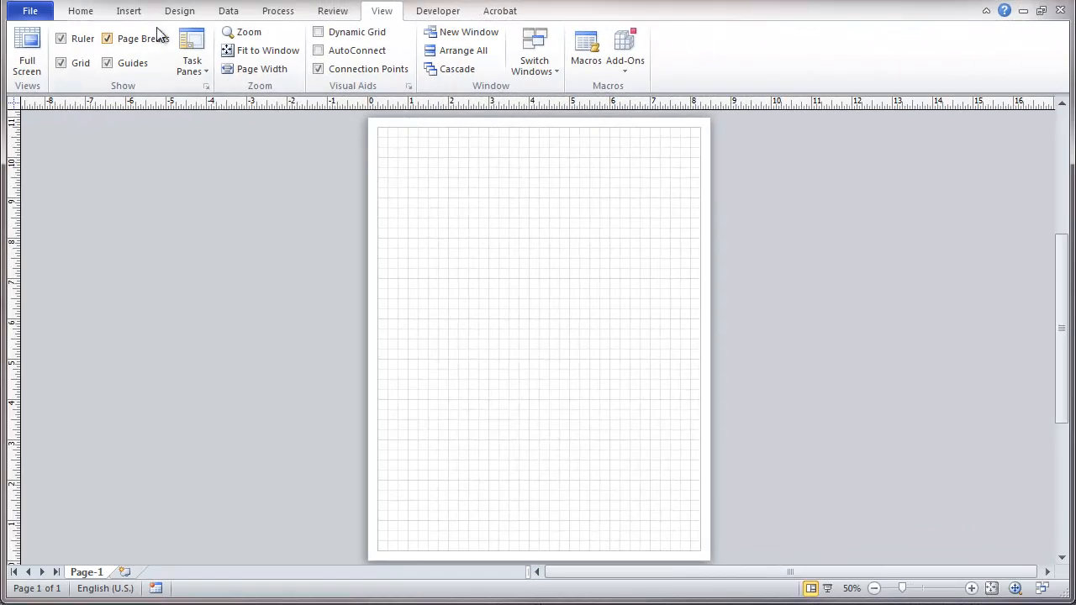
# Set the page orientation to Landscape from the Design settings
pyautogui.click(179, 10)
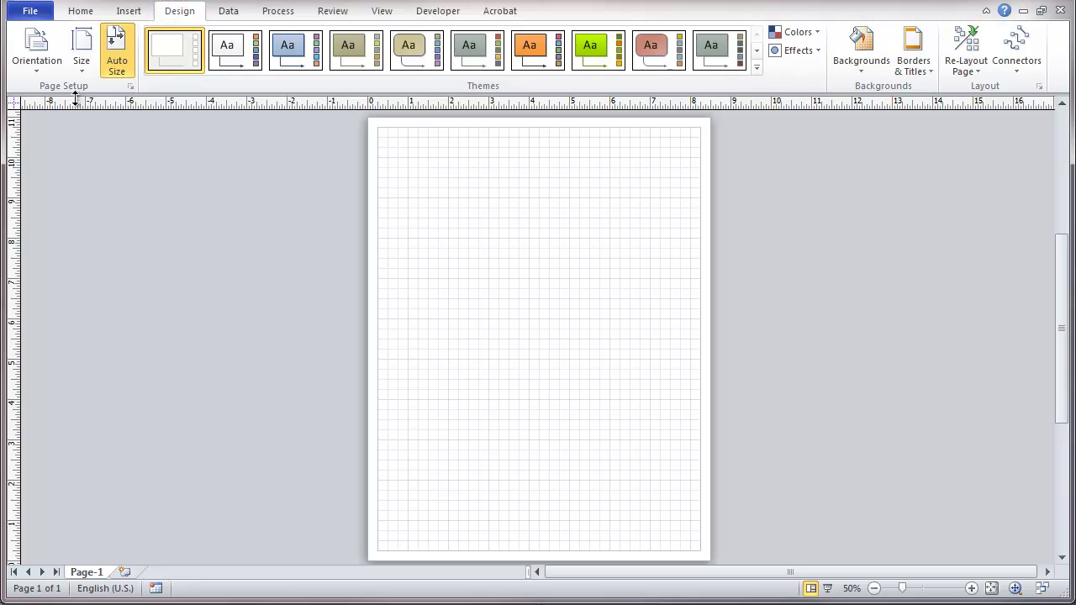
pyautogui.click(33, 47)
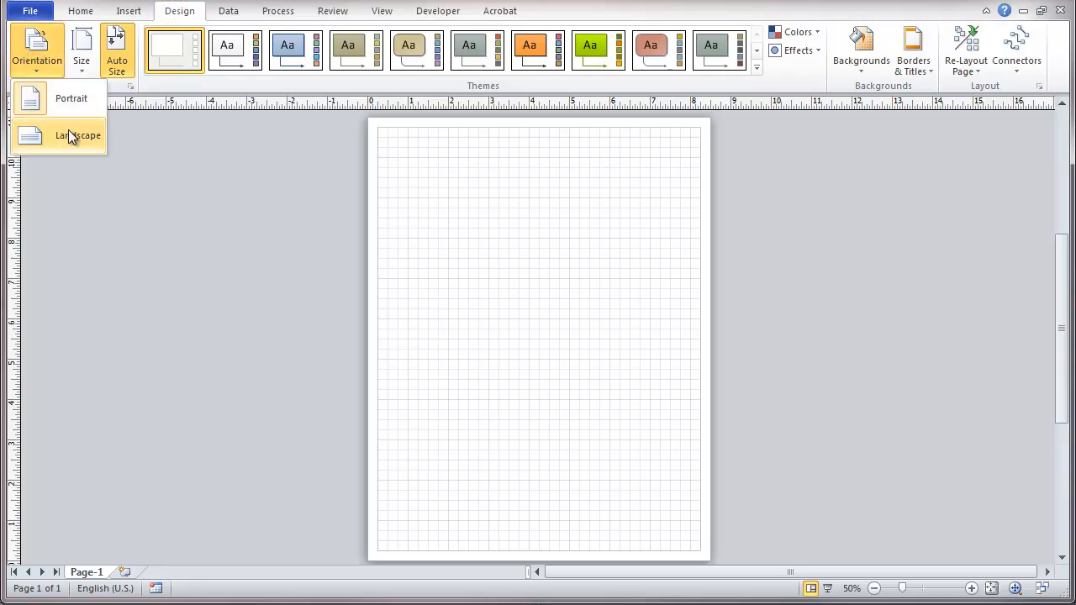
pyautogui.click(71, 134)
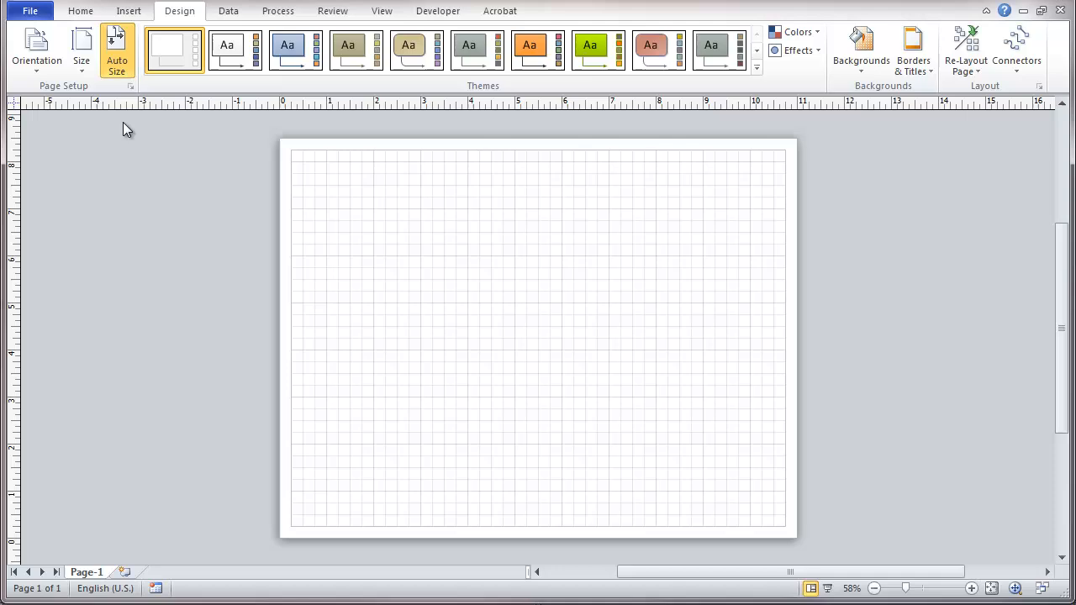
pyautogui.moveTo(124, 57)
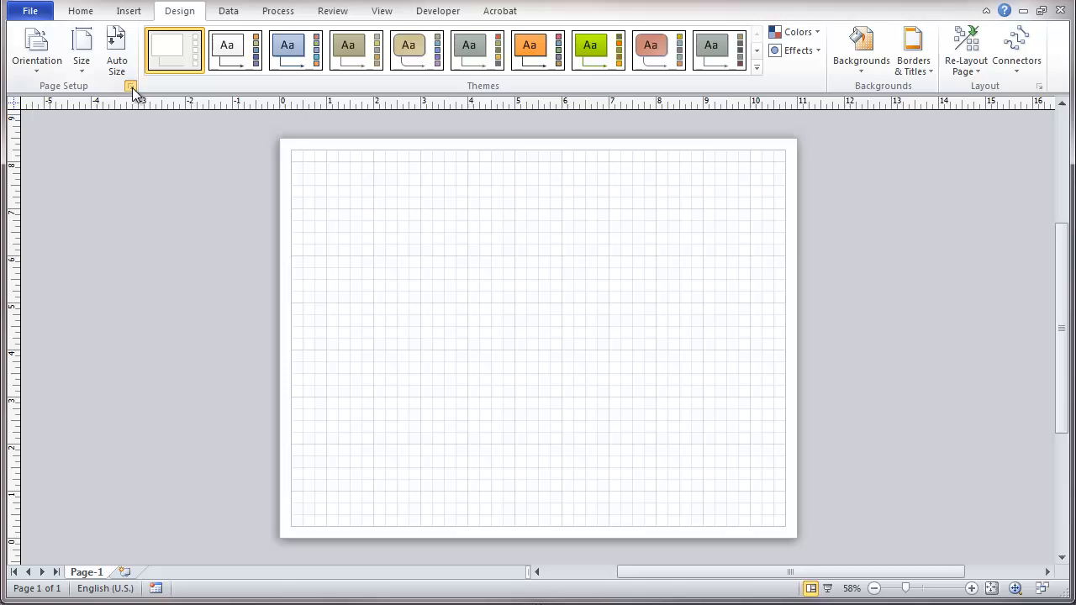
# Choose the pre-defined Architectural 1/4" = 1'0" drawing scale in Page Setup
pyautogui.click(131, 84)
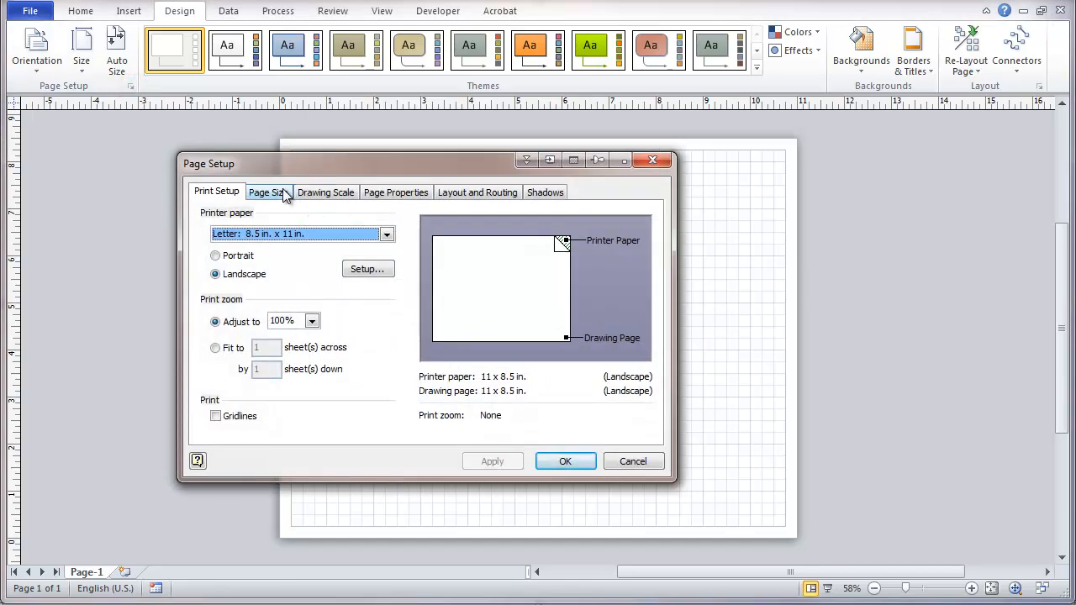
pyautogui.moveTo(295, 200)
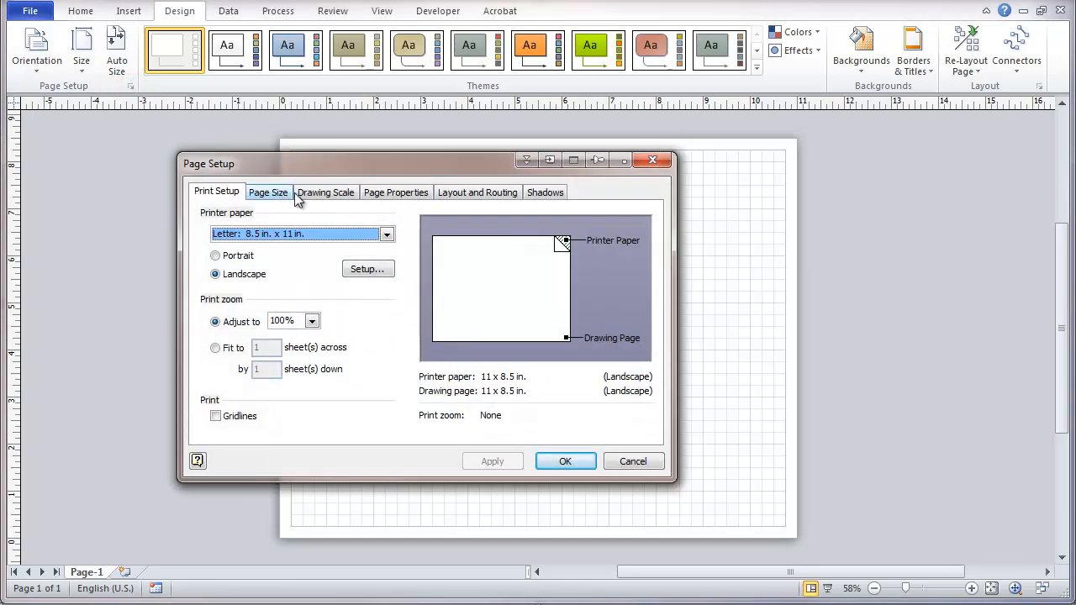
pyautogui.click(326, 191)
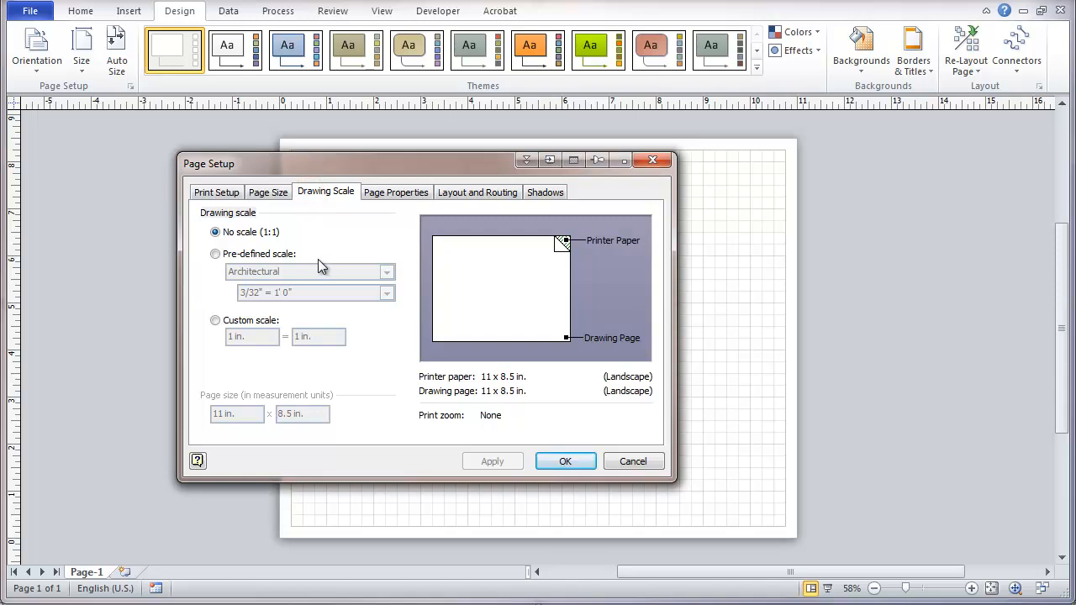
pyautogui.click(215, 252)
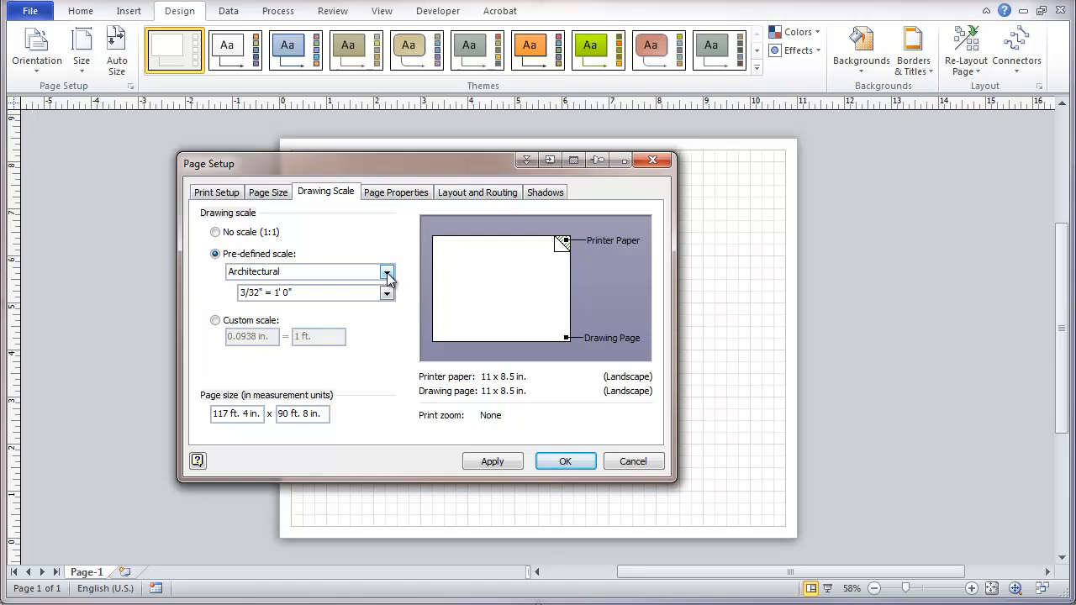
pyautogui.click(386, 292)
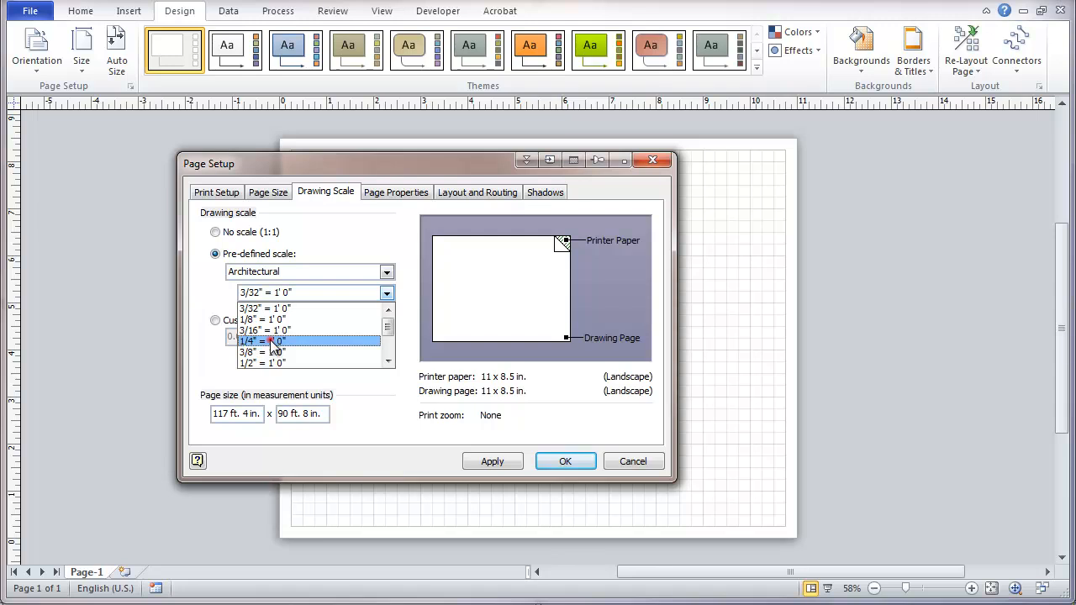
pyautogui.click(262, 341)
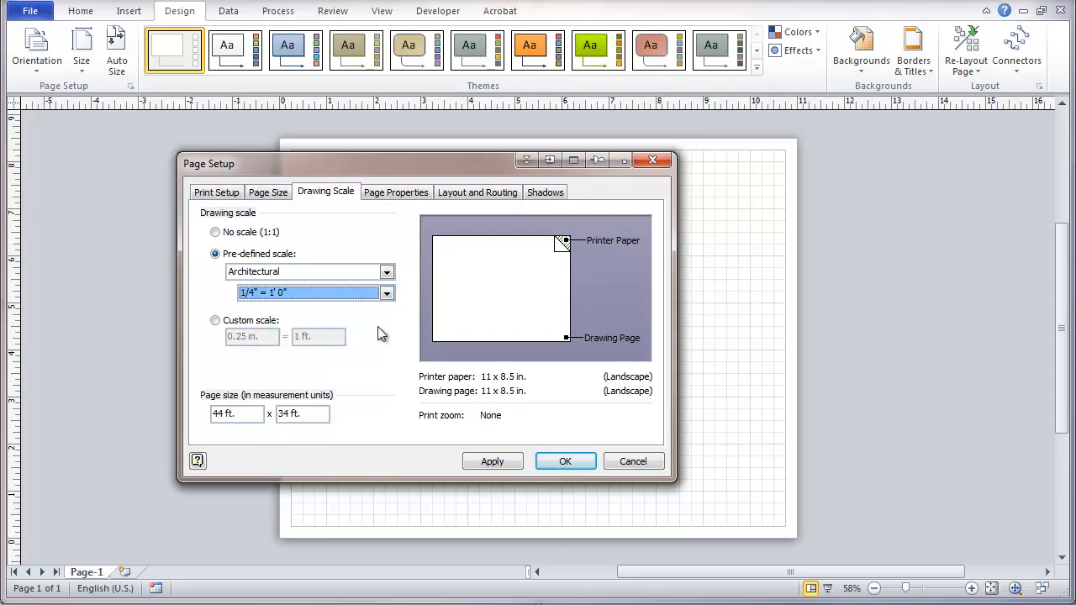
pyautogui.moveTo(373, 344)
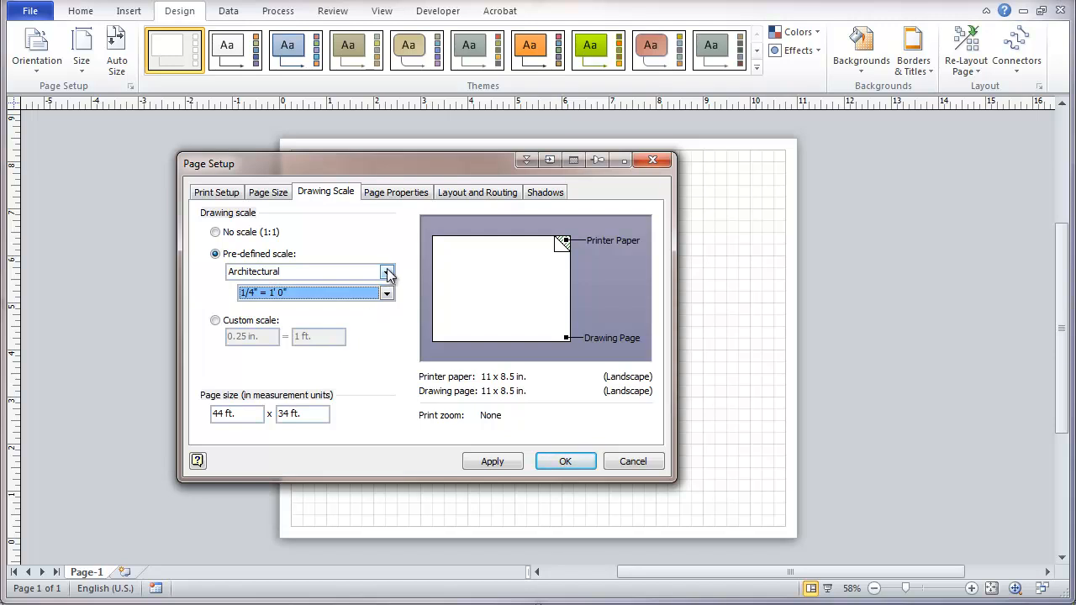
# Re-select the Architectural 1/4" = 1'0" scale, apply it and confirm Page Setup
pyautogui.click(387, 273)
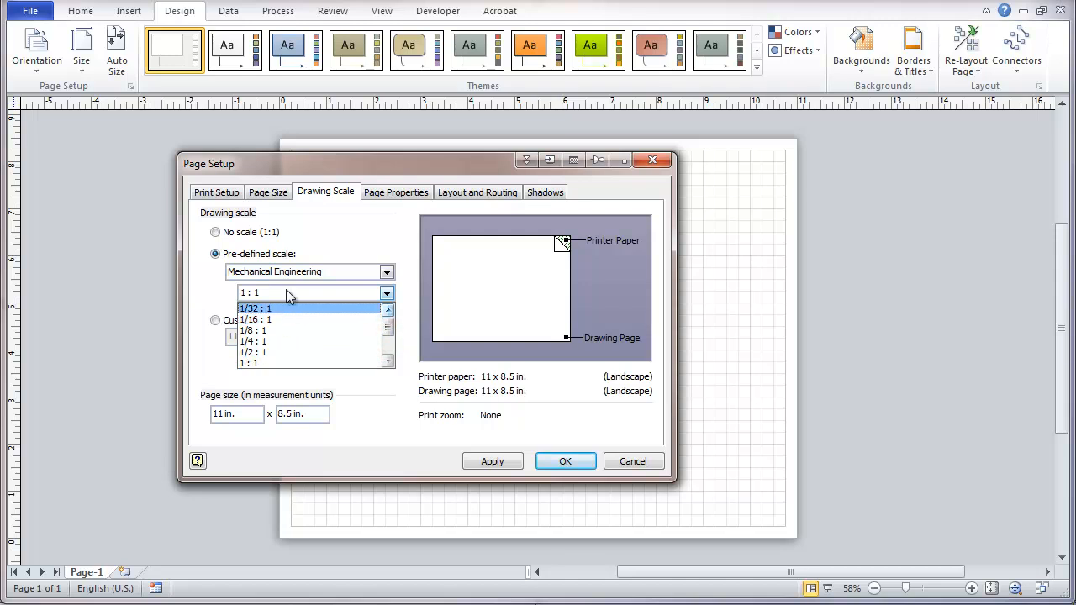
pyautogui.click(387, 270)
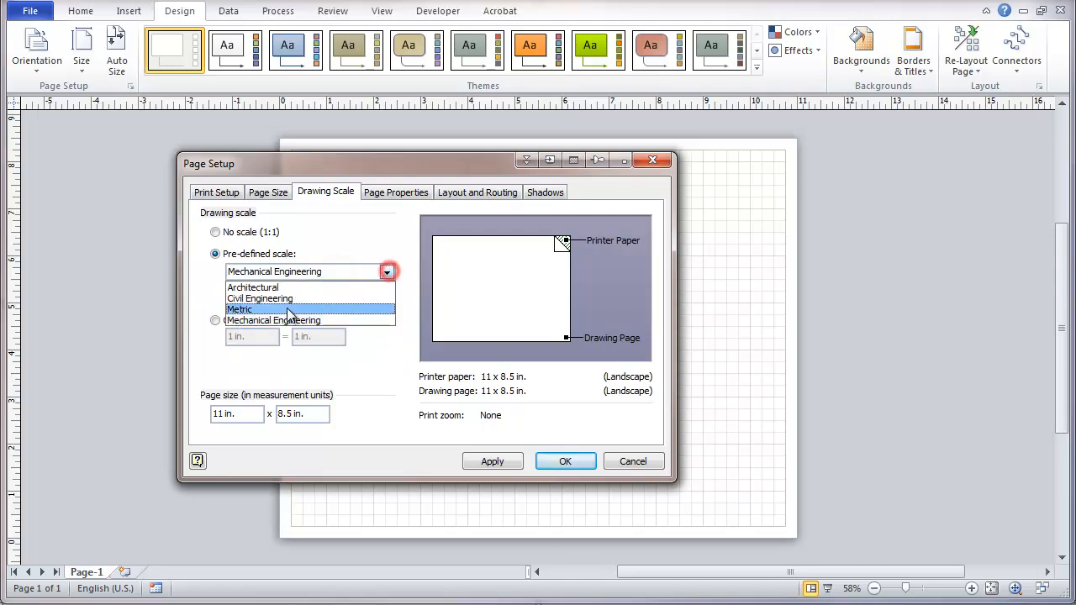
pyautogui.click(252, 286)
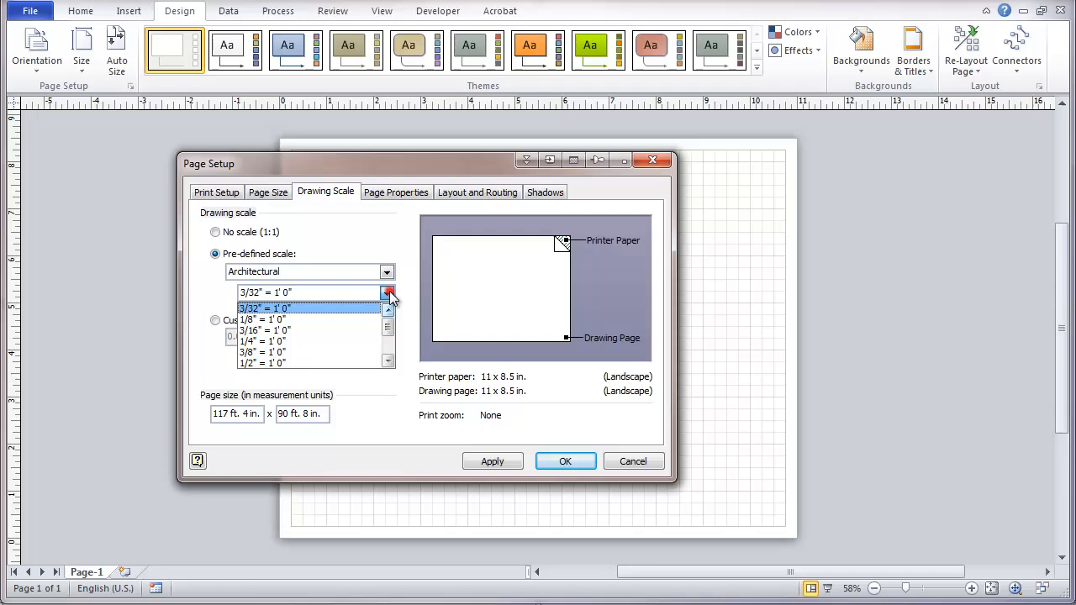
pyautogui.click(262, 341)
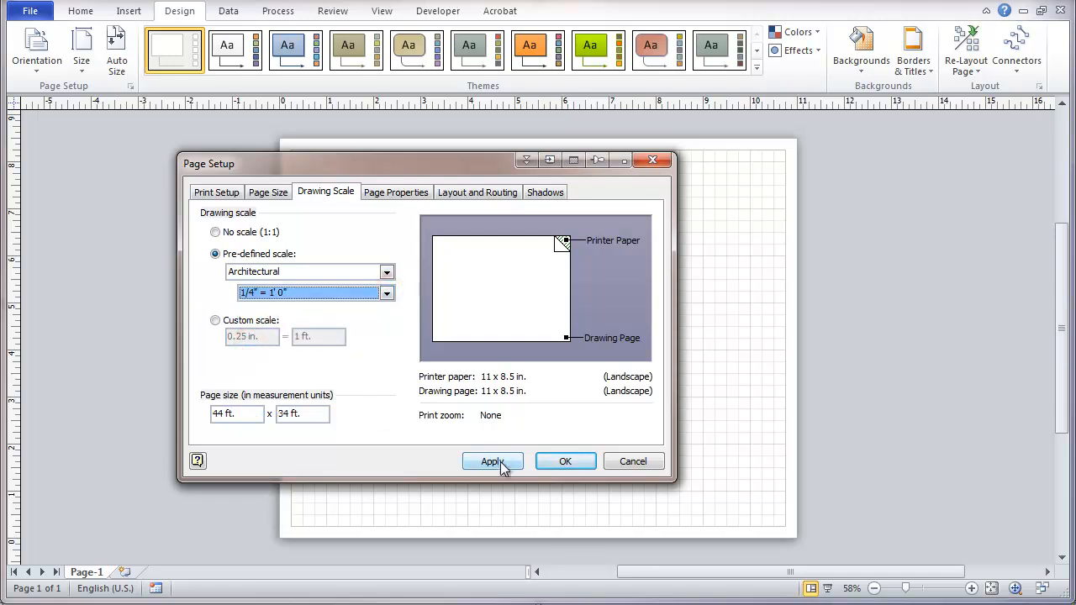
pyautogui.click(490, 461)
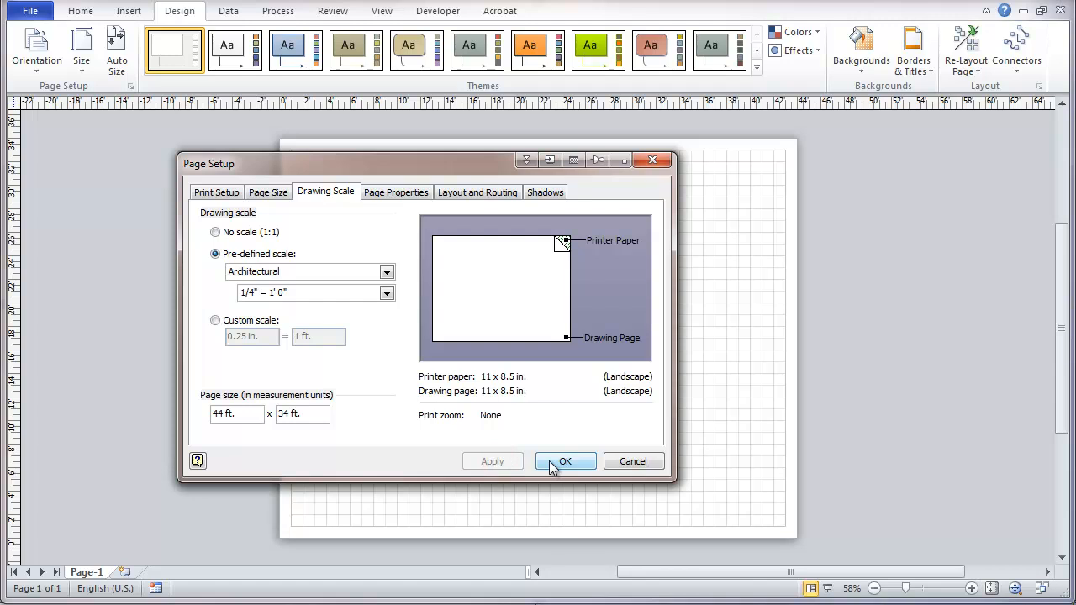
pyautogui.click(565, 461)
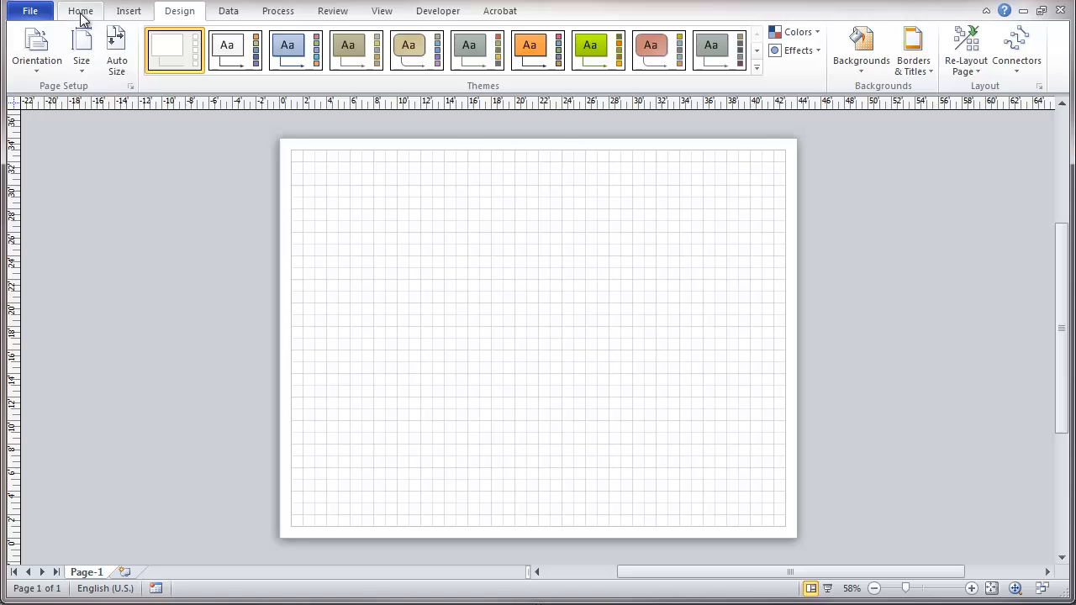
# Draw overlapping squares in the upper-left of the page with the Rectangle tool
pyautogui.click(74, 10)
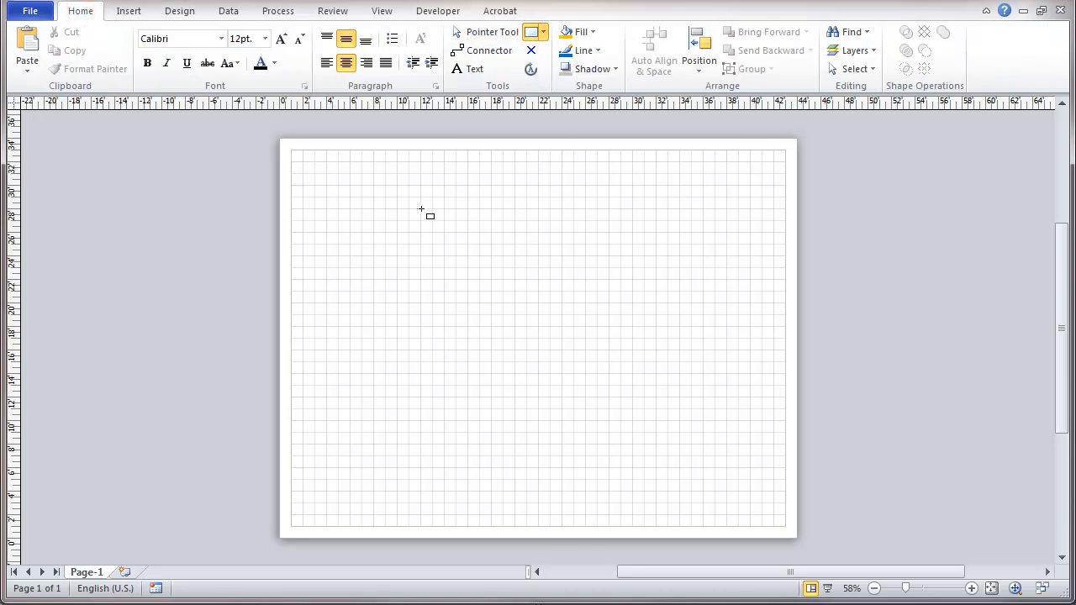
pyautogui.moveTo(420, 211); pyautogui.dragTo(494, 282)
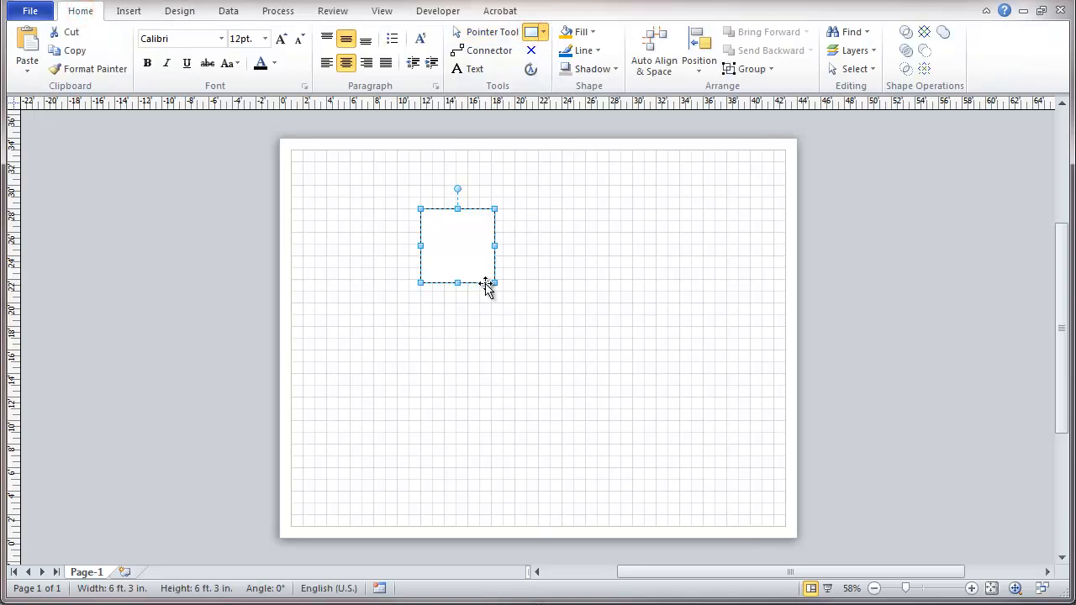
pyautogui.moveTo(487, 286); pyautogui.dragTo(551, 289)
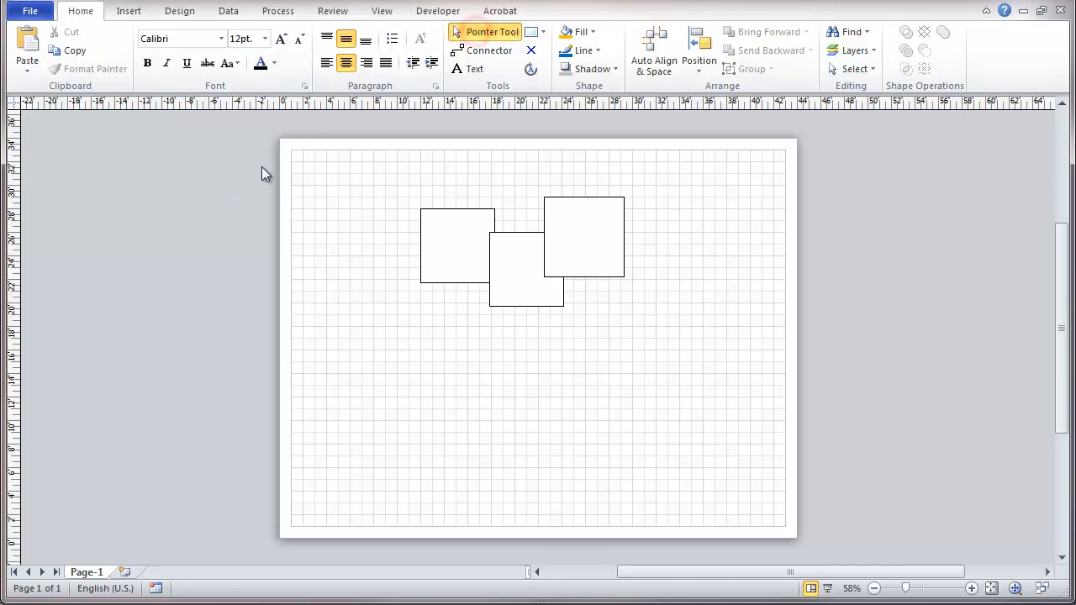
# Show the Shapes panel and the Size & Position window beside the page
pyautogui.click(381, 10)
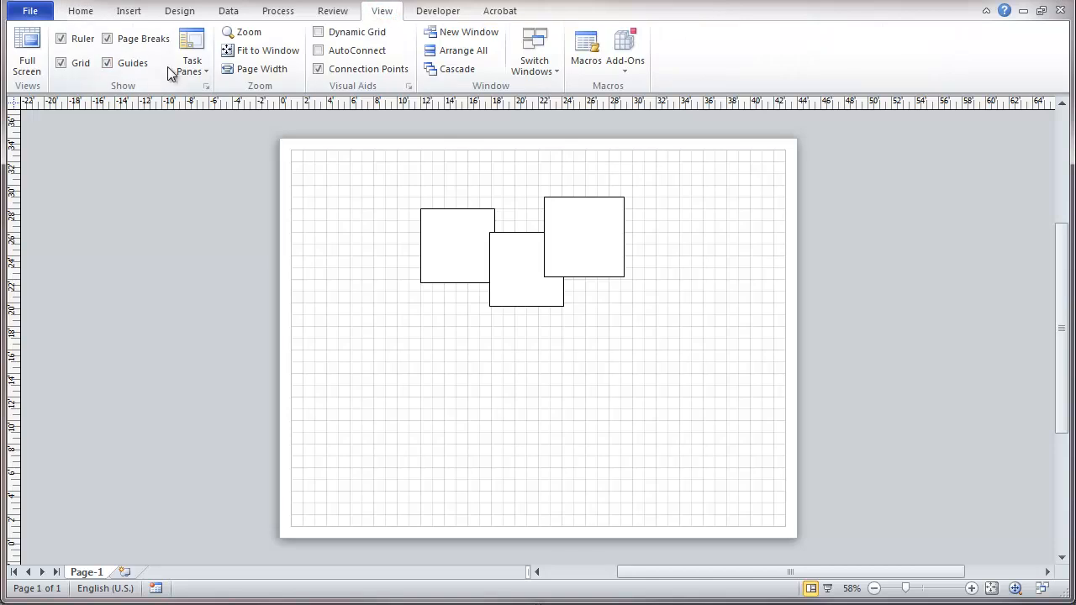
pyautogui.click(191, 54)
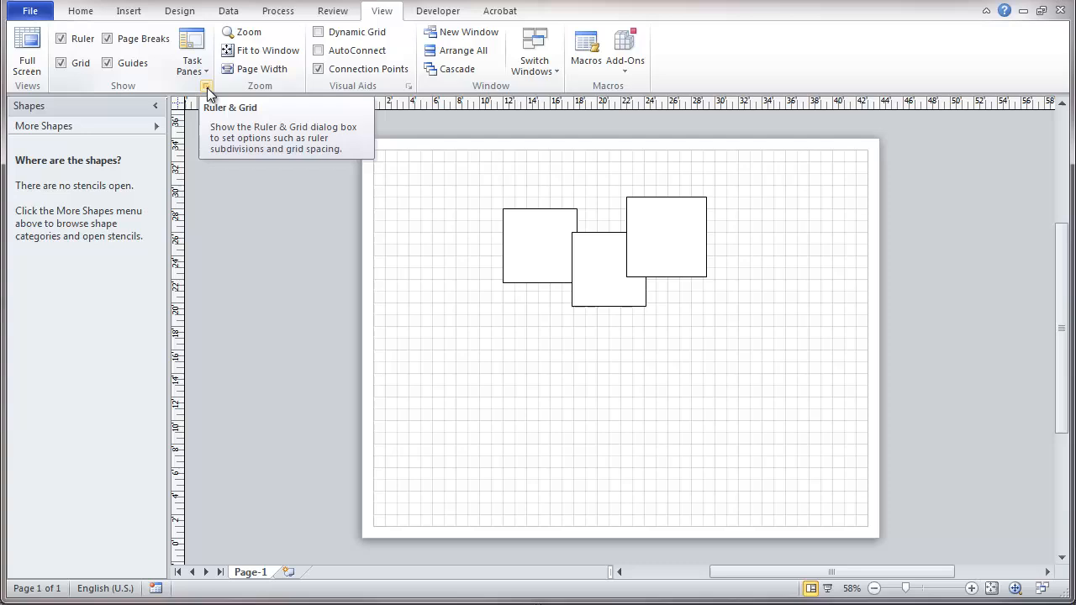
pyautogui.moveTo(217, 127)
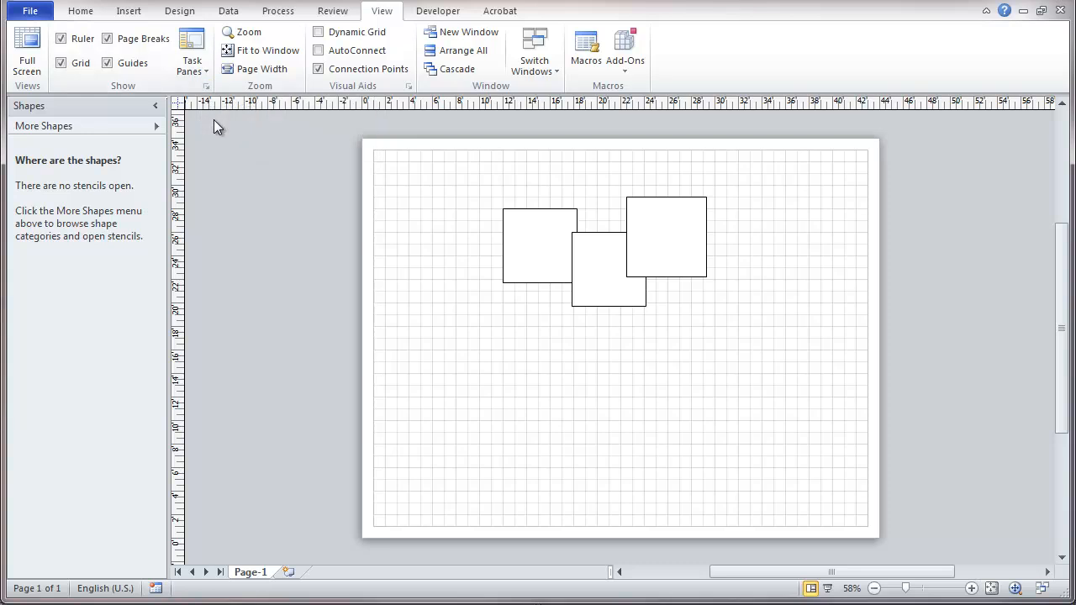
pyautogui.click(191, 54)
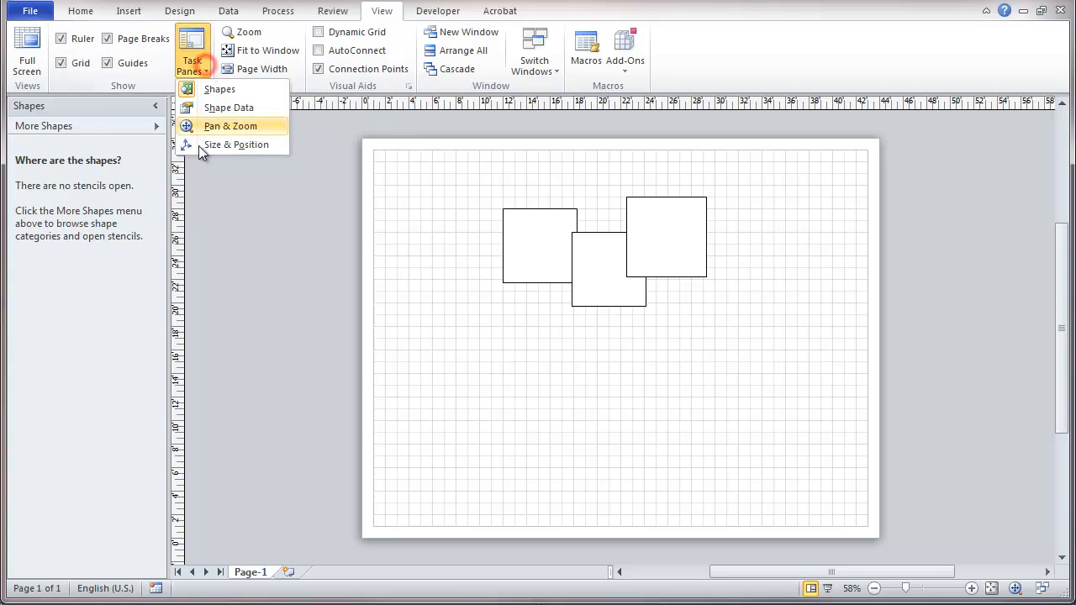
pyautogui.moveTo(235, 144)
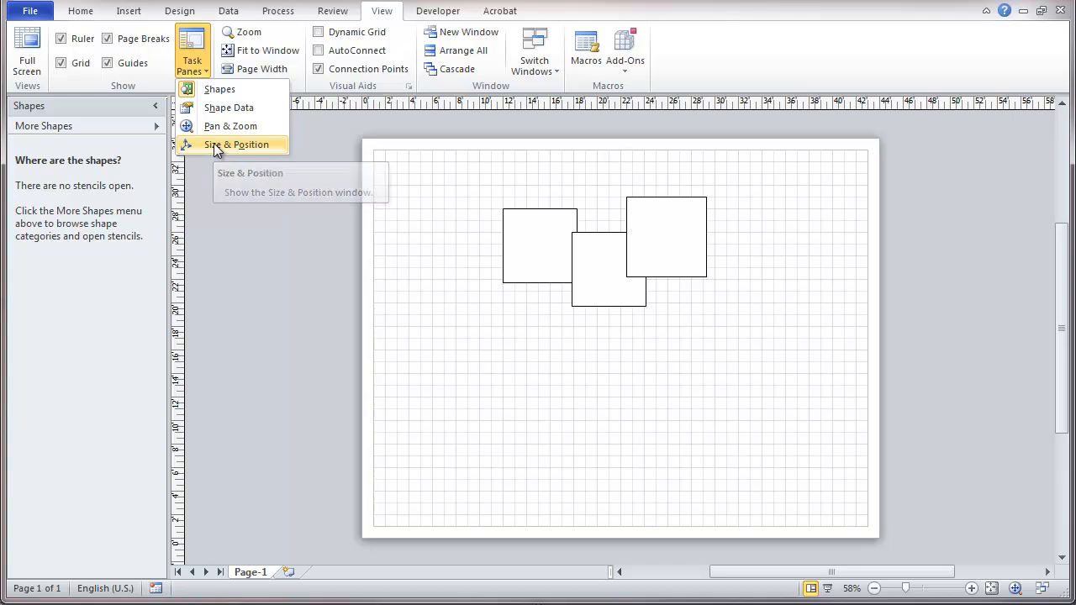
pyautogui.click(236, 145)
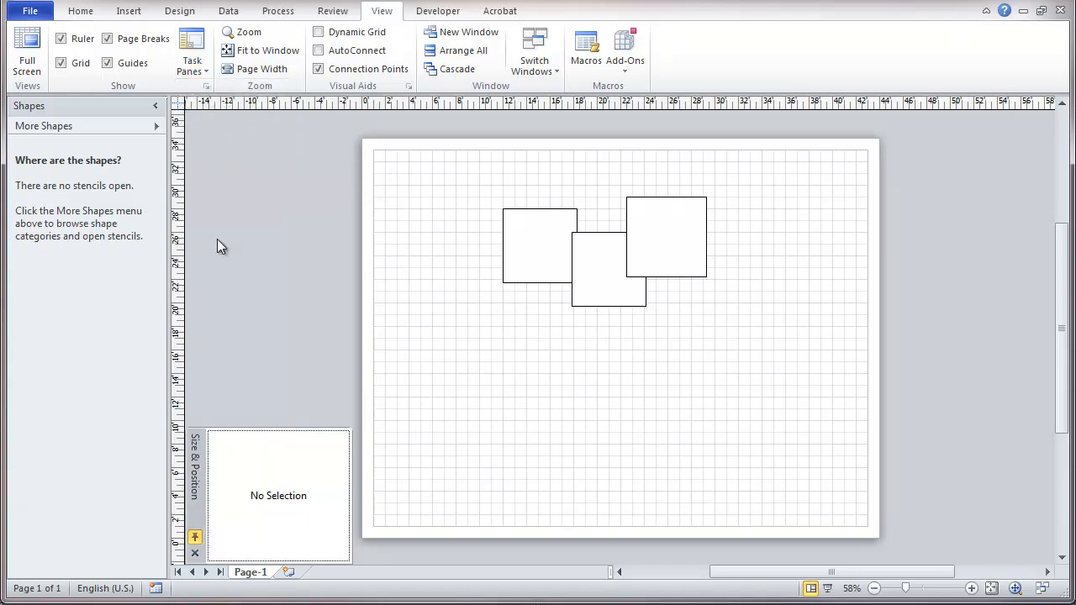
pyautogui.moveTo(228, 266)
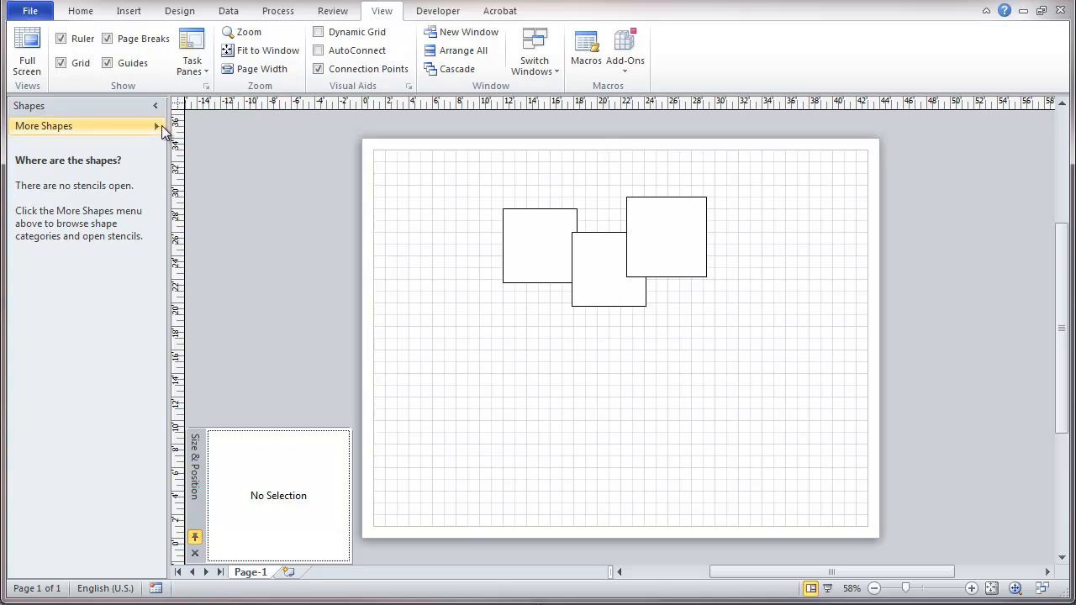
# Load the Dimensioning - Architectural (US units) stencil from More Shapes
pyautogui.click(44, 125)
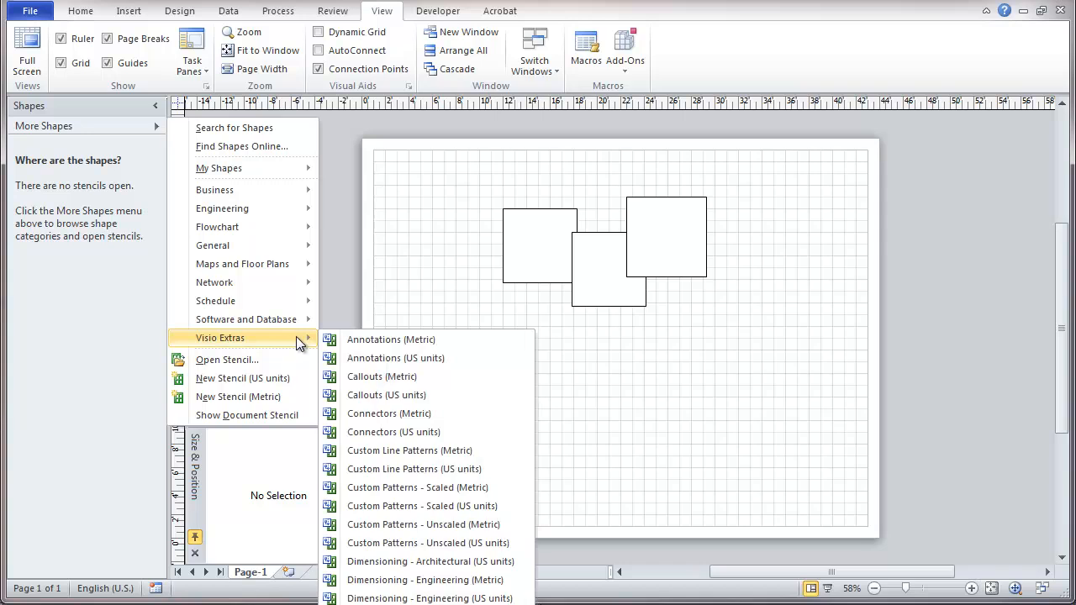
pyautogui.moveTo(440, 580)
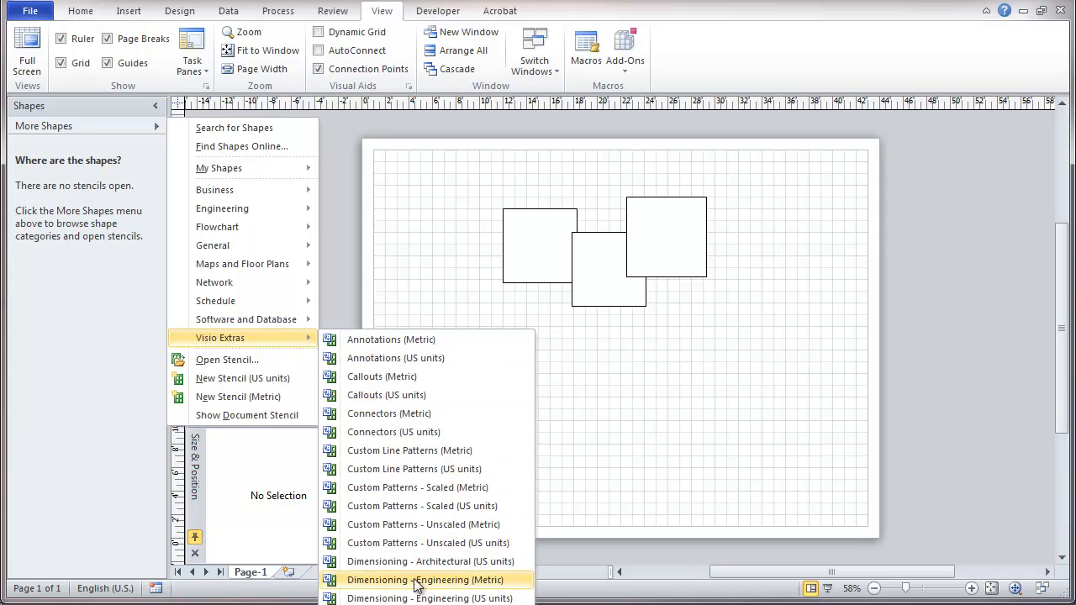
pyautogui.moveTo(394, 561)
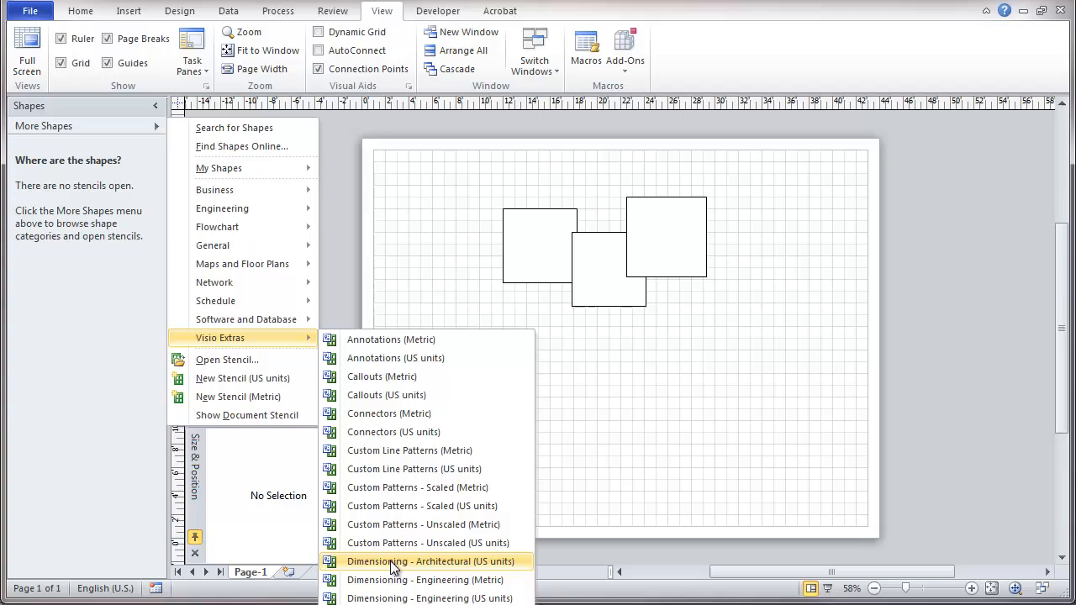
pyautogui.click(425, 562)
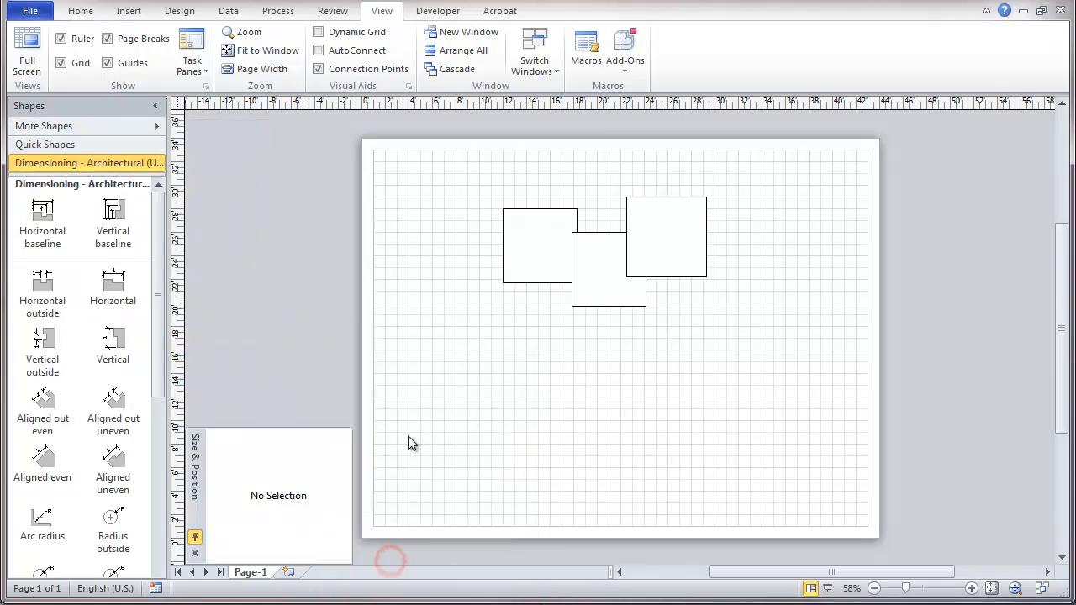
pyautogui.moveTo(299, 289)
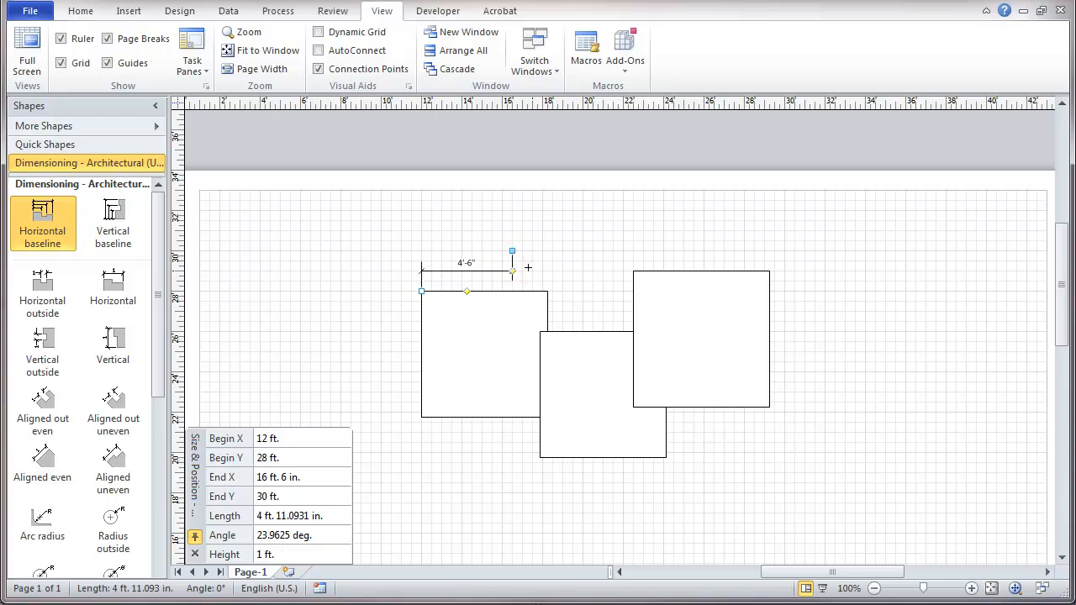
# Stretch the horizontal baseline dimension to the first rectangle's right corner, reading 6'-3"
pyautogui.moveTo(511, 269); pyautogui.dragTo(547, 272)
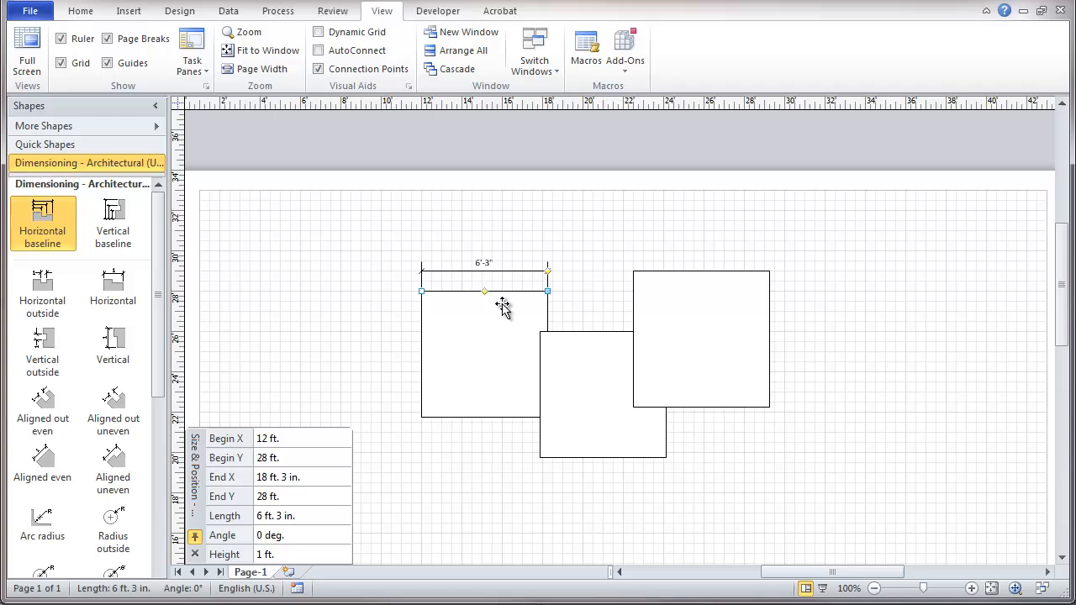
pyautogui.moveTo(484, 293)
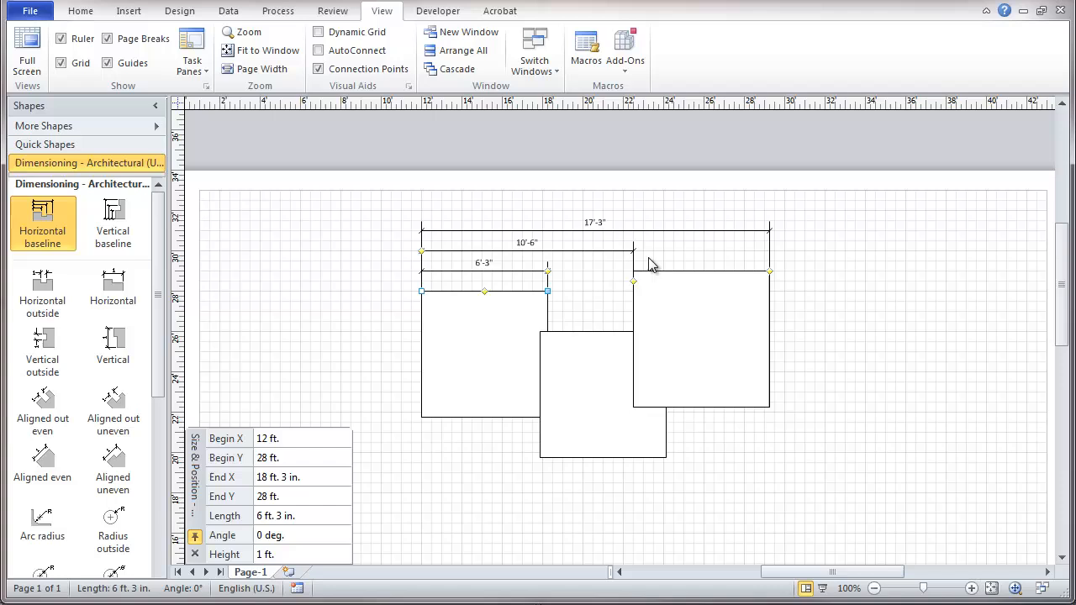
pyautogui.moveTo(363, 299)
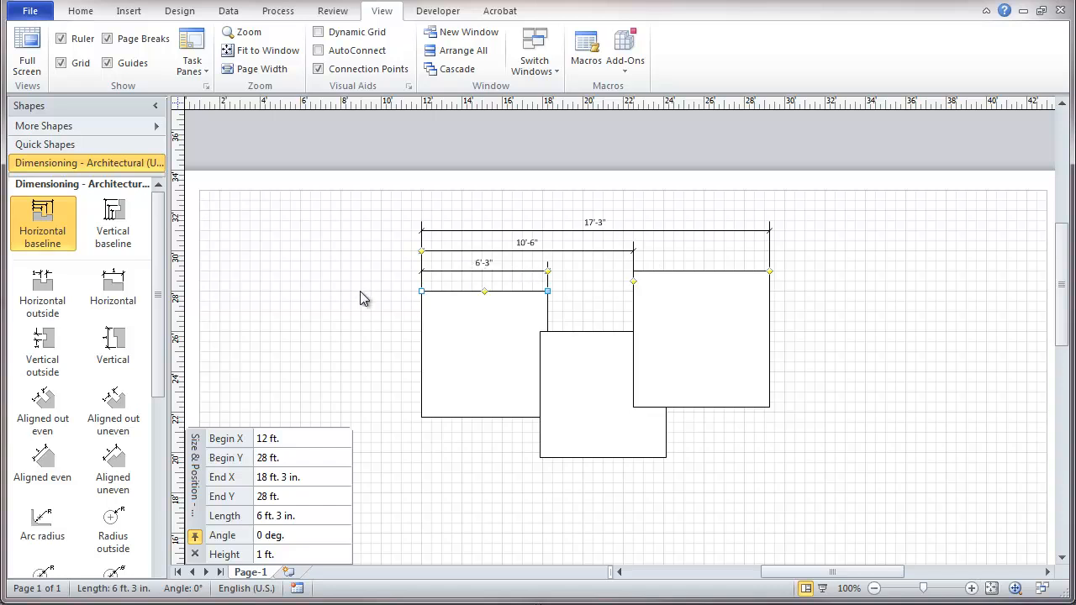
pyautogui.moveTo(368, 298)
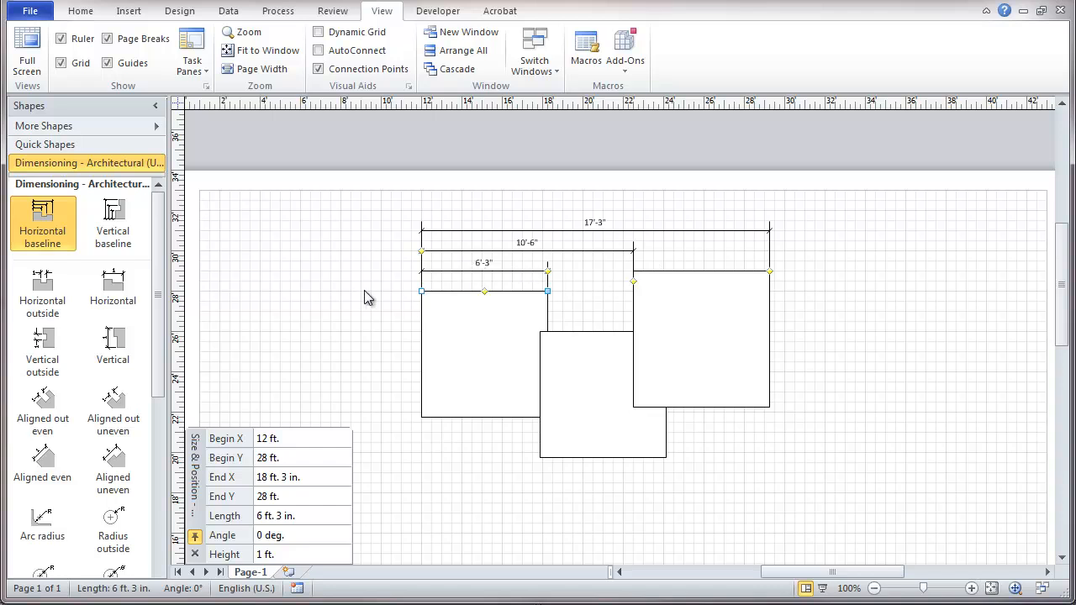
pyautogui.moveTo(383, 299)
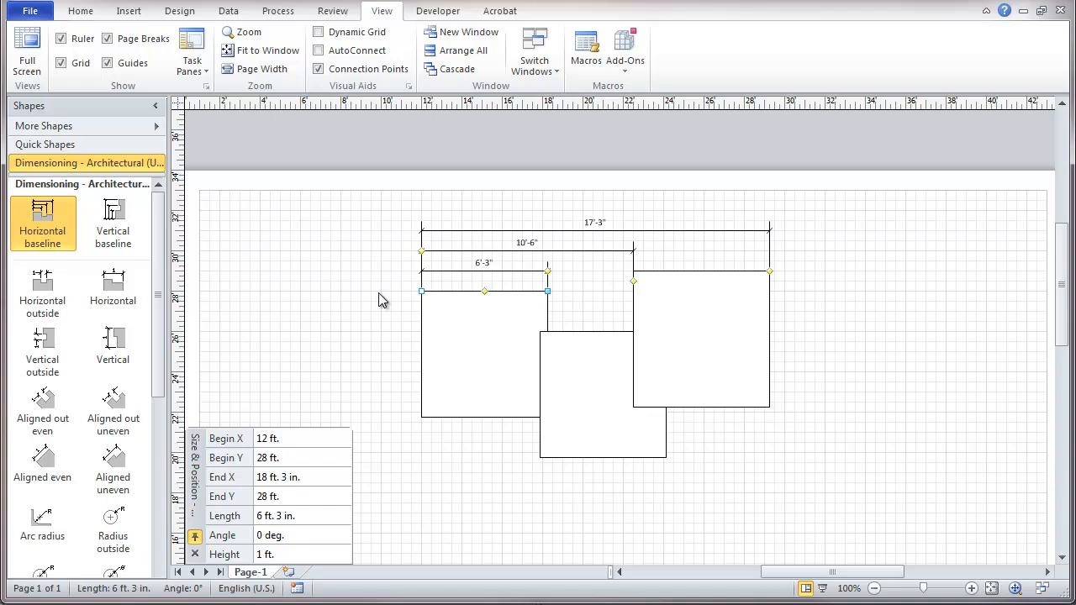
pyautogui.moveTo(984, 329)
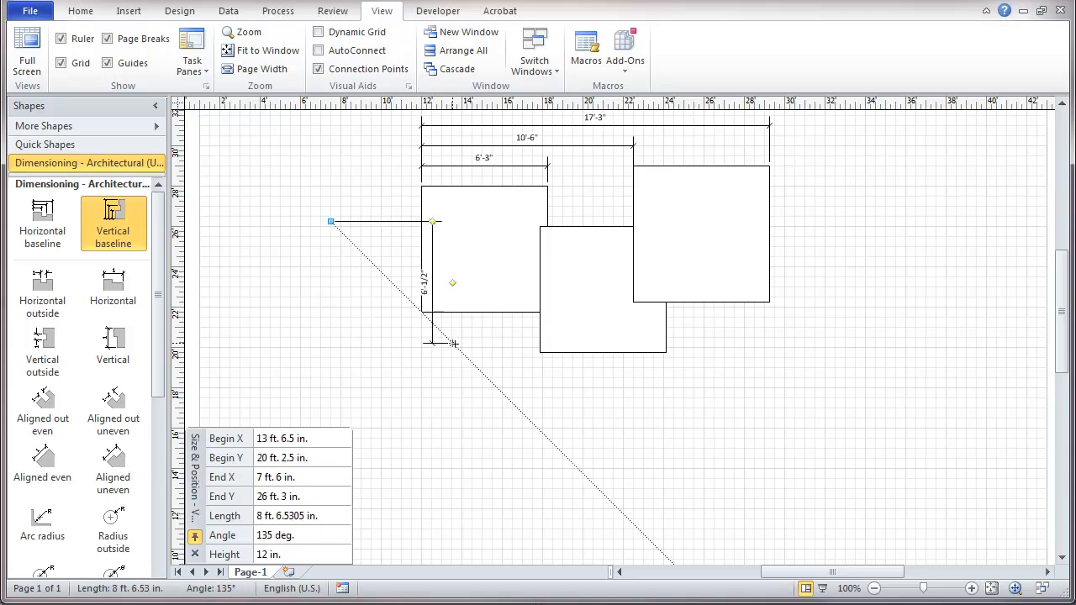
# Attach the vertical baseline dimension to the rectangles' corners and shift its line left of them
pyautogui.moveTo(454, 344); pyautogui.dragTo(538, 353)
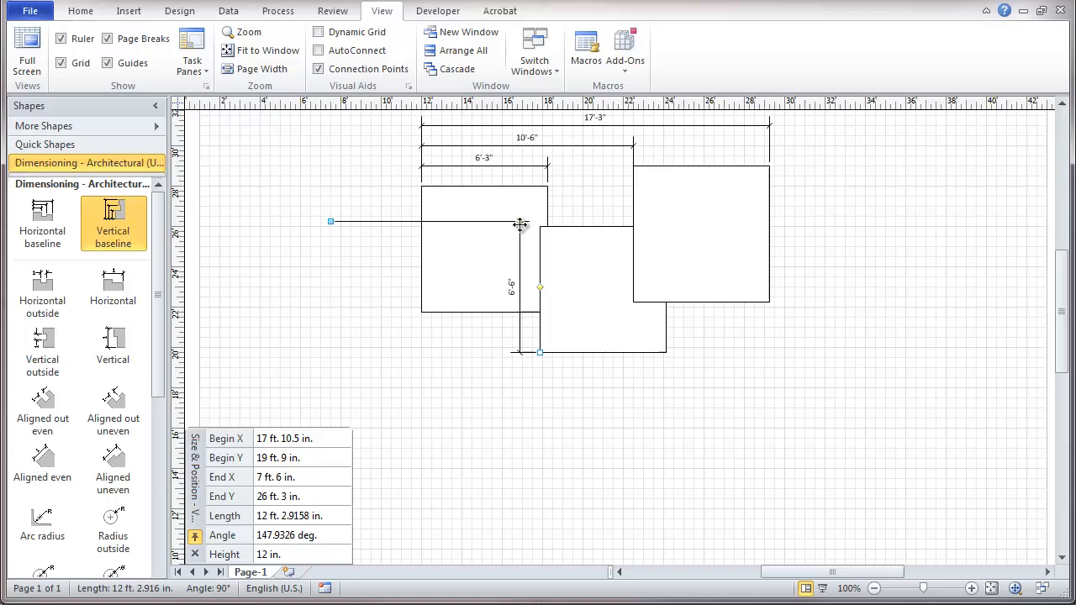
pyautogui.click(509, 221)
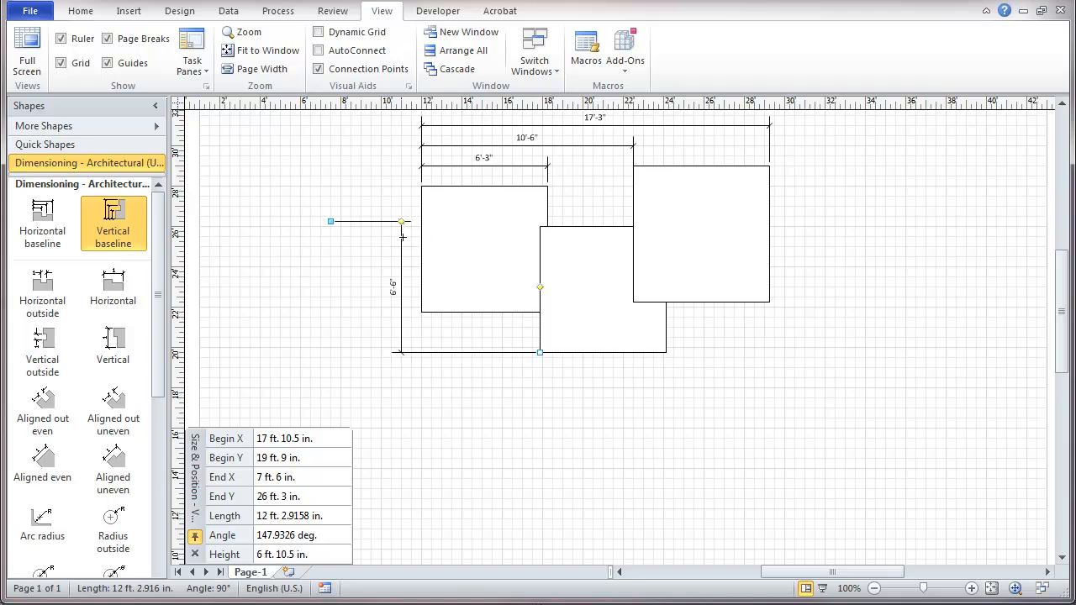
pyautogui.moveTo(405, 244)
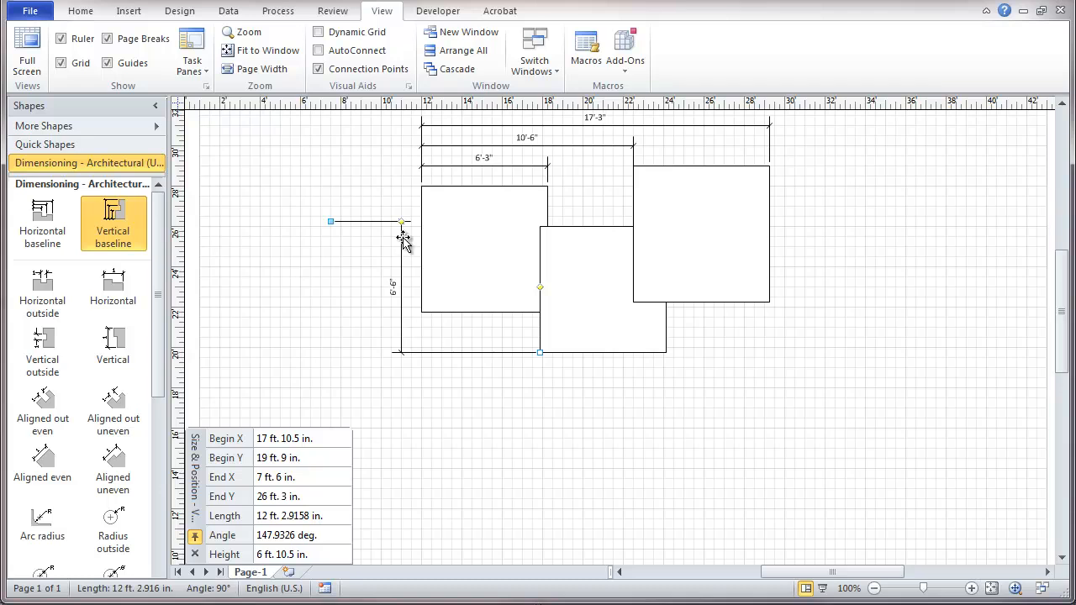
pyautogui.moveTo(400, 253)
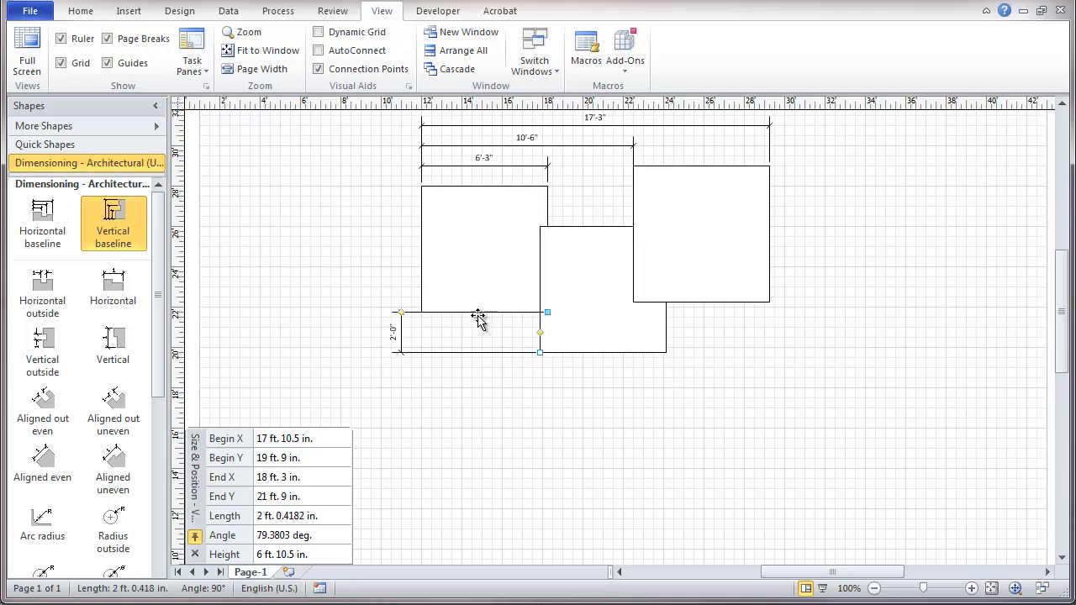
pyautogui.moveTo(542, 333)
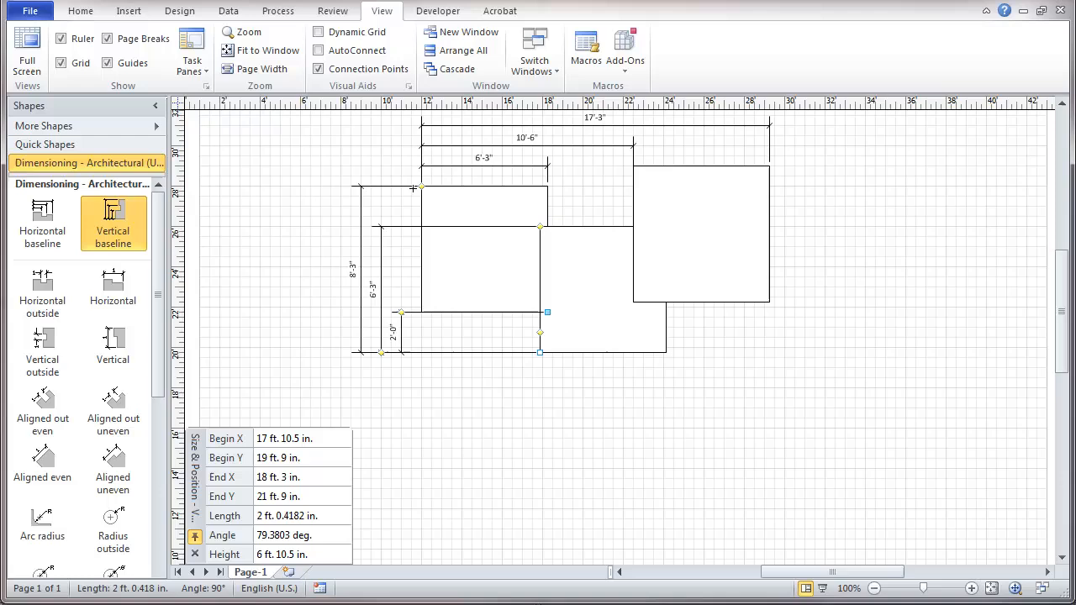
pyautogui.moveTo(353, 321)
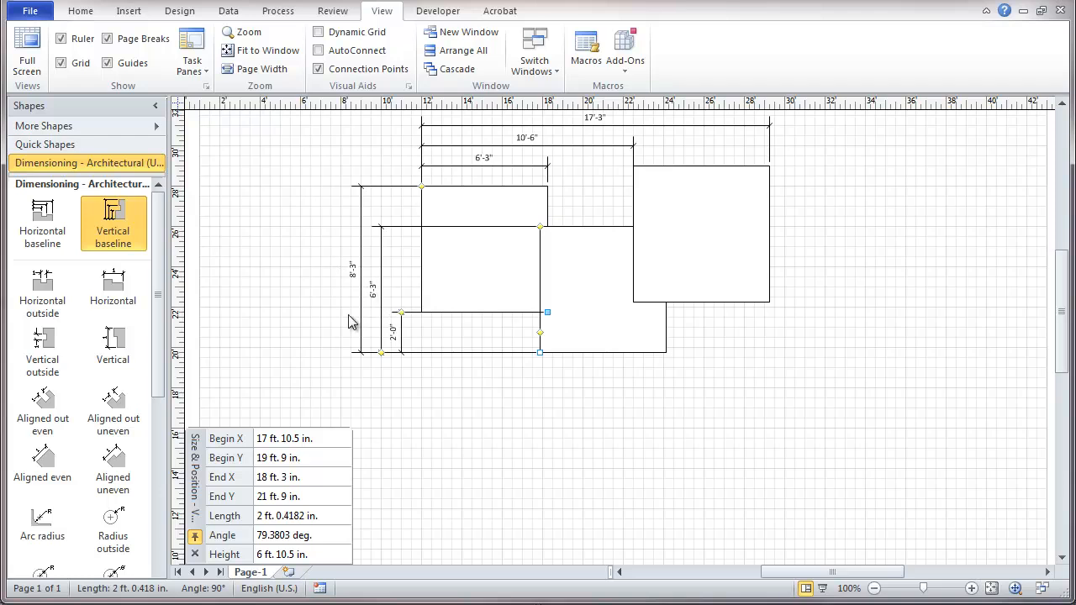
pyautogui.moveTo(437, 291)
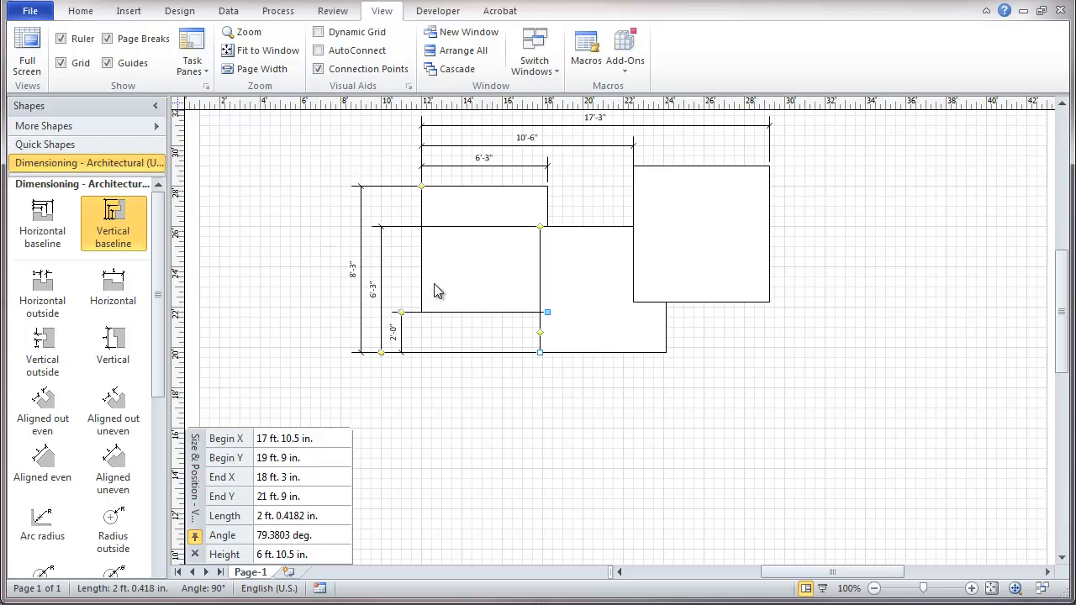
pyautogui.moveTo(238, 282)
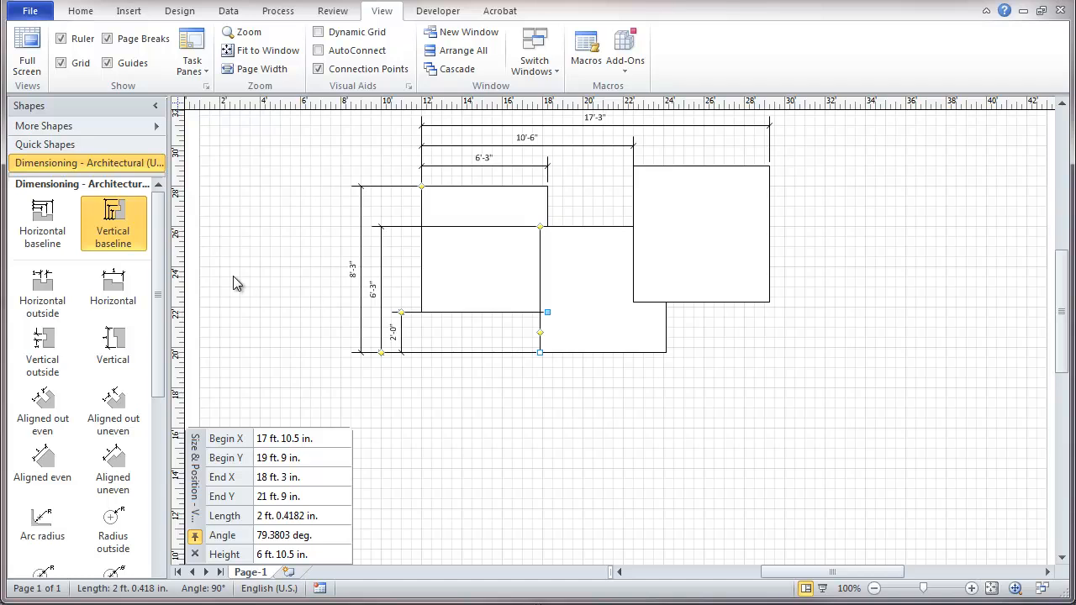
pyautogui.moveTo(350, 302)
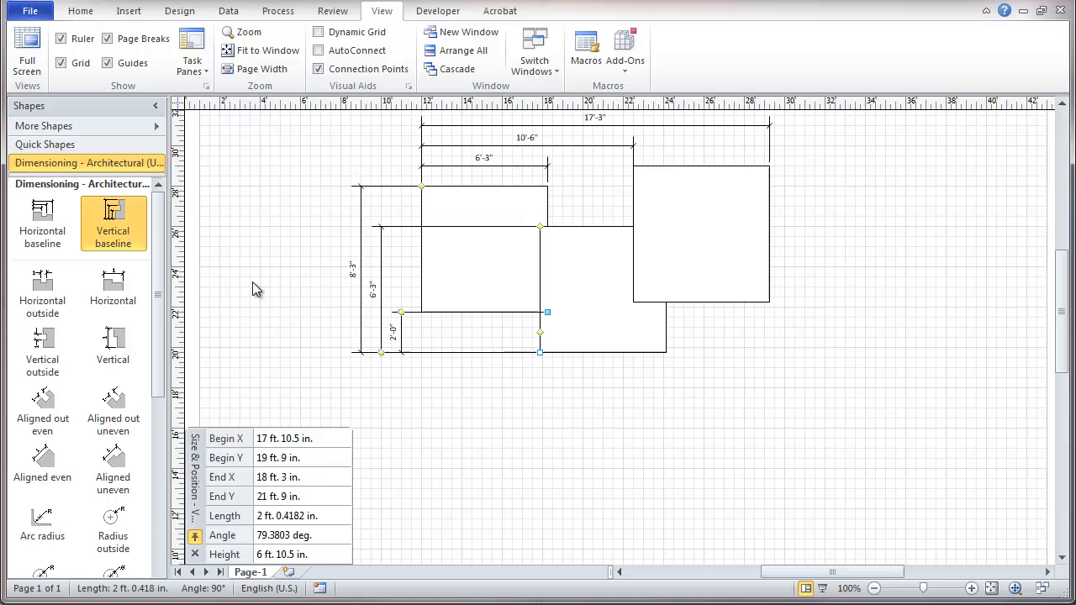
pyautogui.moveTo(112, 345)
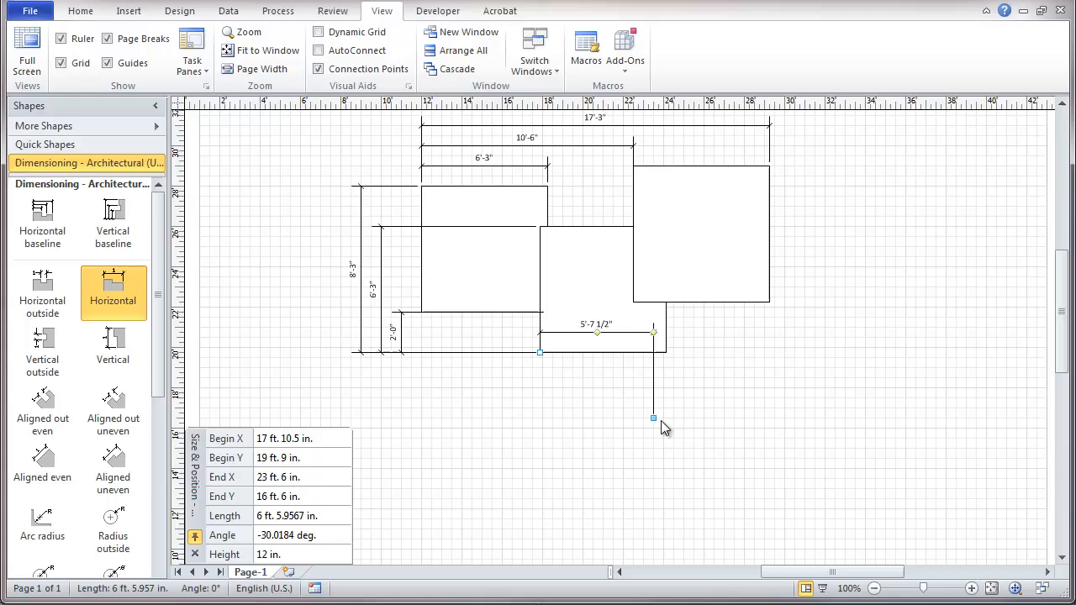
# Snap a horizontal dimension across the middle rectangle's bottom and move its line below
pyautogui.moveTo(654, 417); pyautogui.dragTo(668, 333)
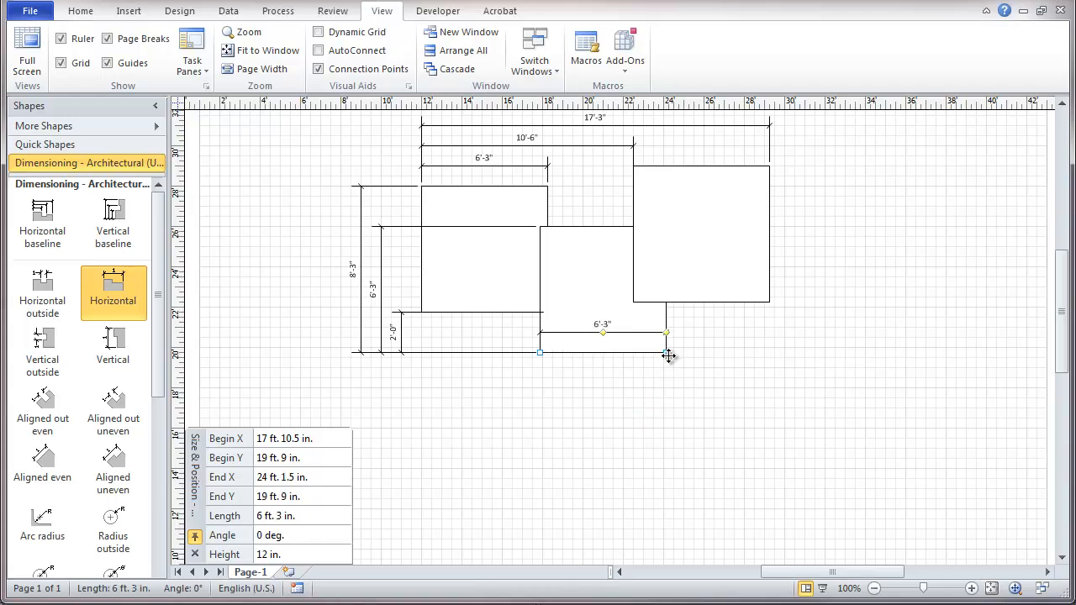
pyautogui.moveTo(666, 339)
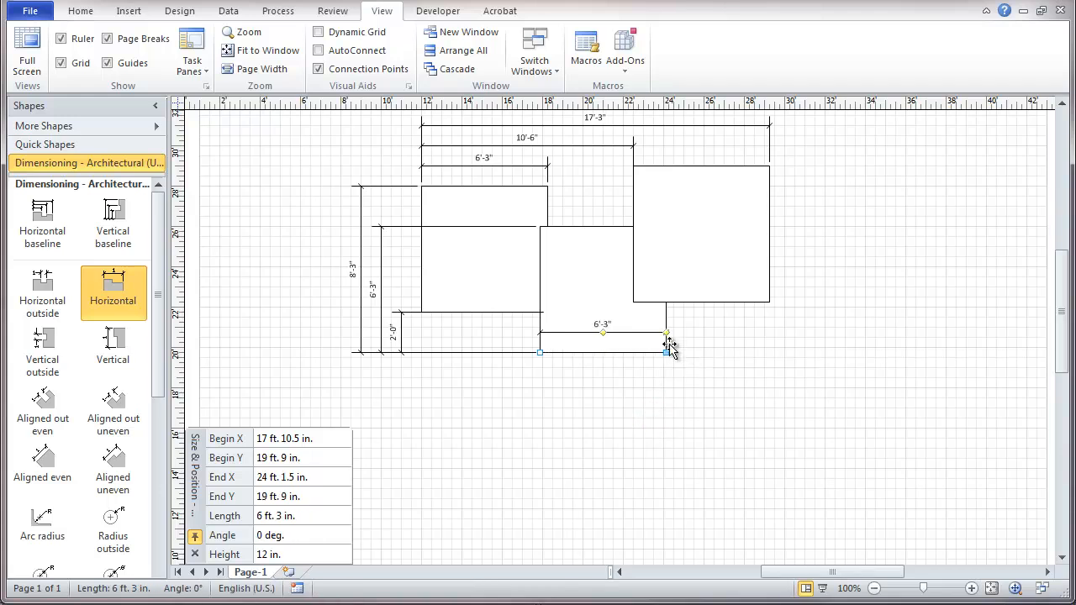
pyautogui.moveTo(669, 348); pyautogui.dragTo(669, 380)
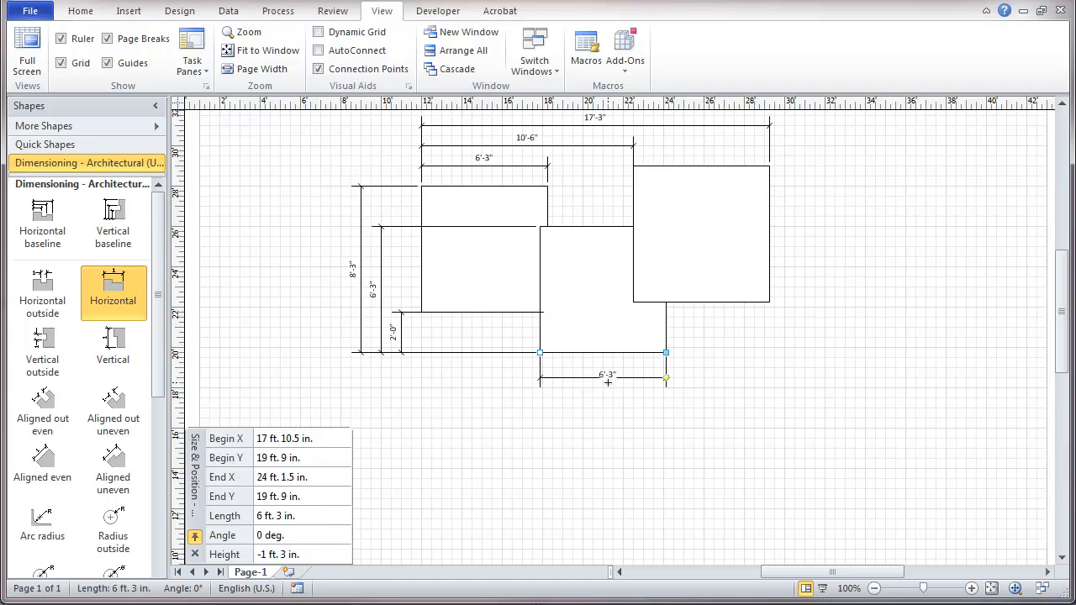
pyautogui.click(643, 400)
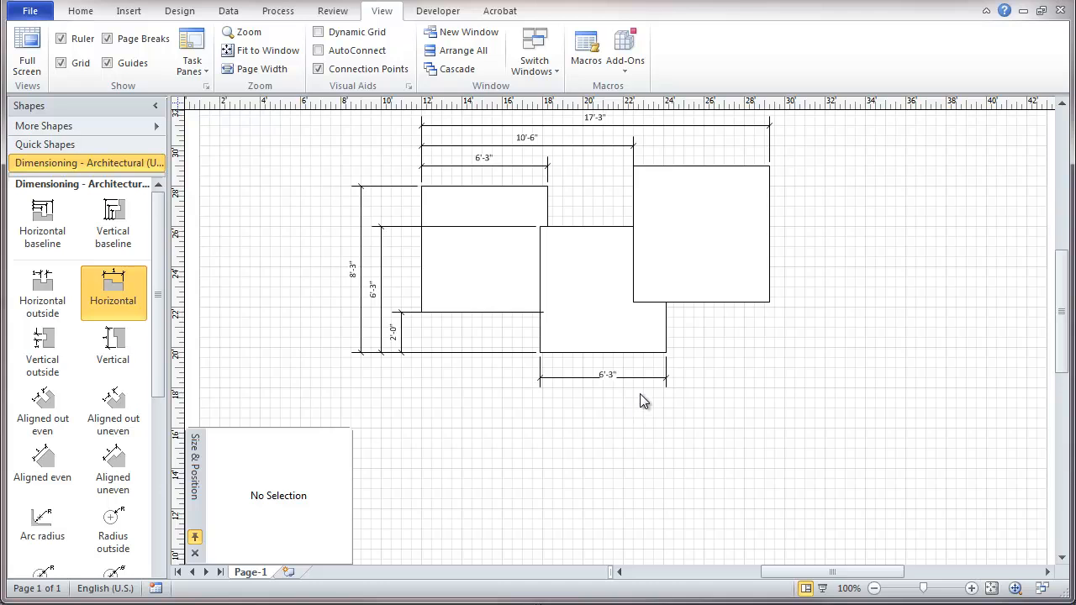
pyautogui.moveTo(665, 372)
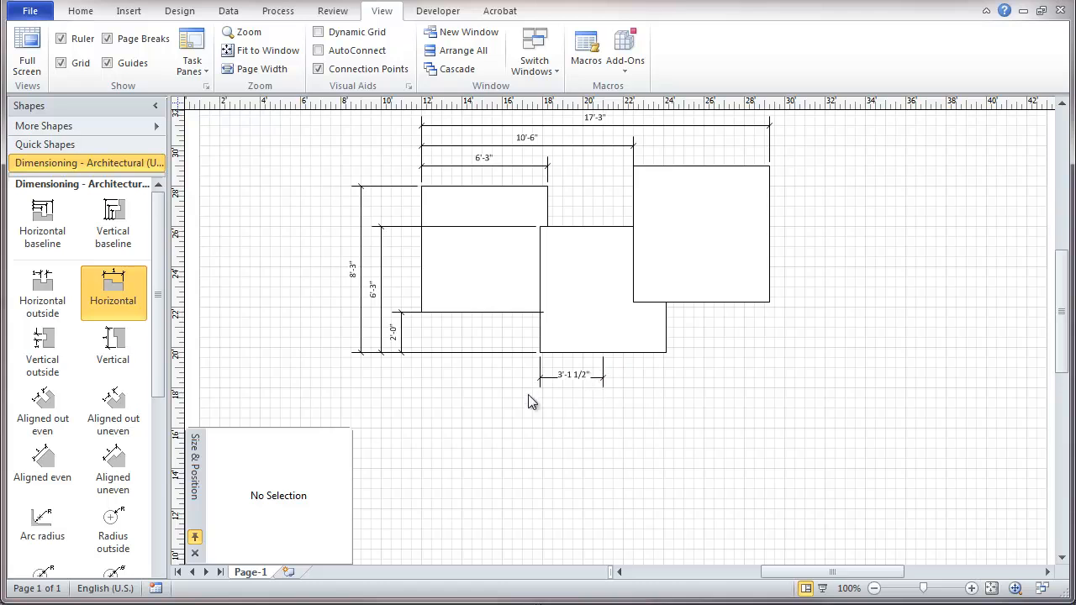
pyautogui.moveTo(112, 346)
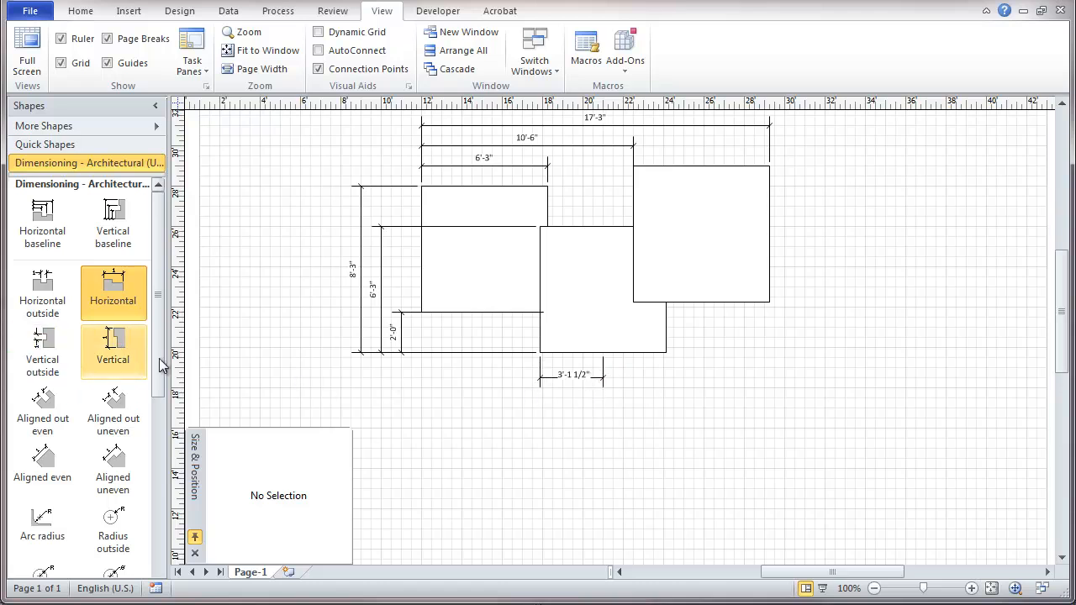
pyautogui.moveTo(477, 386)
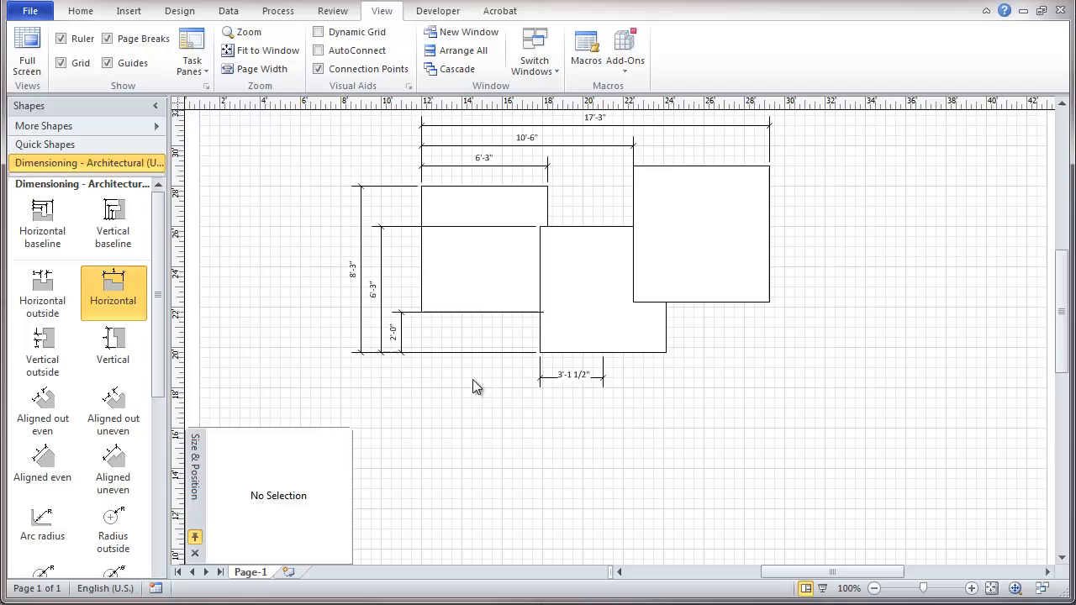
pyautogui.moveTo(41, 289)
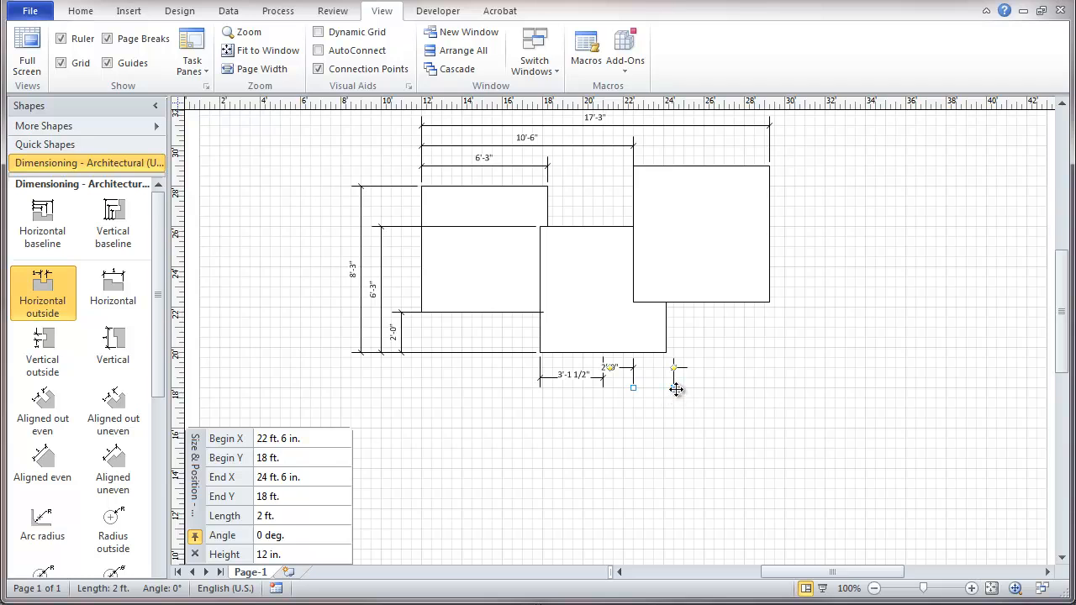
# Attach a 1'-7 1/2" outside dimension at the middle rectangle's lower right and lengthen the lower dimension to 4'-1 1/2"
pyautogui.moveTo(678, 368); pyautogui.dragTo(665, 353)
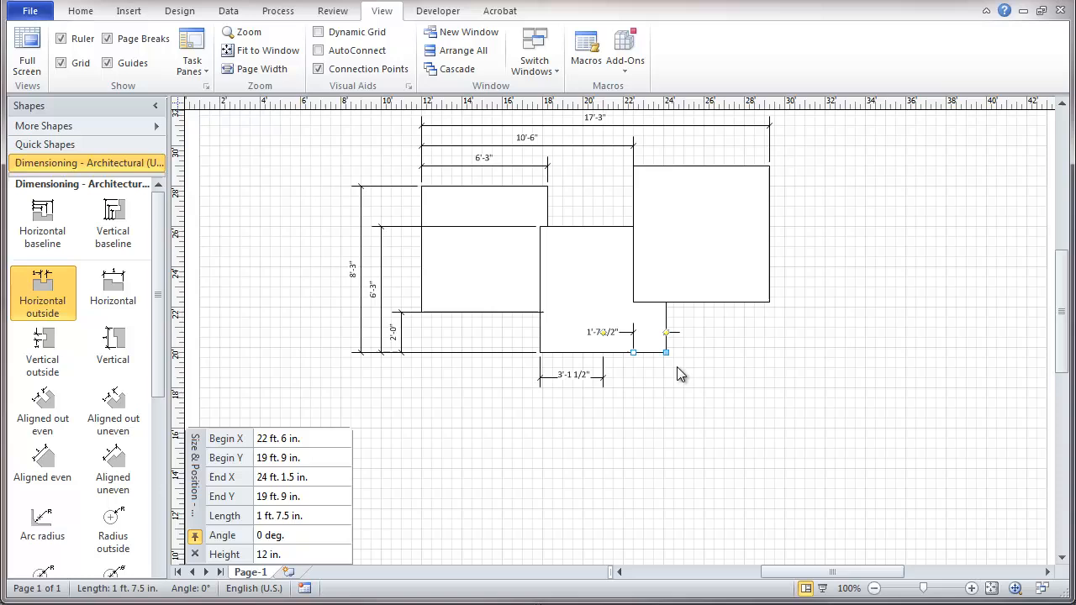
pyautogui.moveTo(629, 332)
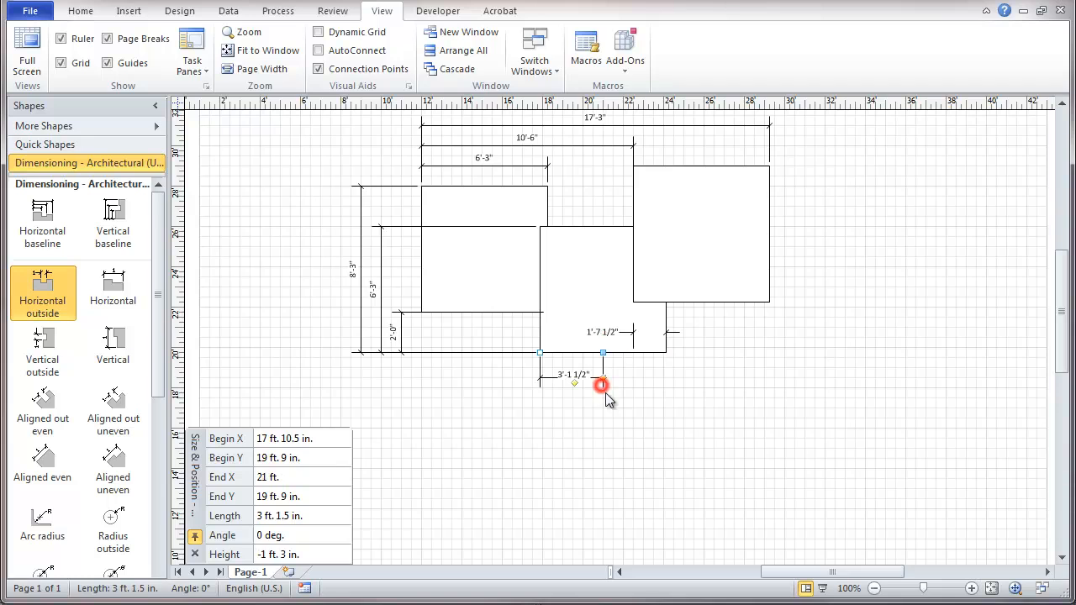
pyautogui.moveTo(601, 387); pyautogui.dragTo(605, 353)
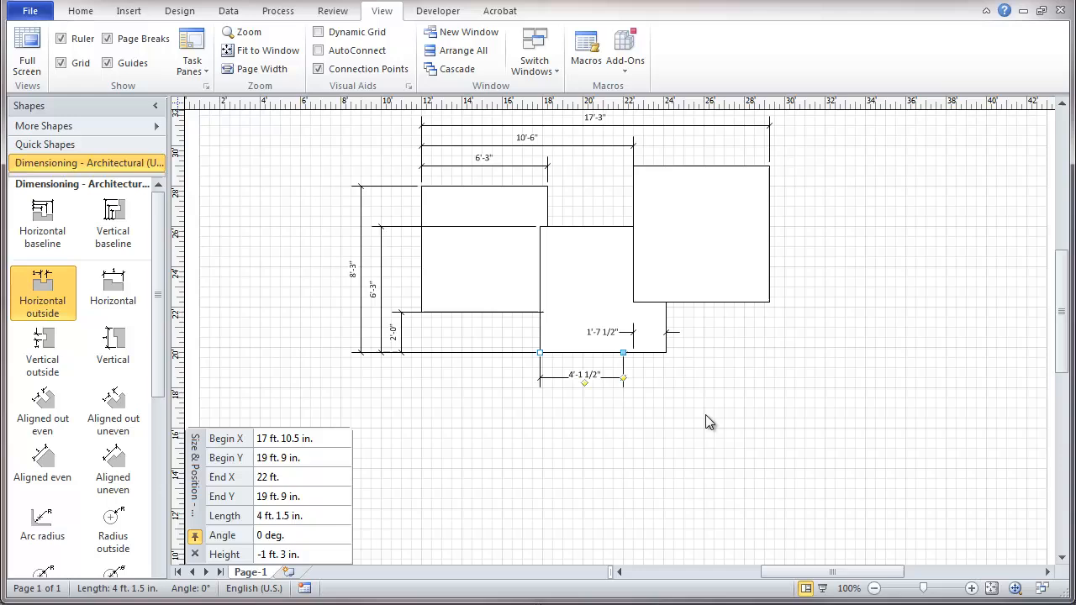
pyautogui.moveTo(104, 346)
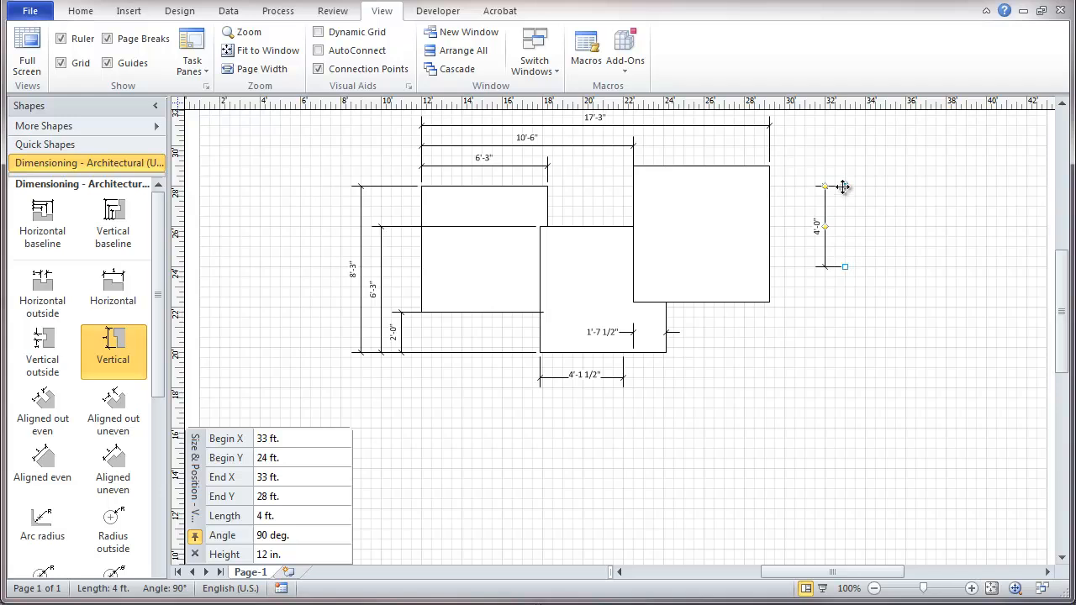
# Attach a vertical dimension along the right rectangle's 6'-9" height
pyautogui.moveTo(826, 185); pyautogui.dragTo(770, 166)
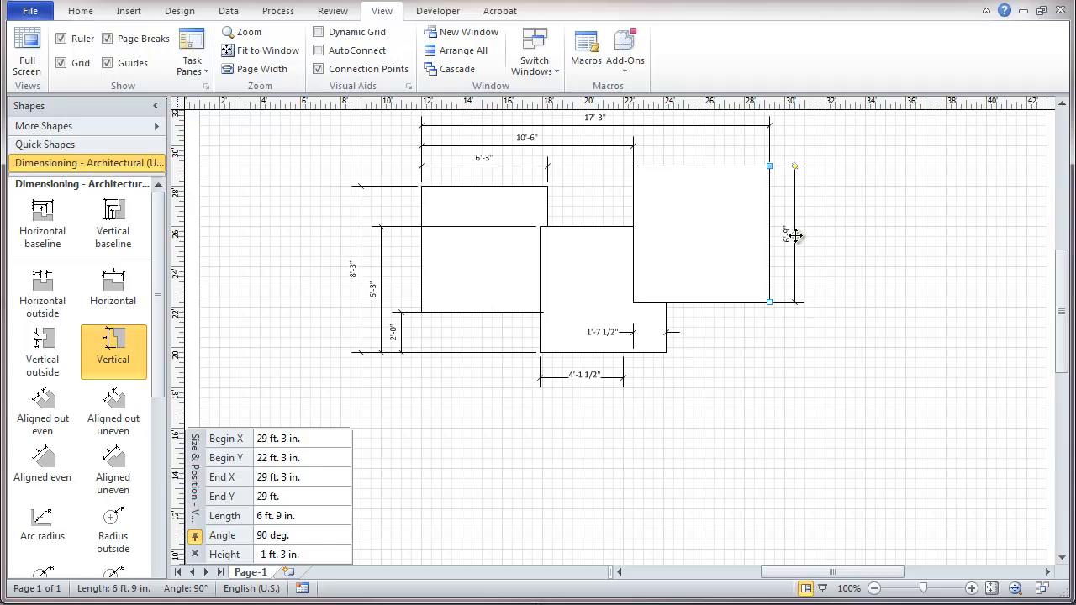
pyautogui.moveTo(800, 234)
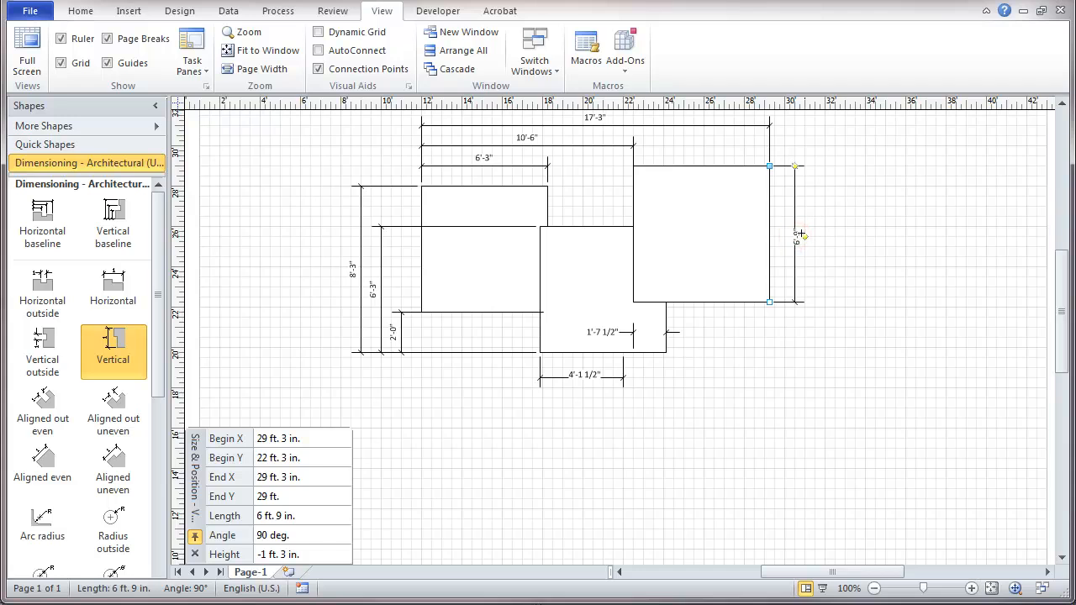
pyautogui.rightClick(796, 235)
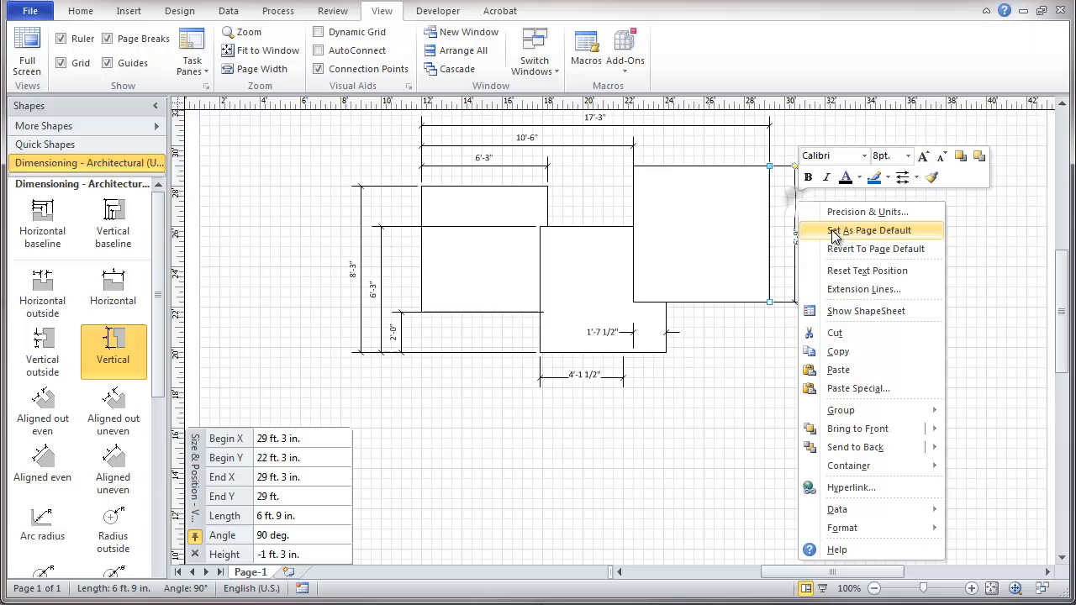
pyautogui.moveTo(905, 289)
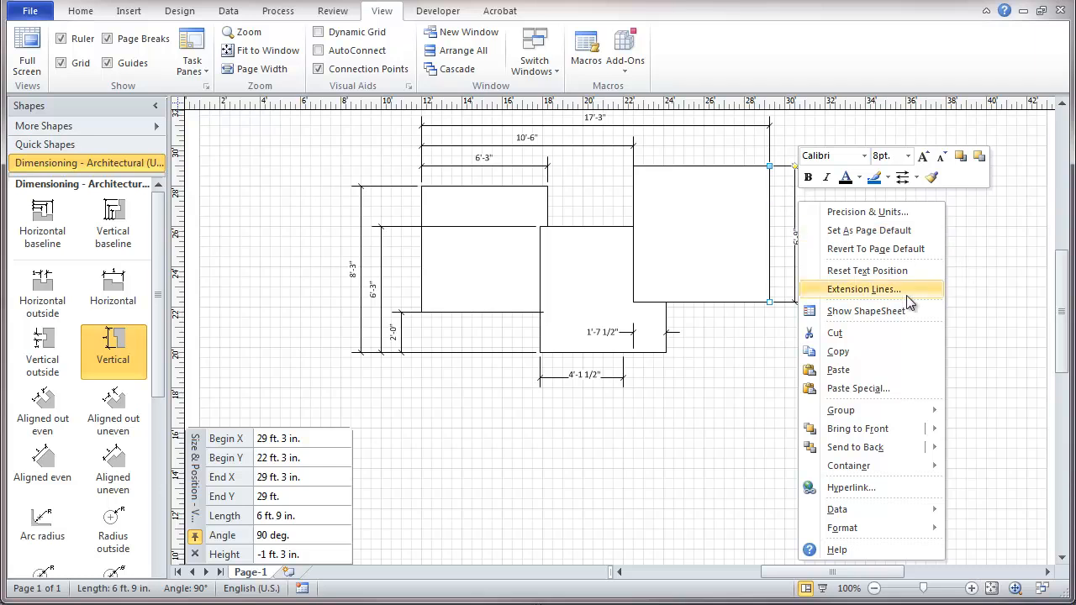
pyautogui.moveTo(877, 249)
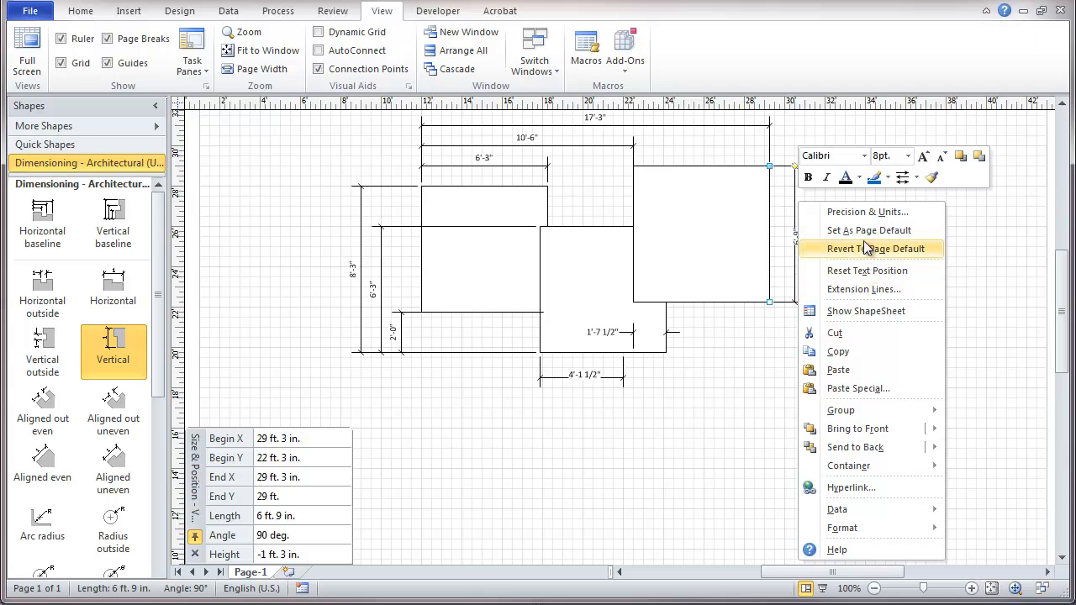
pyautogui.moveTo(873, 230)
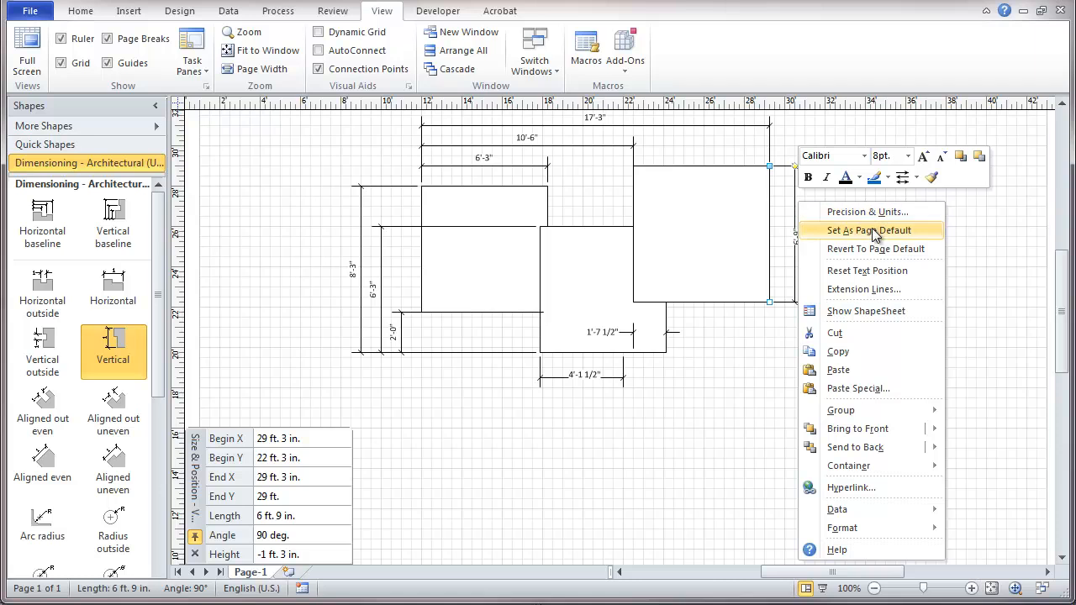
pyautogui.moveTo(867, 269)
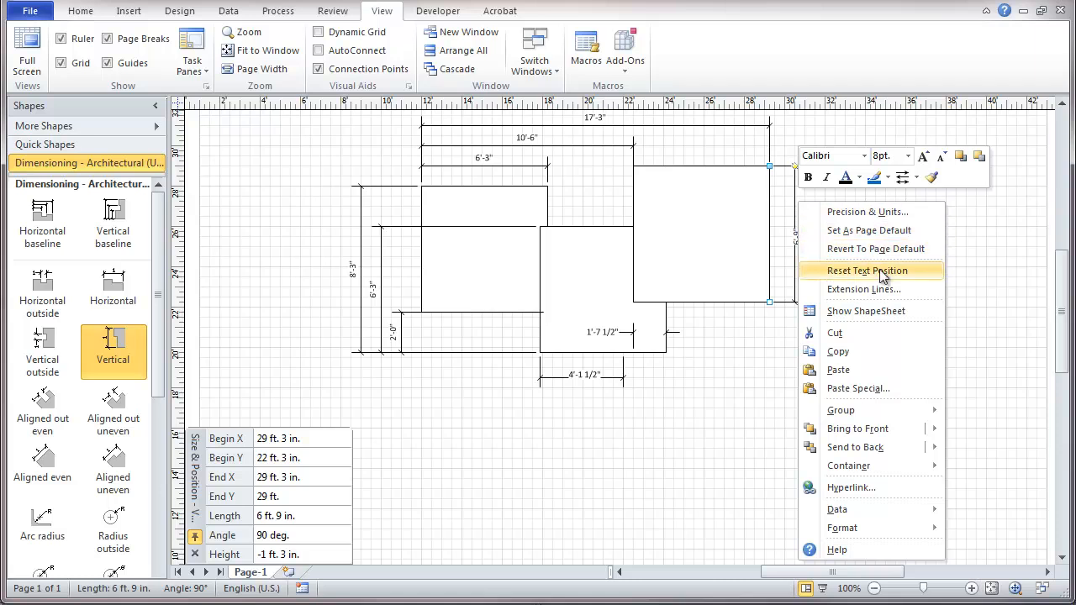
pyautogui.click(867, 269)
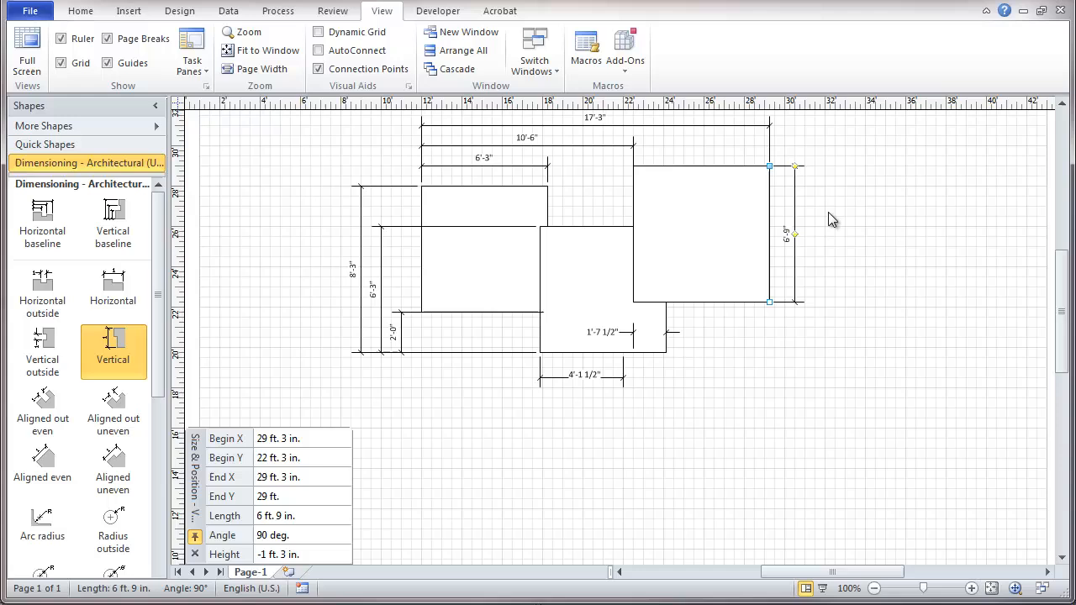
pyautogui.moveTo(793, 195)
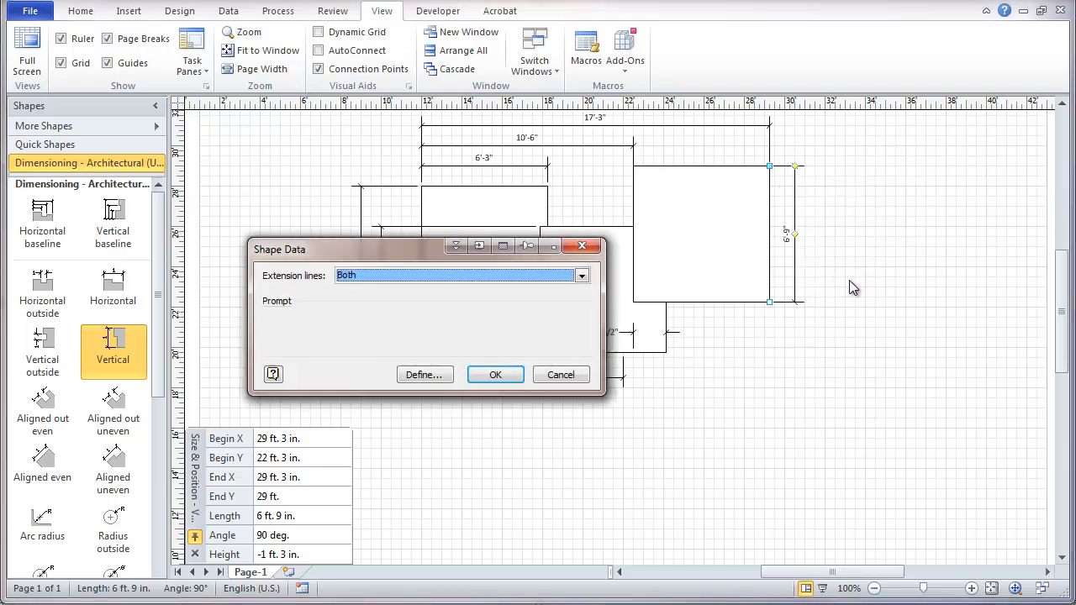
pyautogui.click(582, 275)
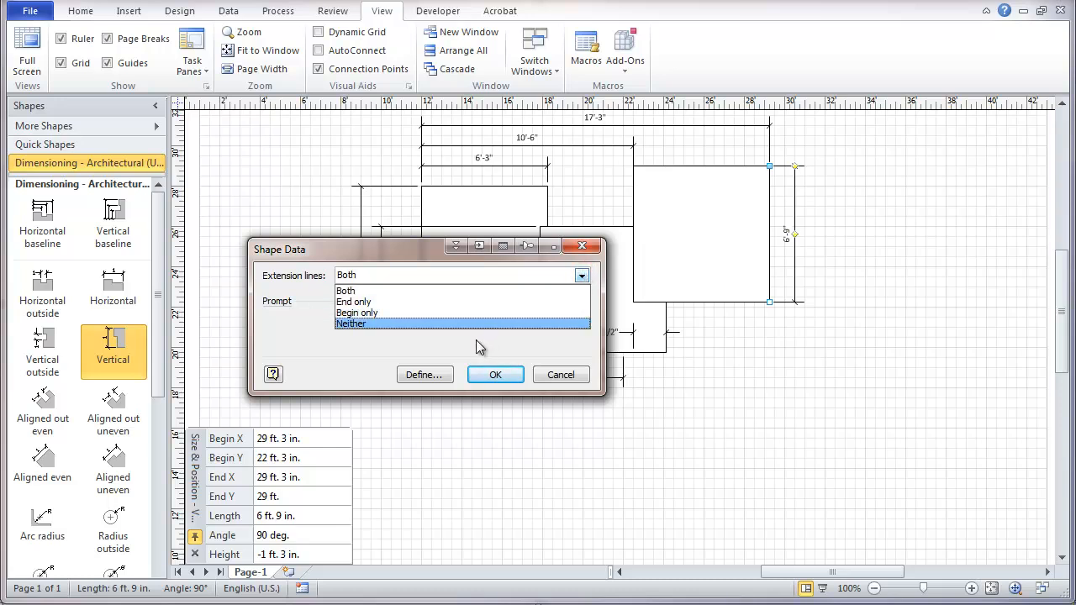
pyautogui.moveTo(538, 380)
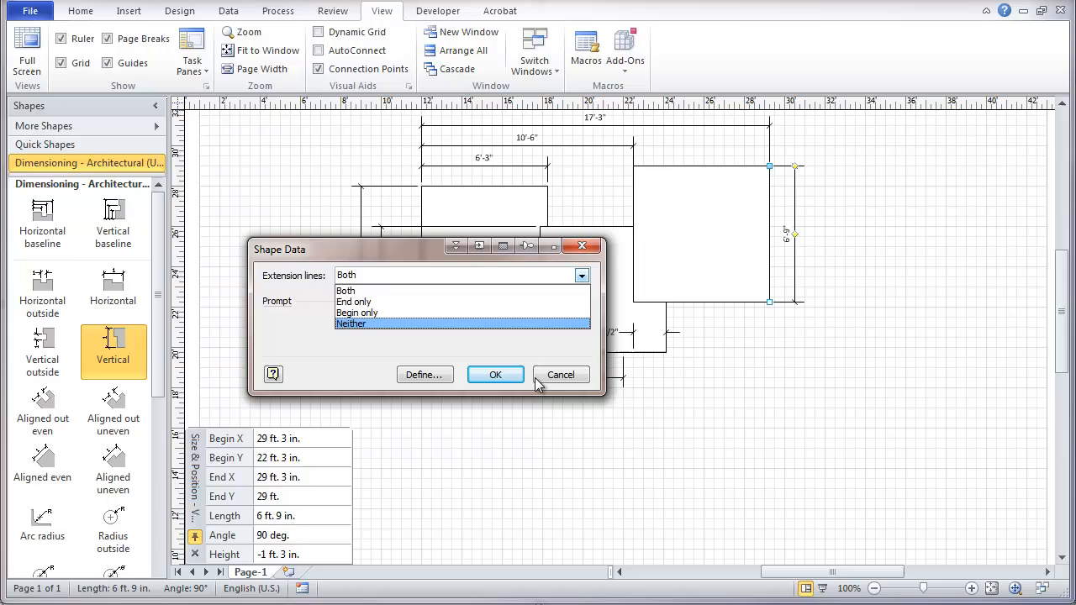
pyautogui.click(346, 289)
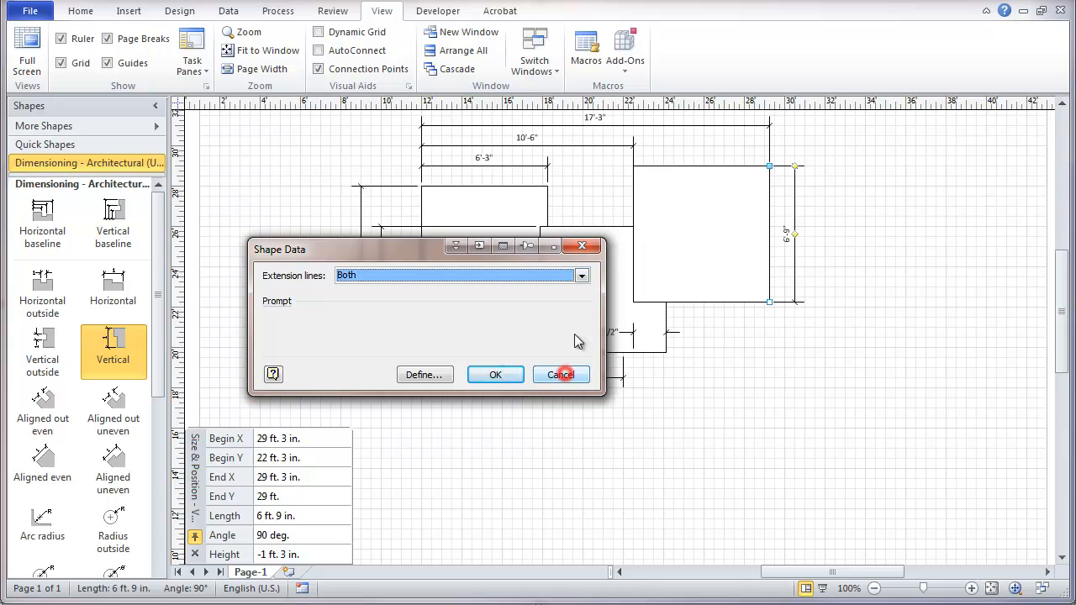
pyautogui.click(562, 373)
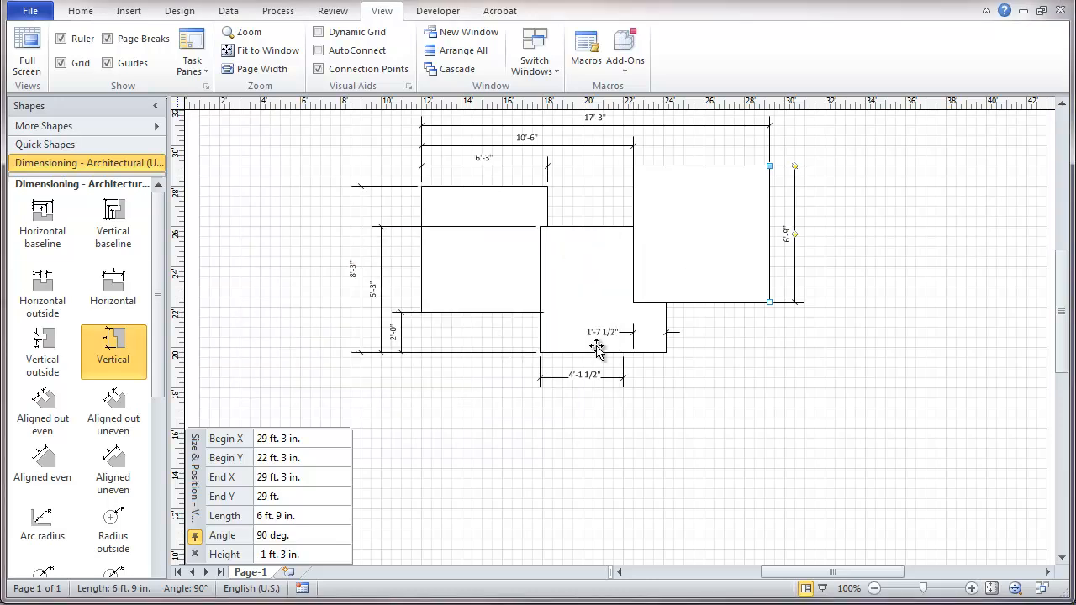
pyautogui.moveTo(794, 273)
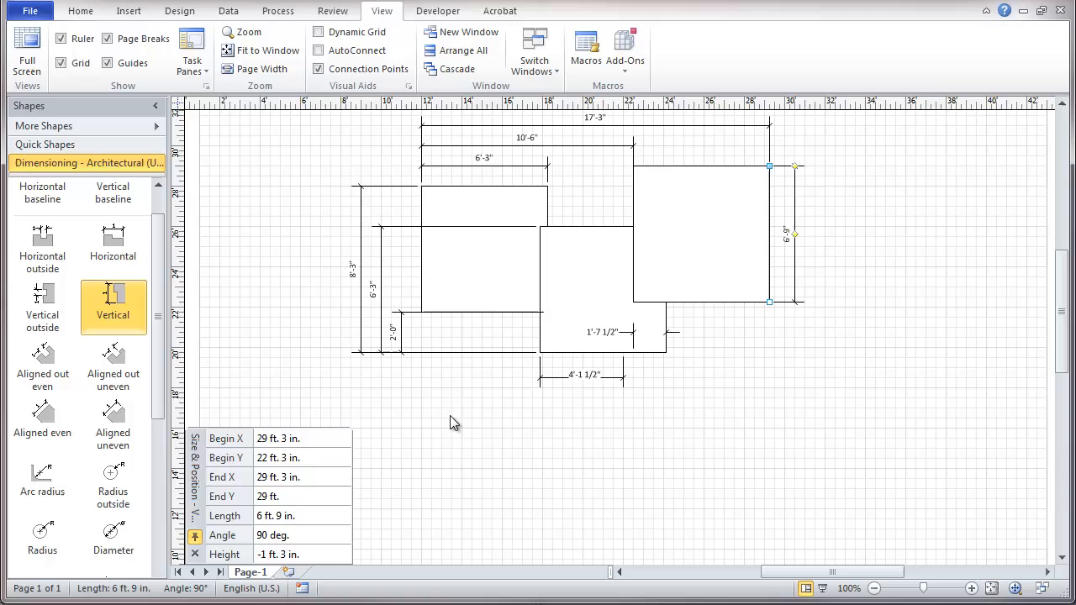
pyautogui.moveTo(499, 433)
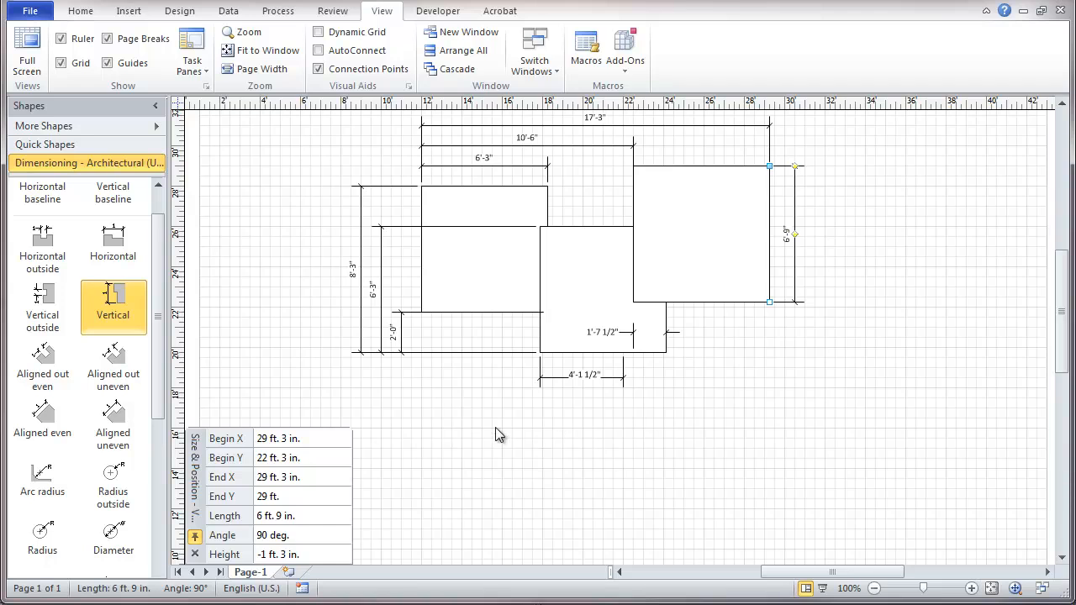
pyautogui.moveTo(363, 195)
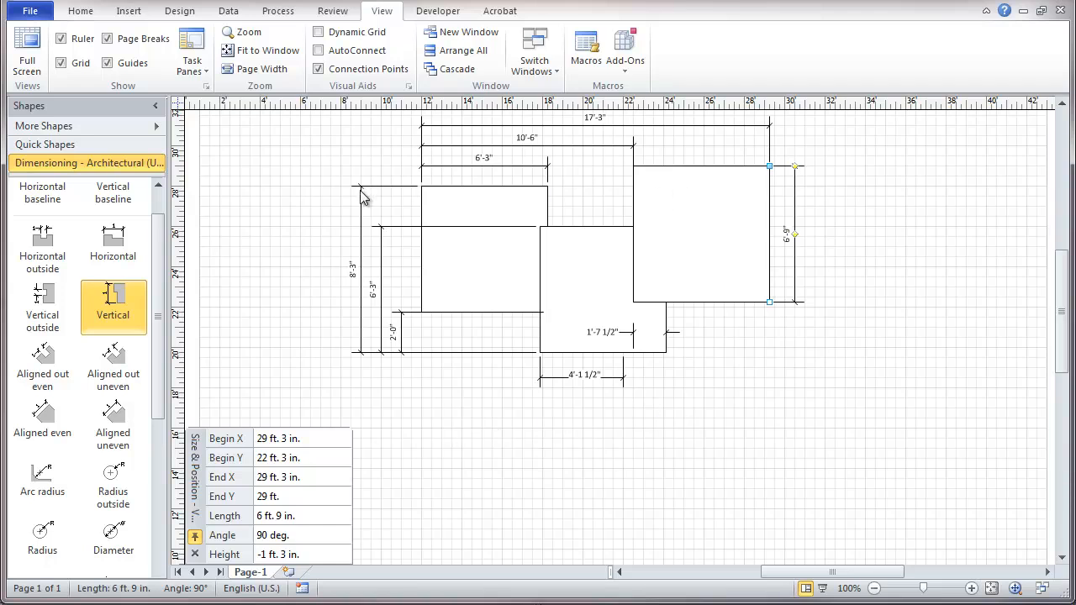
pyautogui.moveTo(404, 161)
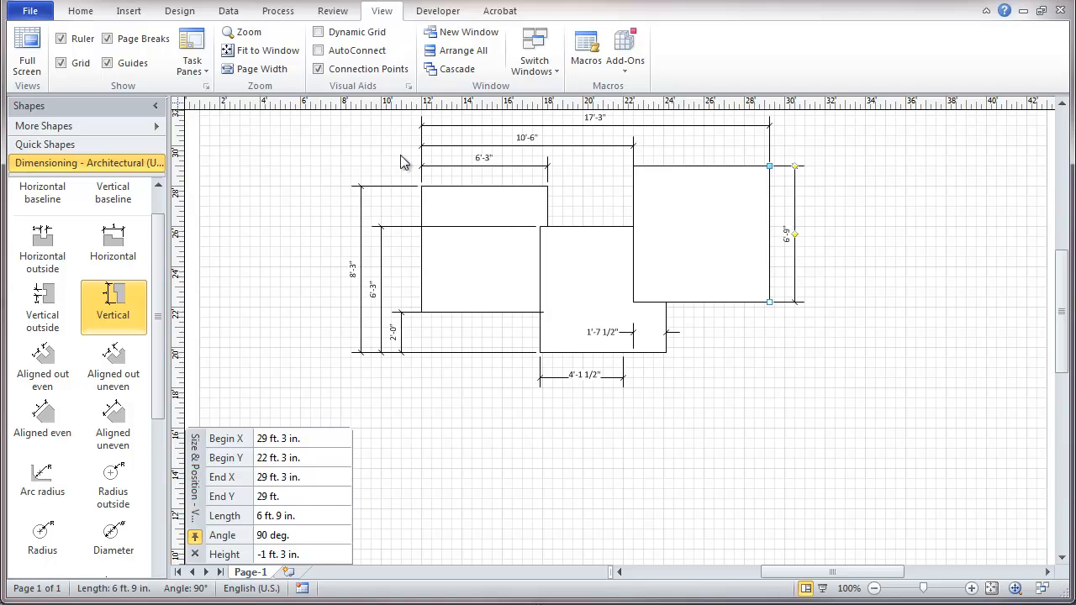
# Draw a slanted line right of the floor plan with the Line tool and continue it into a triangle
pyautogui.click(81, 10)
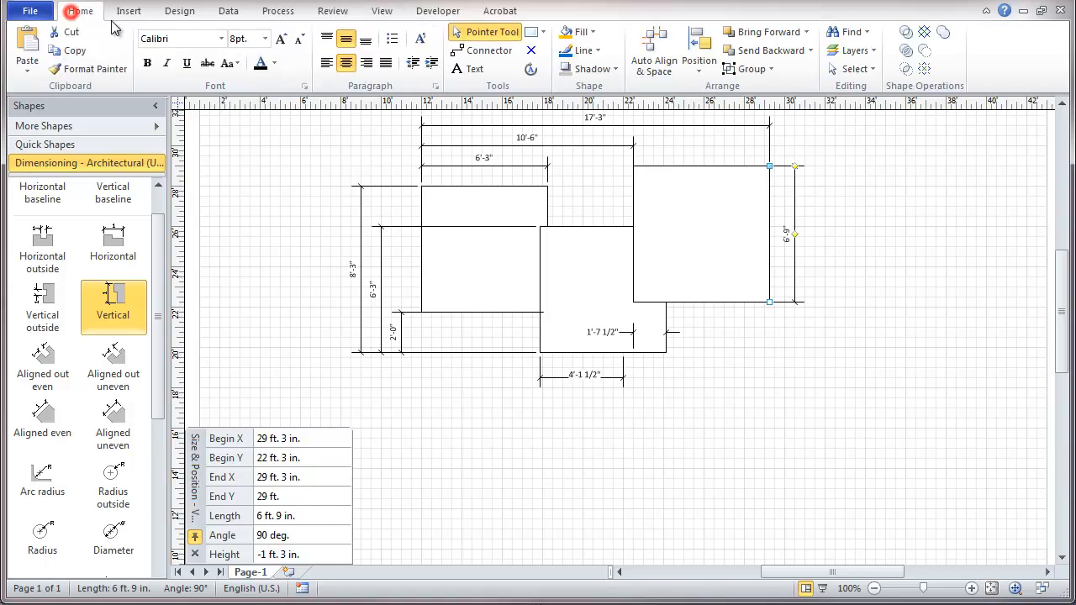
pyautogui.click(542, 30)
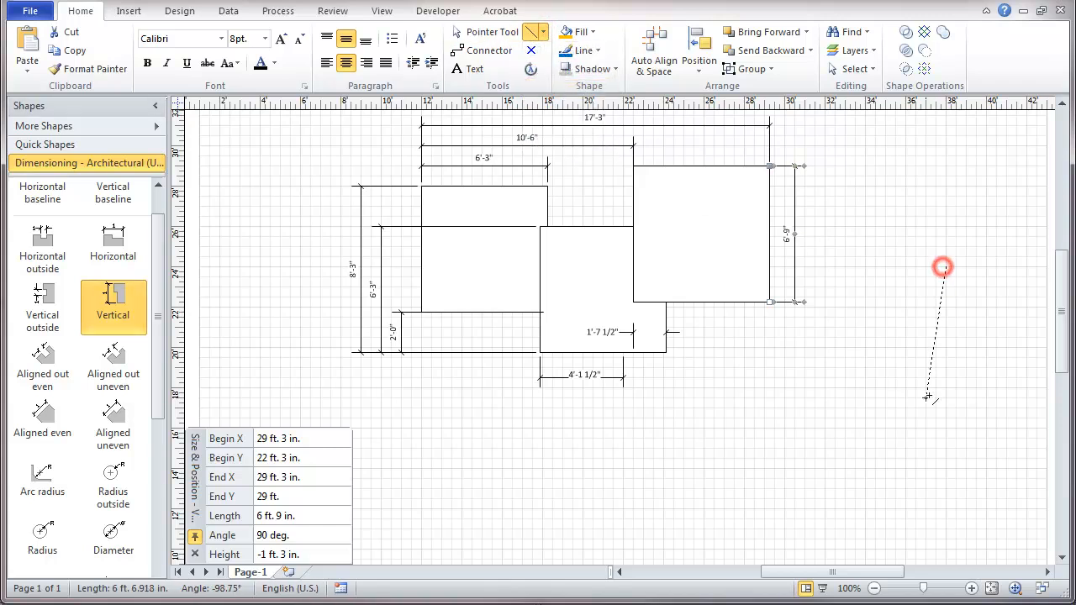
pyautogui.moveTo(941, 269); pyautogui.dragTo(907, 430)
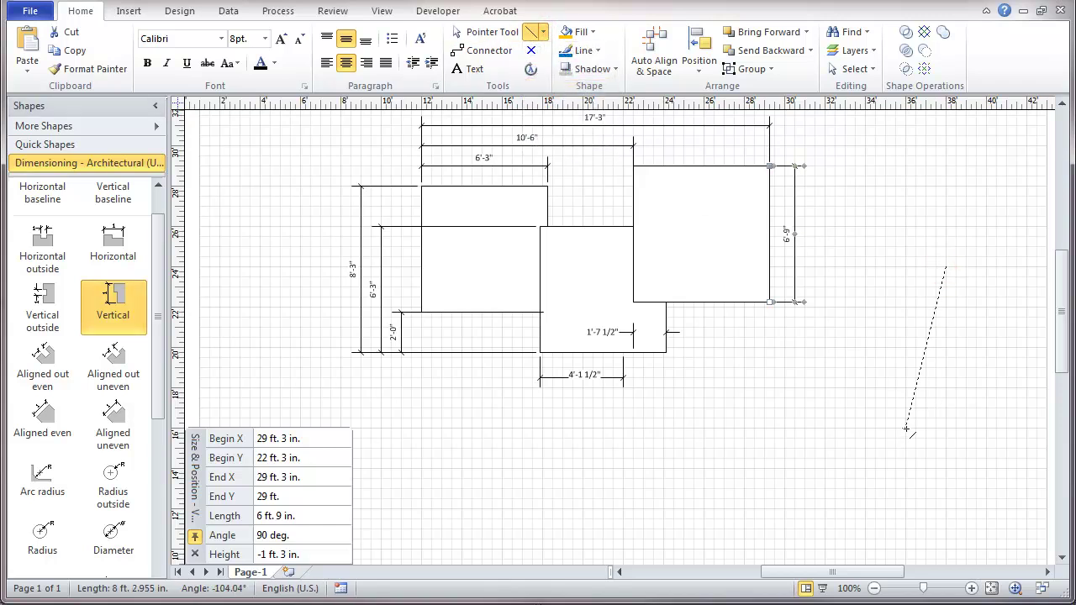
pyautogui.click(925, 353)
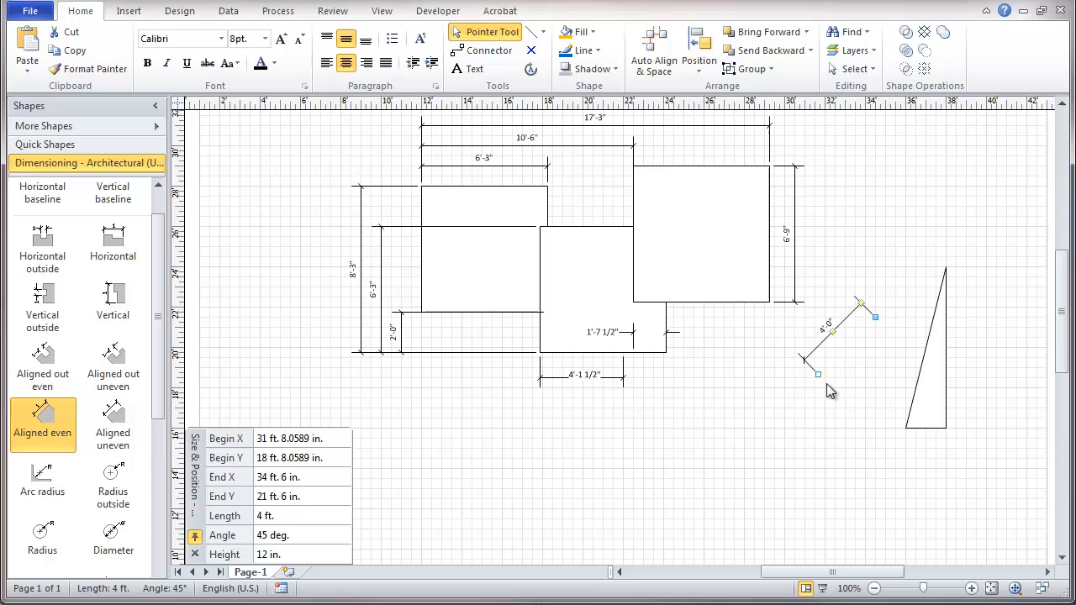
pyautogui.moveTo(893, 327)
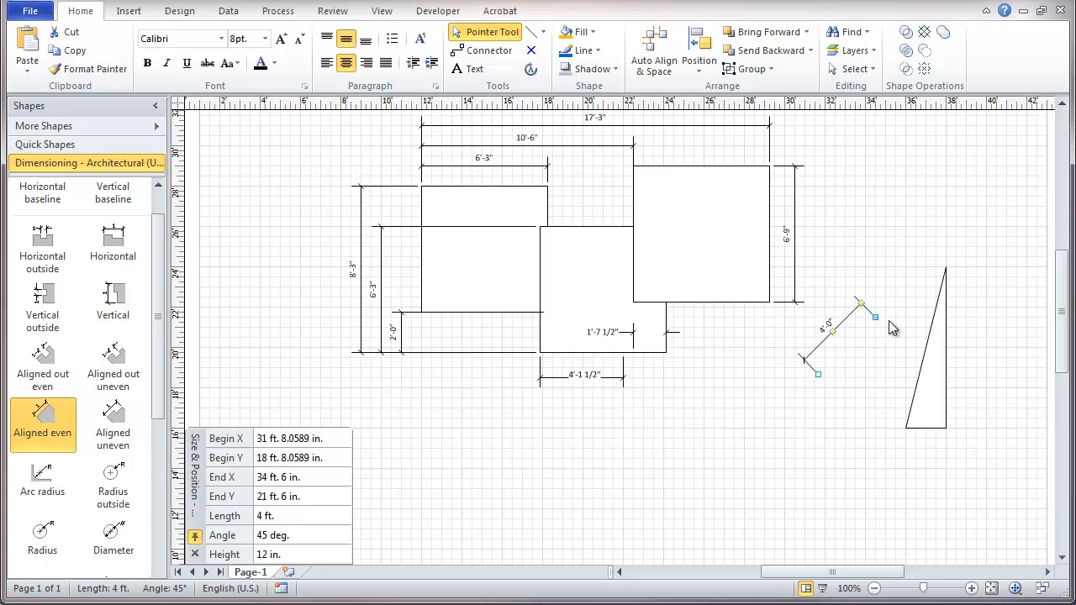
pyautogui.moveTo(813, 377)
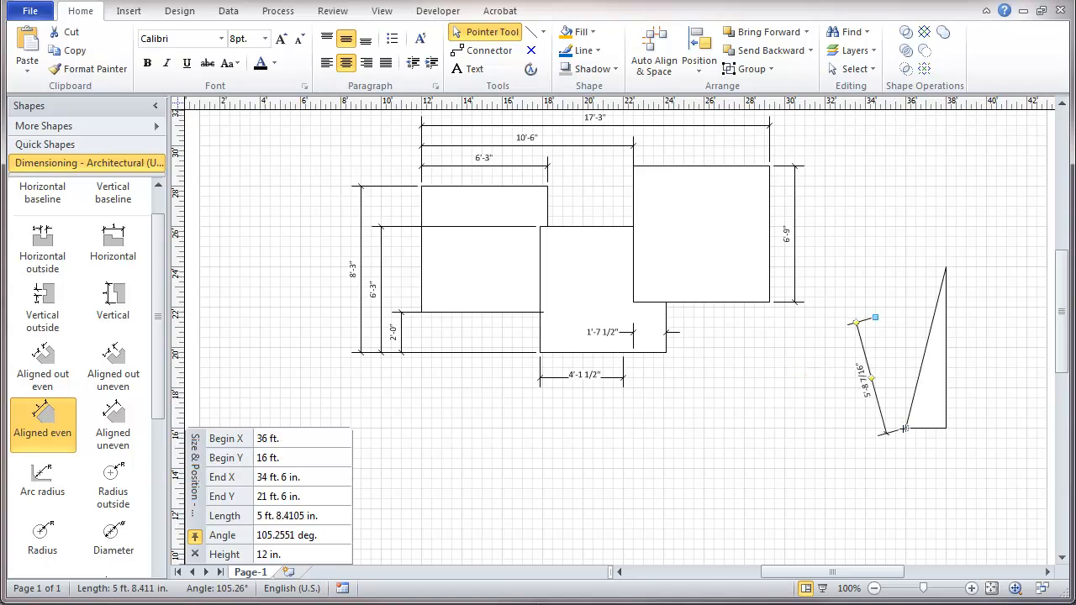
# Glue the aligned even dimension to the slanted side's bottom and top corners, reading about 8 ft 3 in
pyautogui.moveTo(858, 321); pyautogui.dragTo(934, 272)
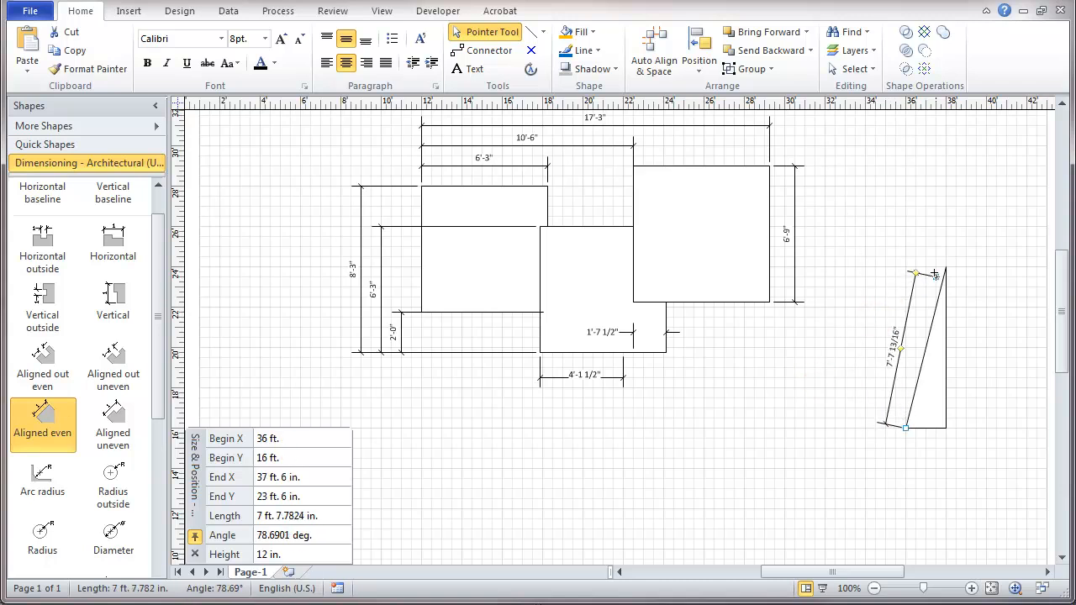
pyautogui.moveTo(934, 272); pyautogui.dragTo(945, 268)
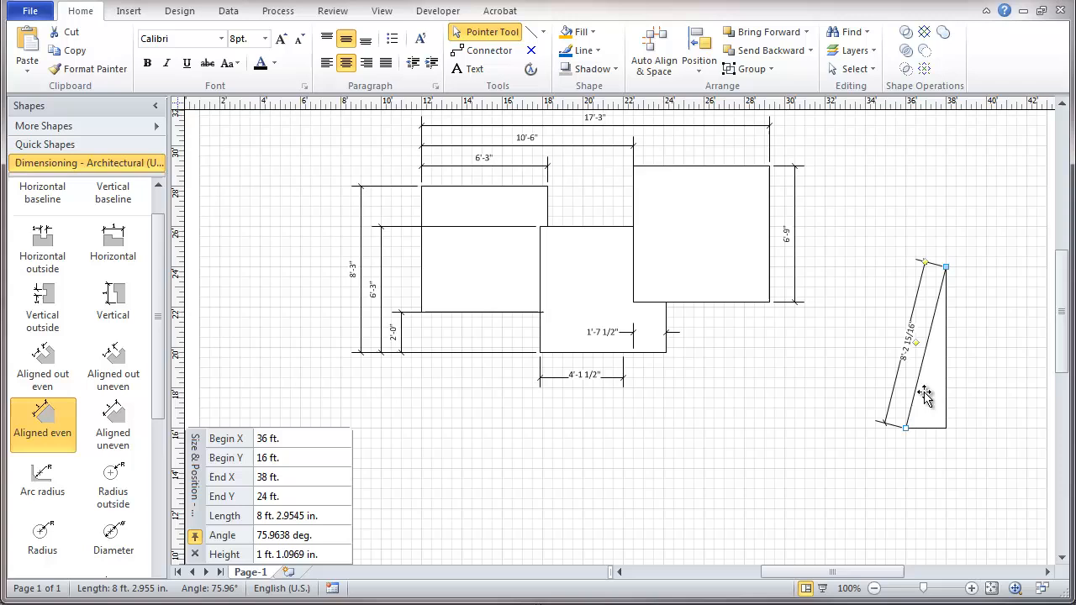
pyautogui.moveTo(894, 361)
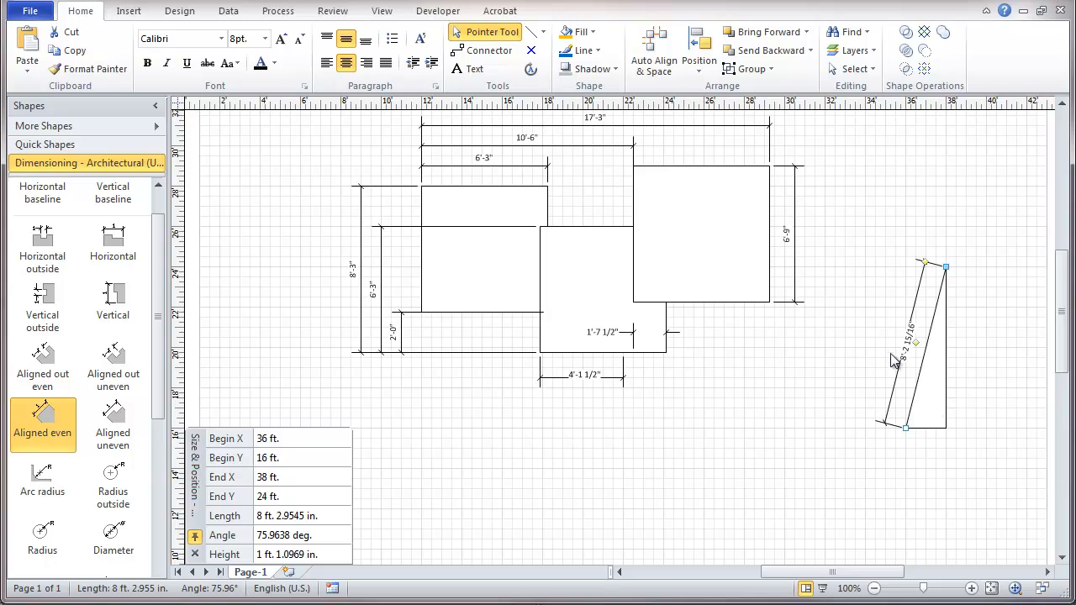
pyautogui.click(911, 304)
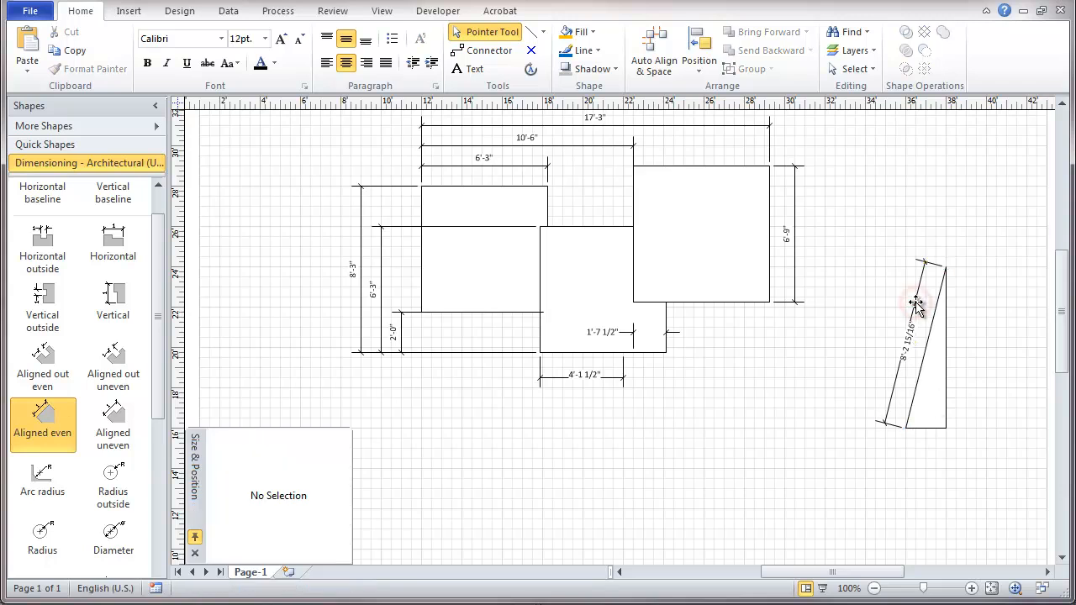
pyautogui.click(916, 302)
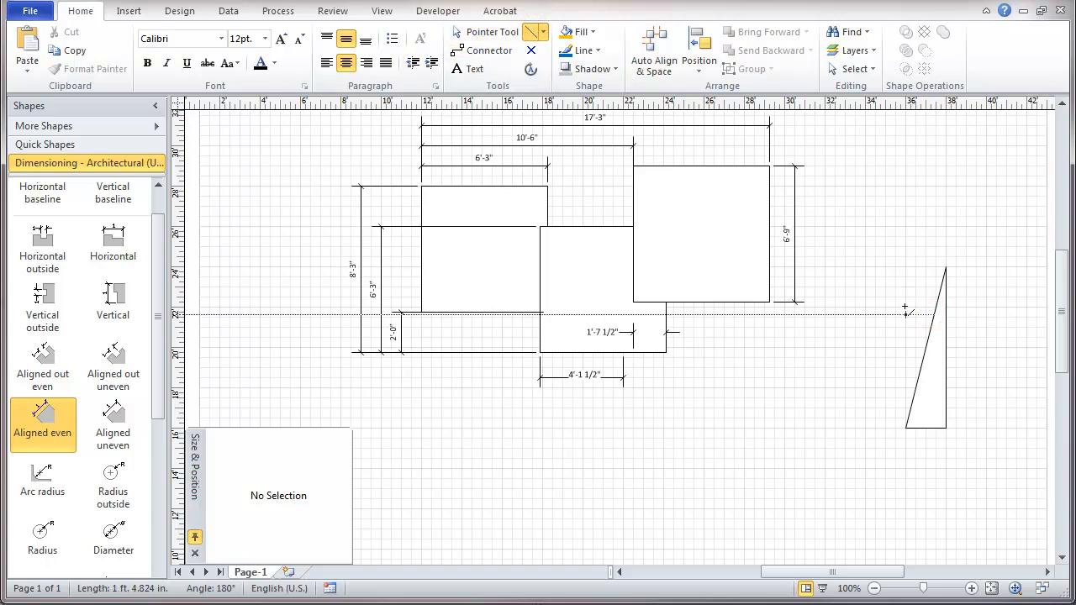
# Fit an aligned uneven dimension to the angled shape's slanted edge, reading 5'-5 5/32"
pyautogui.click(905, 306)
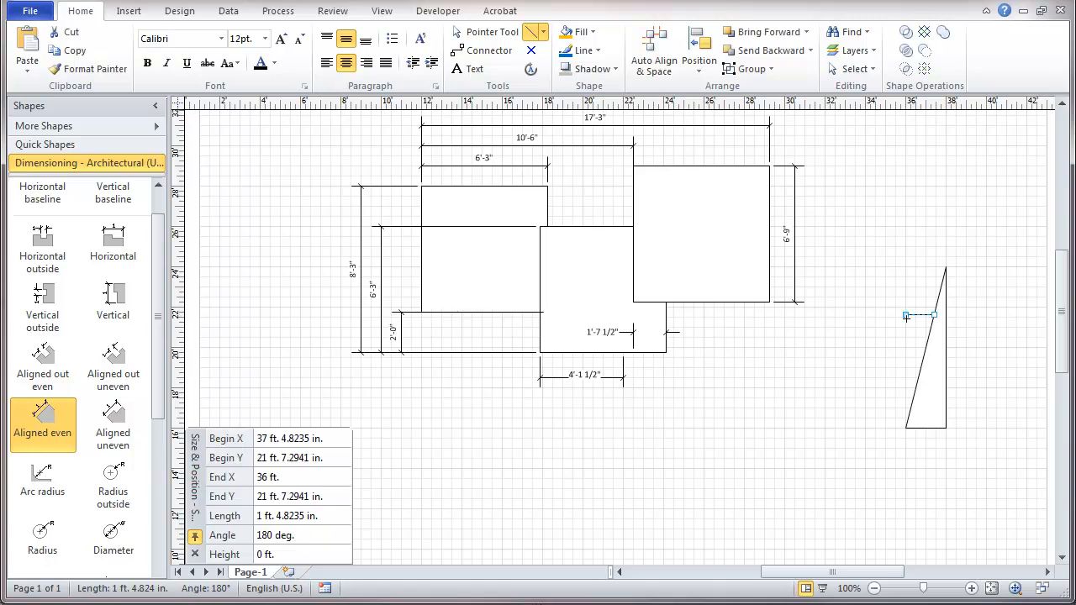
pyautogui.moveTo(928, 316); pyautogui.dragTo(891, 361)
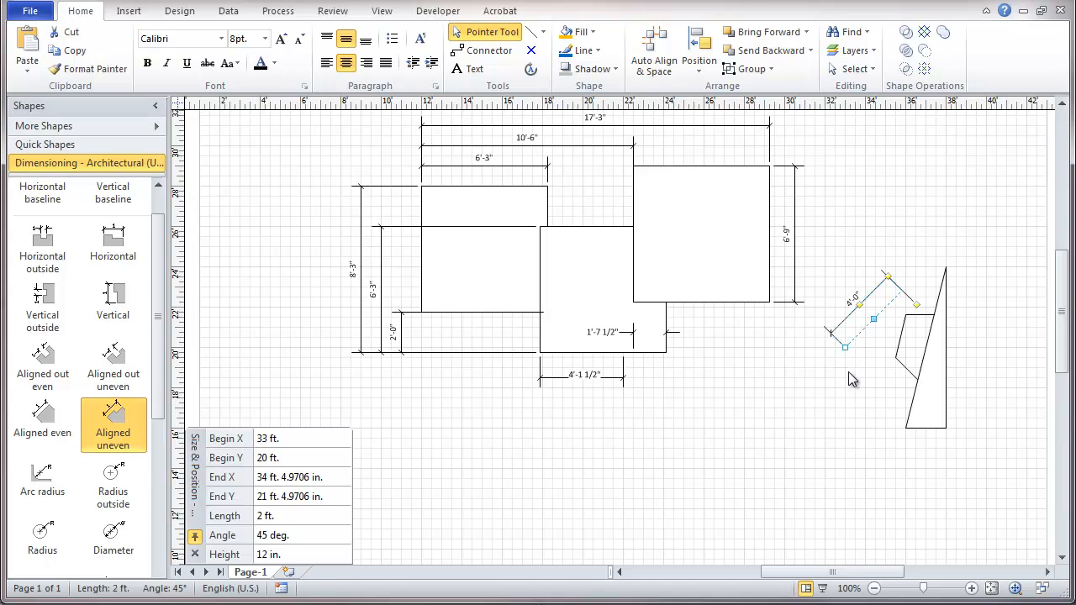
pyautogui.moveTo(843, 346); pyautogui.dragTo(904, 427)
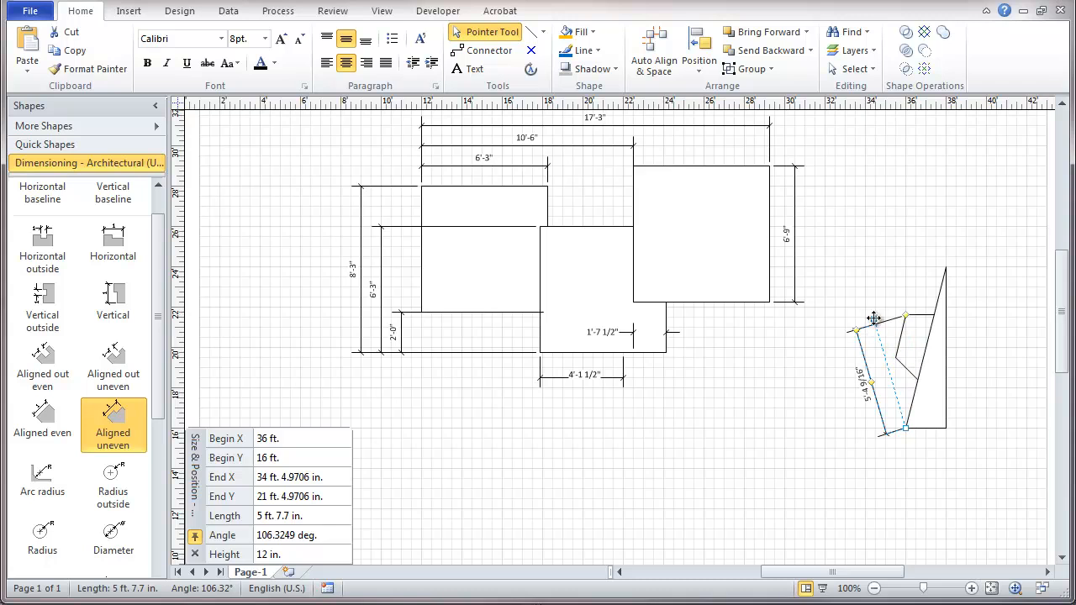
pyautogui.moveTo(906, 316); pyautogui.dragTo(941, 300)
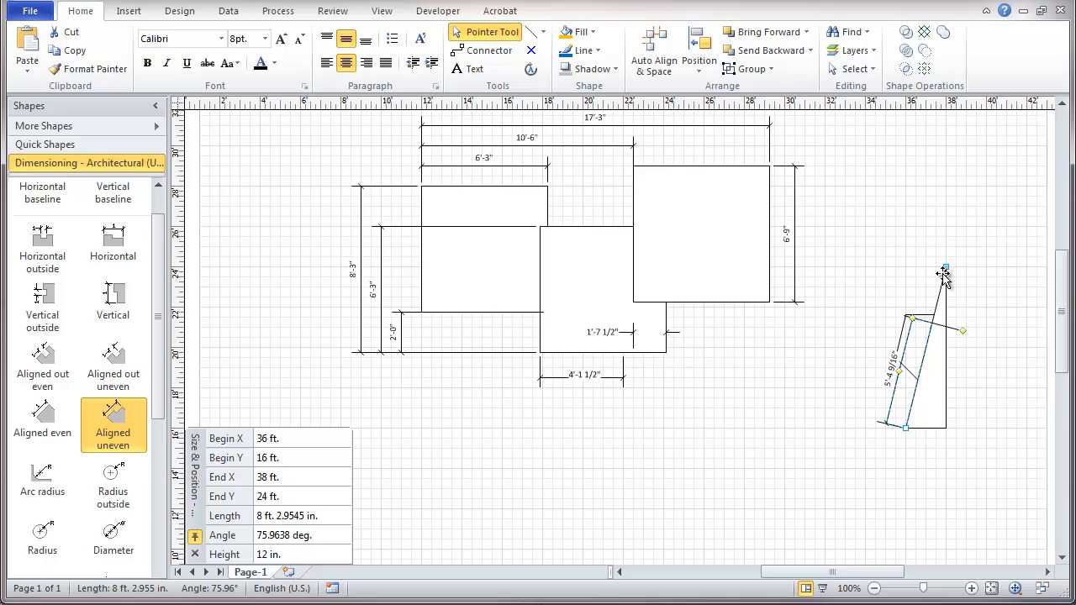
pyautogui.moveTo(928, 326)
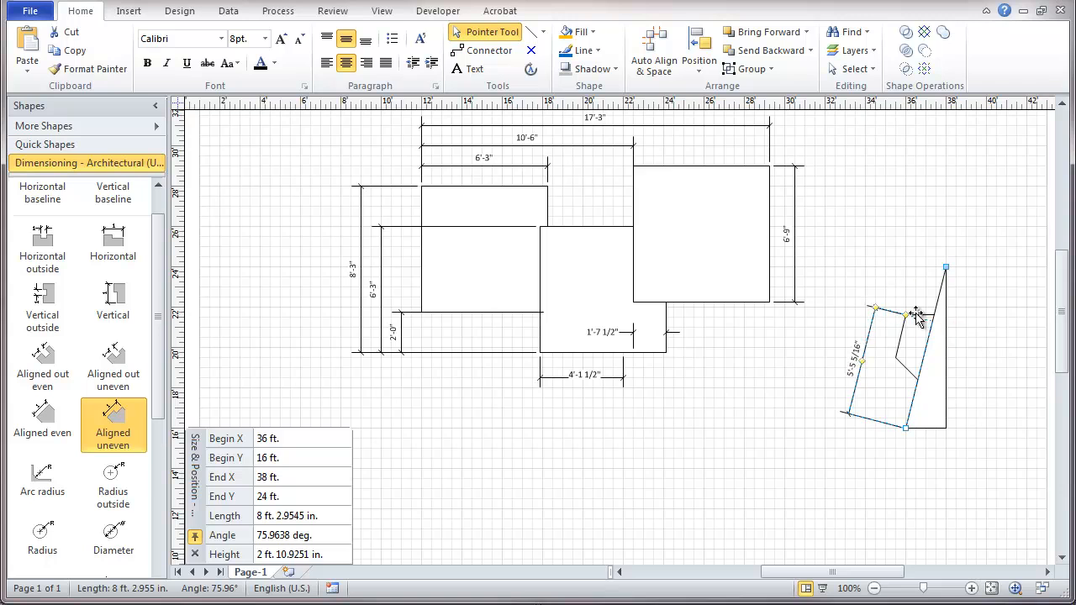
pyautogui.moveTo(921, 279)
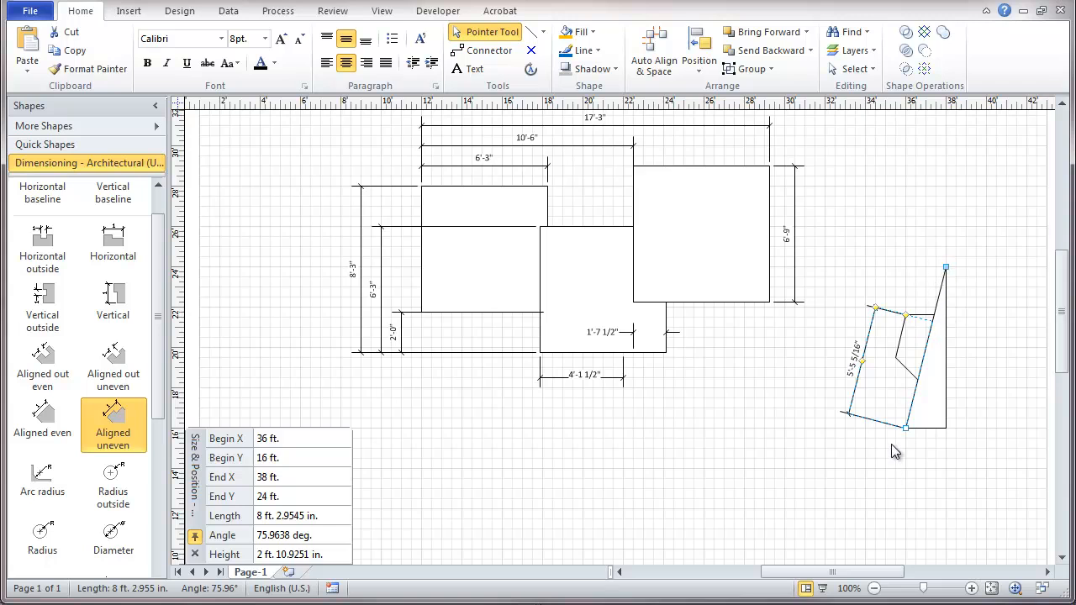
pyautogui.click(860, 498)
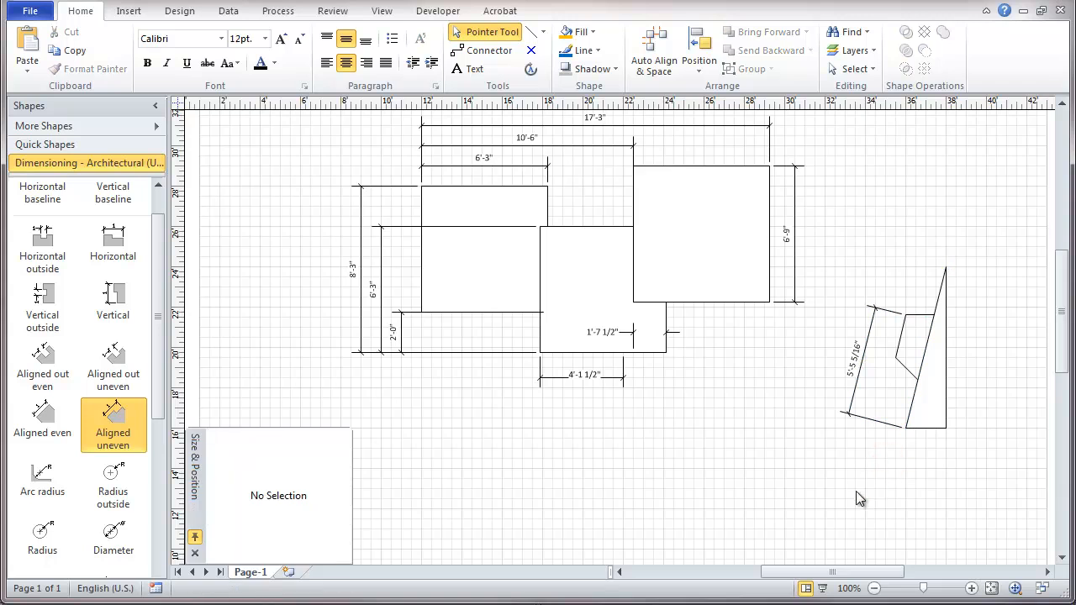
pyautogui.moveTo(460, 400)
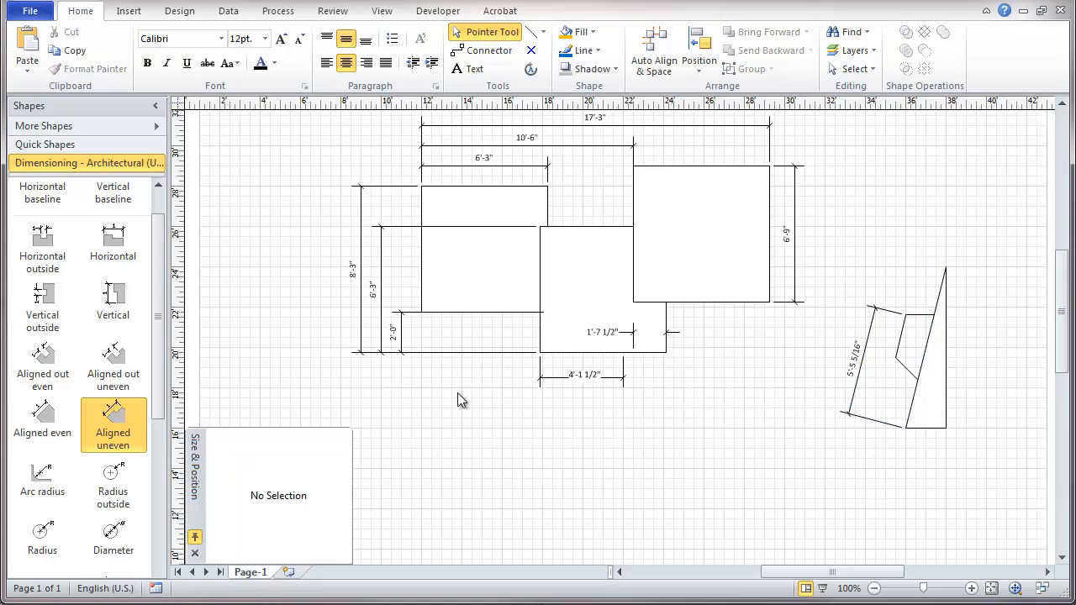
pyautogui.moveTo(1059, 353)
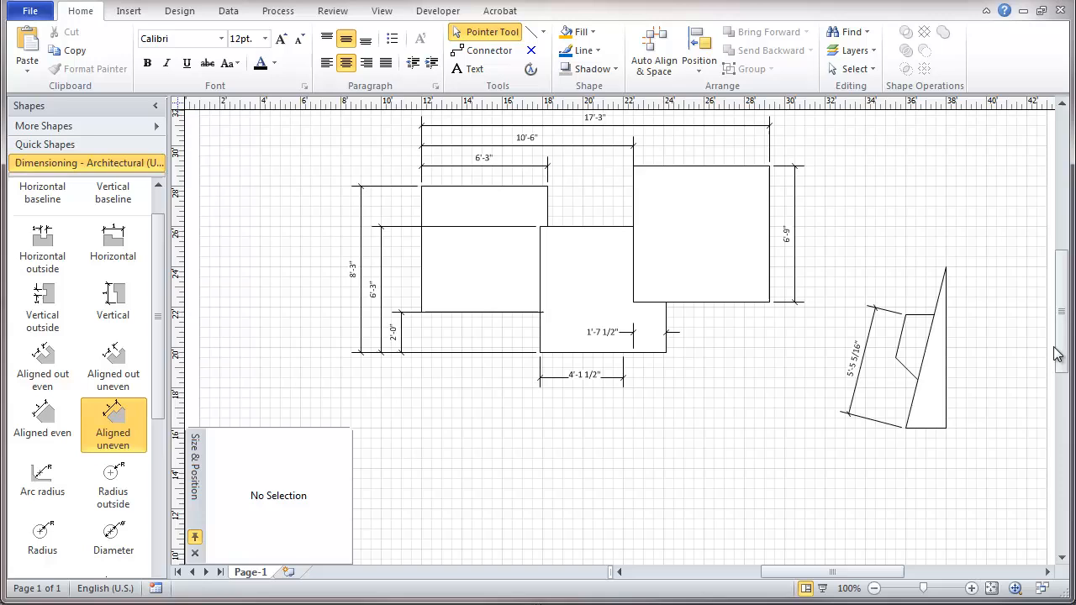
# Draw an arc below the floor plan with the Arc tool
pyautogui.scroll(-3)
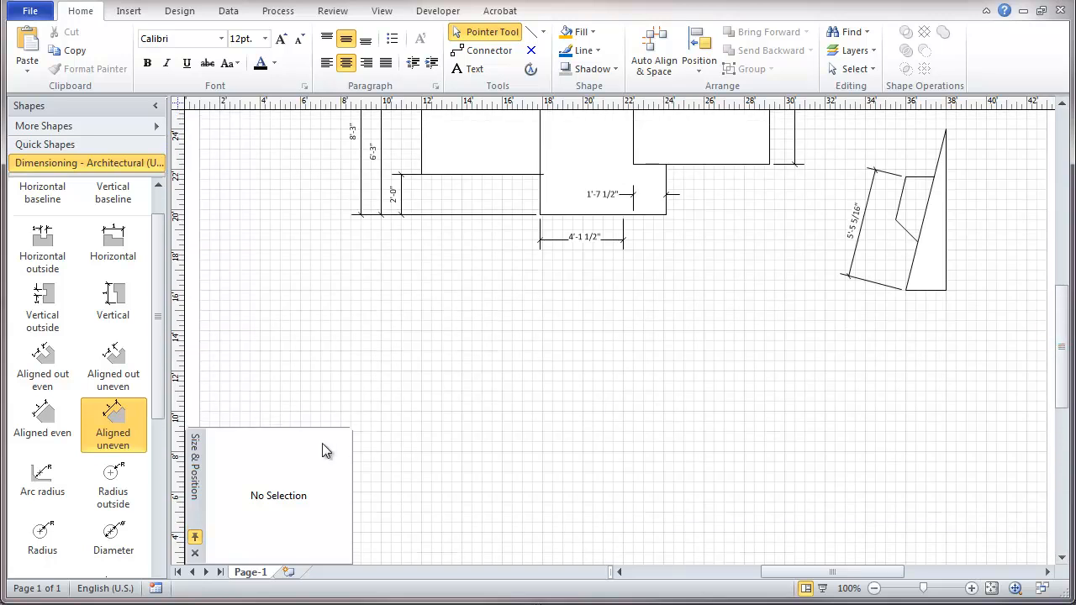
pyautogui.moveTo(42, 478)
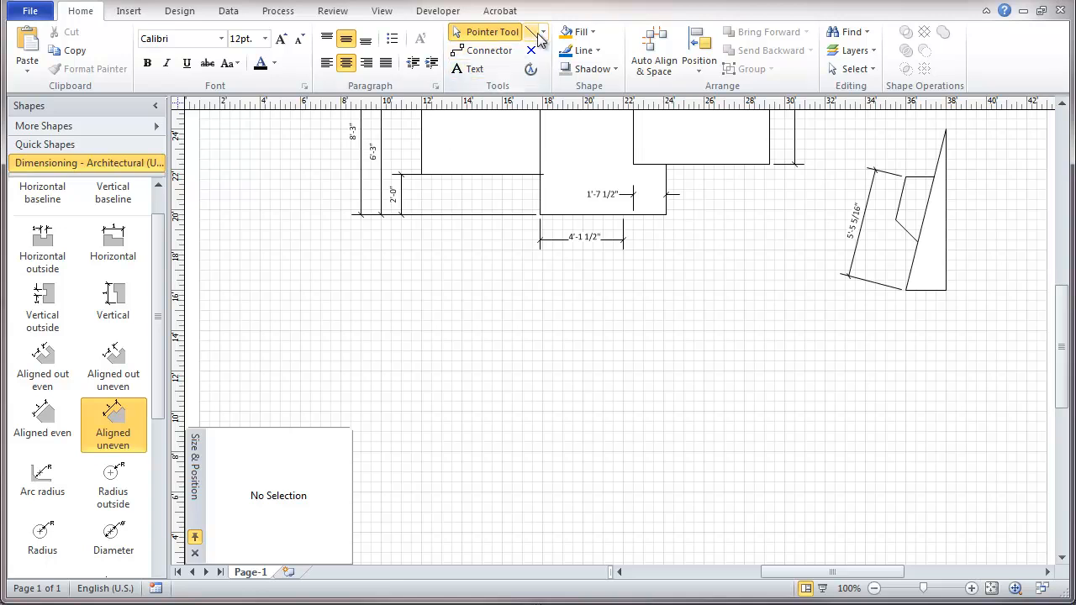
pyautogui.click(541, 32)
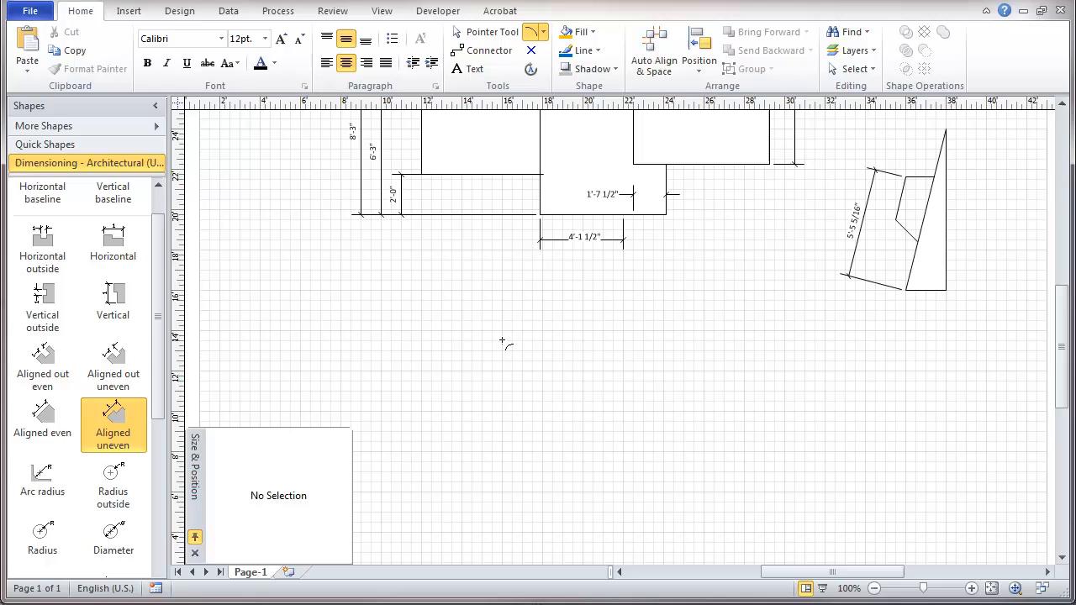
pyautogui.moveTo(503, 330); pyautogui.dragTo(623, 454)
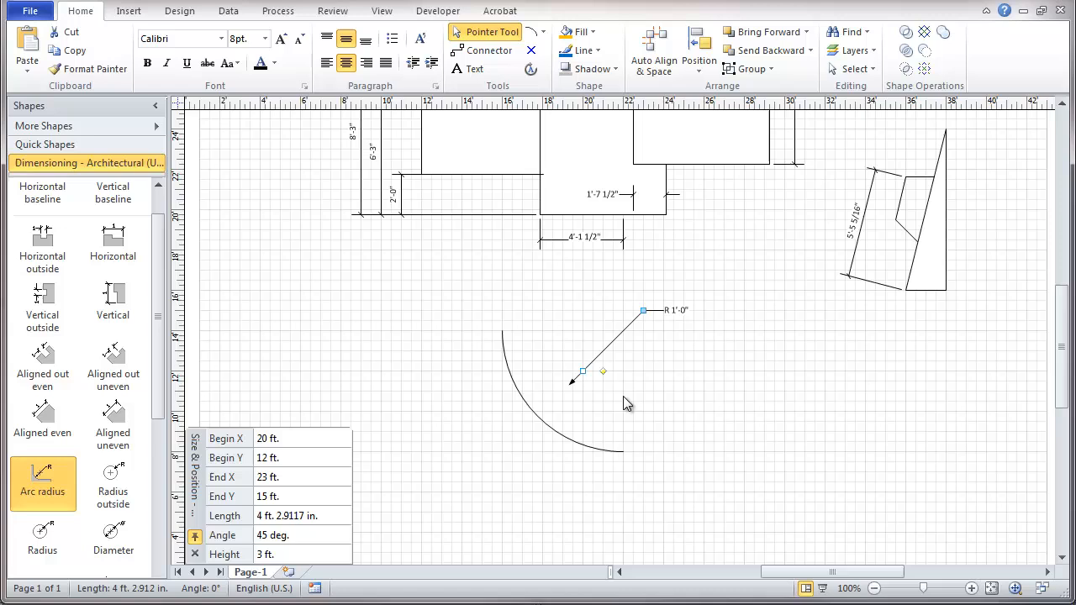
pyautogui.moveTo(610, 401)
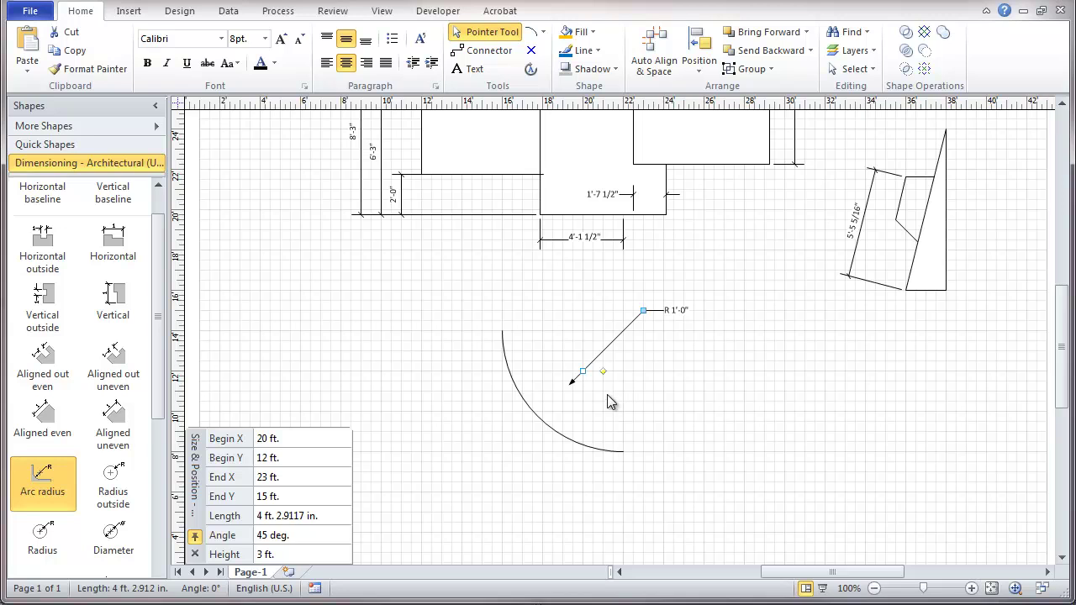
pyautogui.moveTo(647, 309)
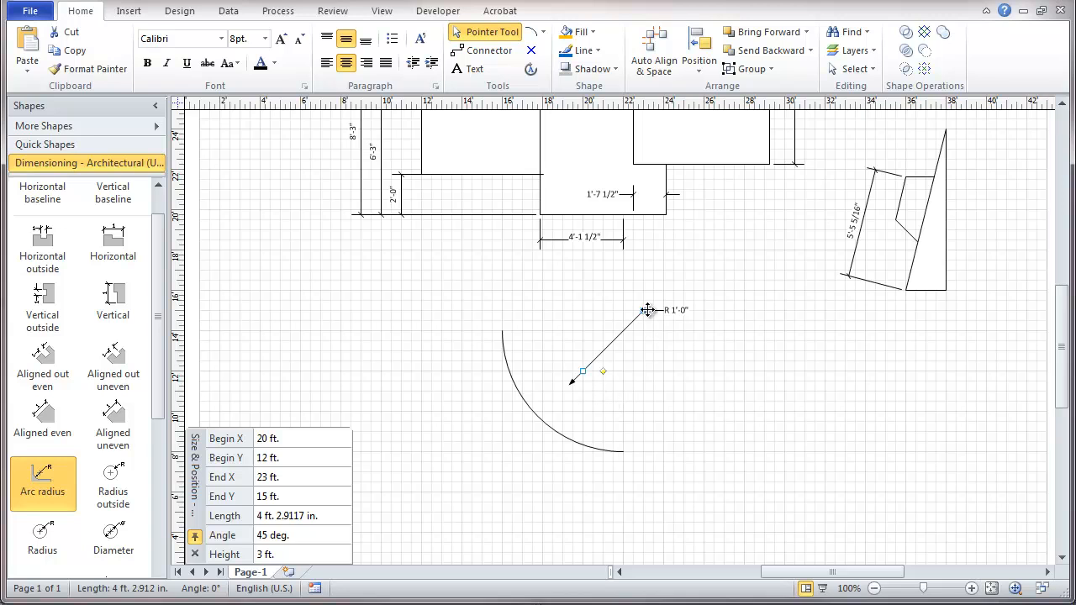
pyautogui.moveTo(620, 393)
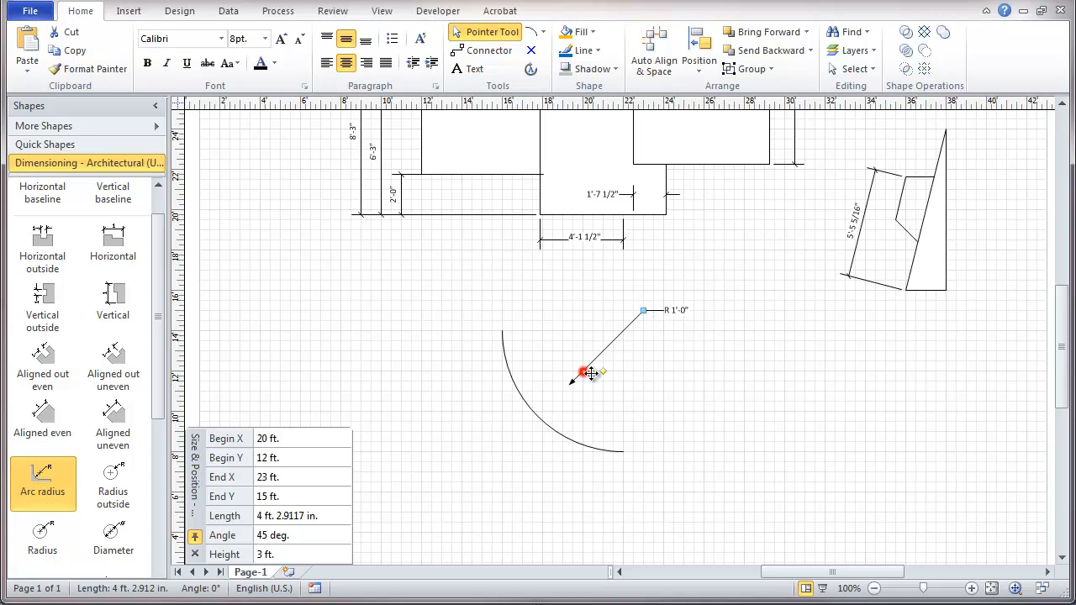
# Attach an Arc radius dimension to the arc so it reads R 6'-0"
pyautogui.moveTo(585, 373); pyautogui.dragTo(622, 333)
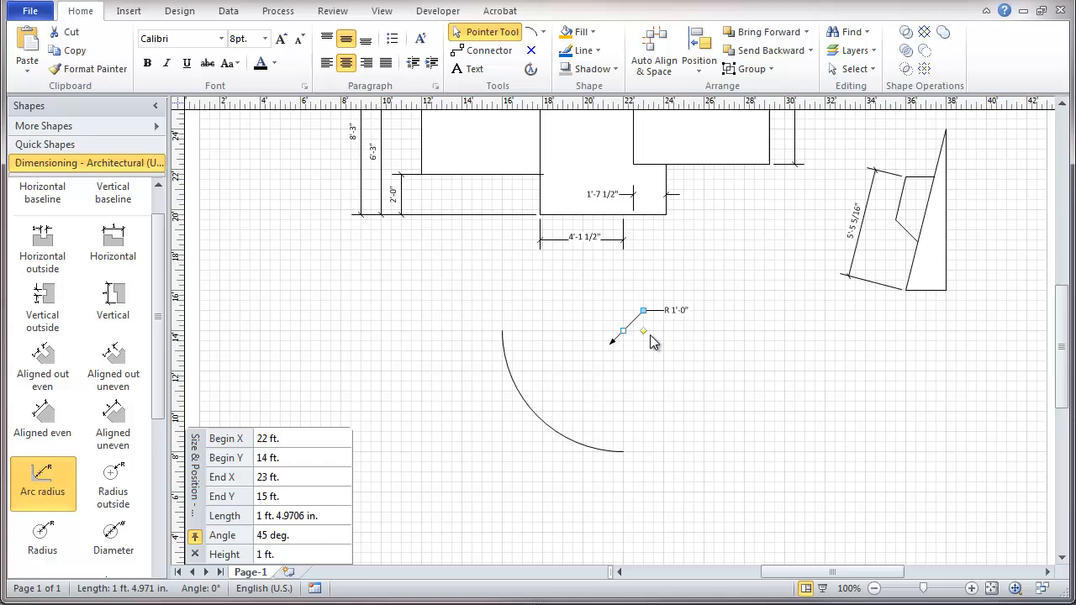
pyautogui.moveTo(642, 339); pyautogui.dragTo(582, 440)
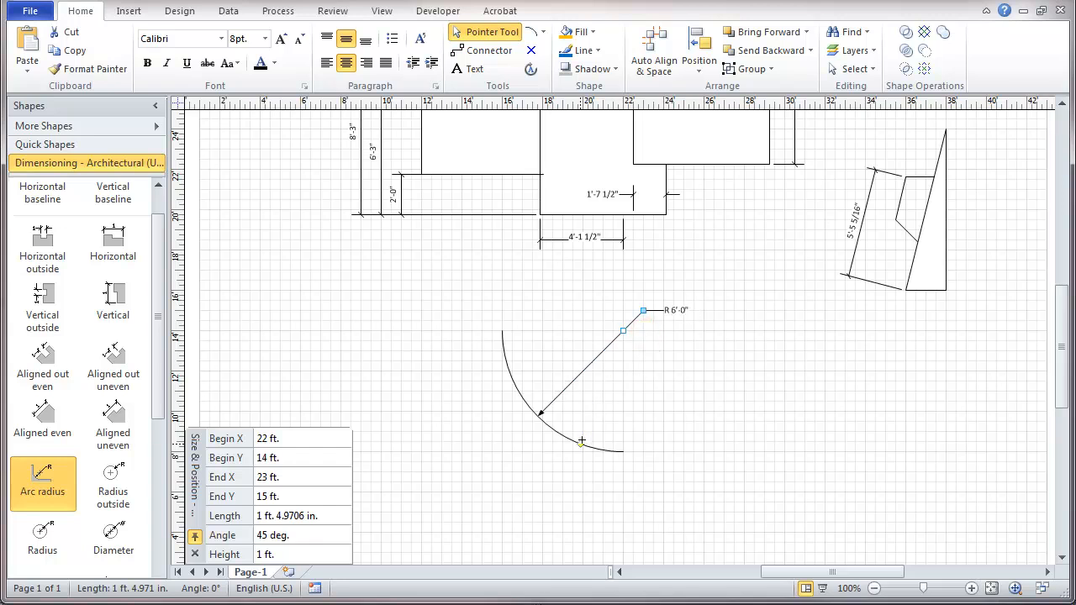
pyautogui.moveTo(613, 414)
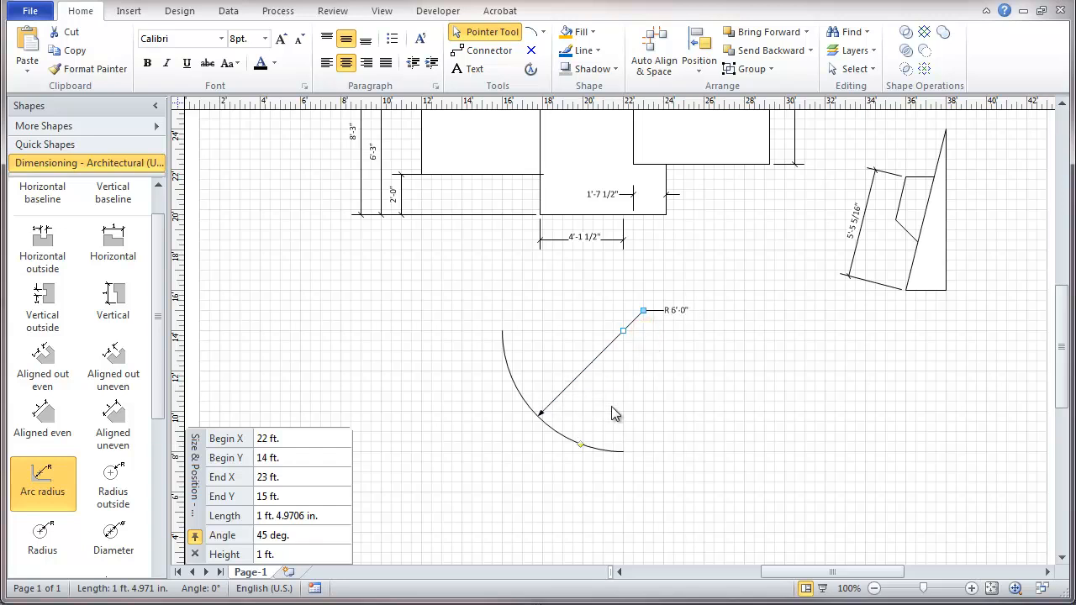
pyautogui.moveTo(692, 319)
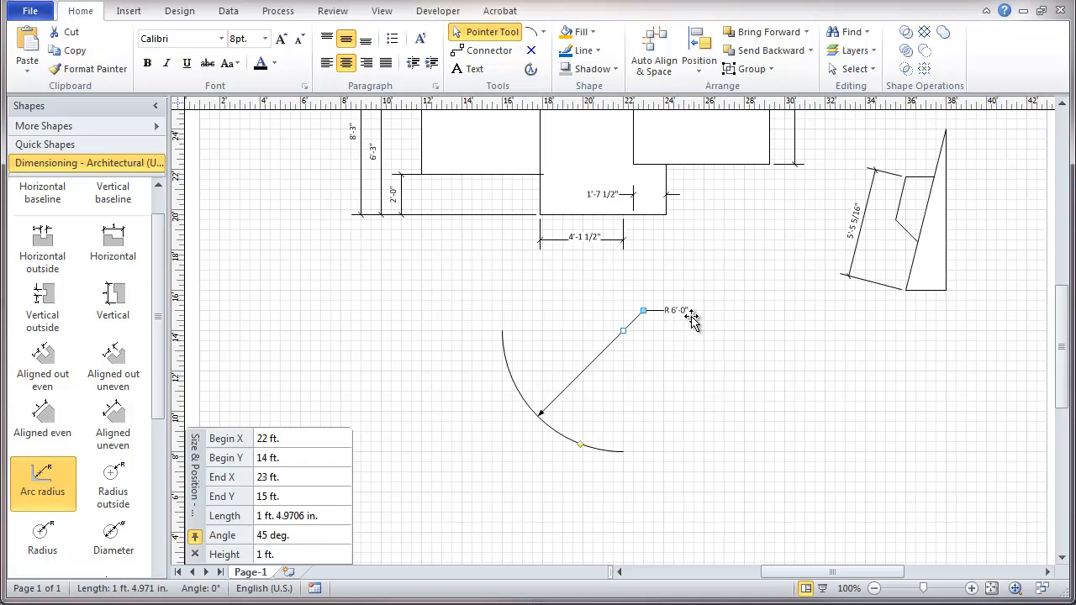
pyautogui.moveTo(684, 340)
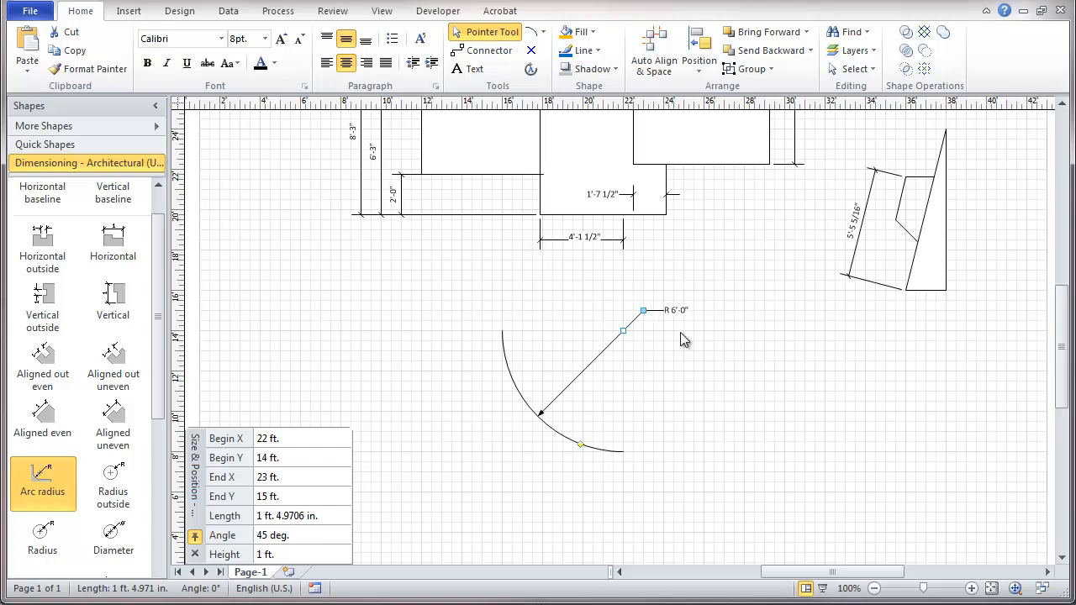
pyautogui.moveTo(564, 410)
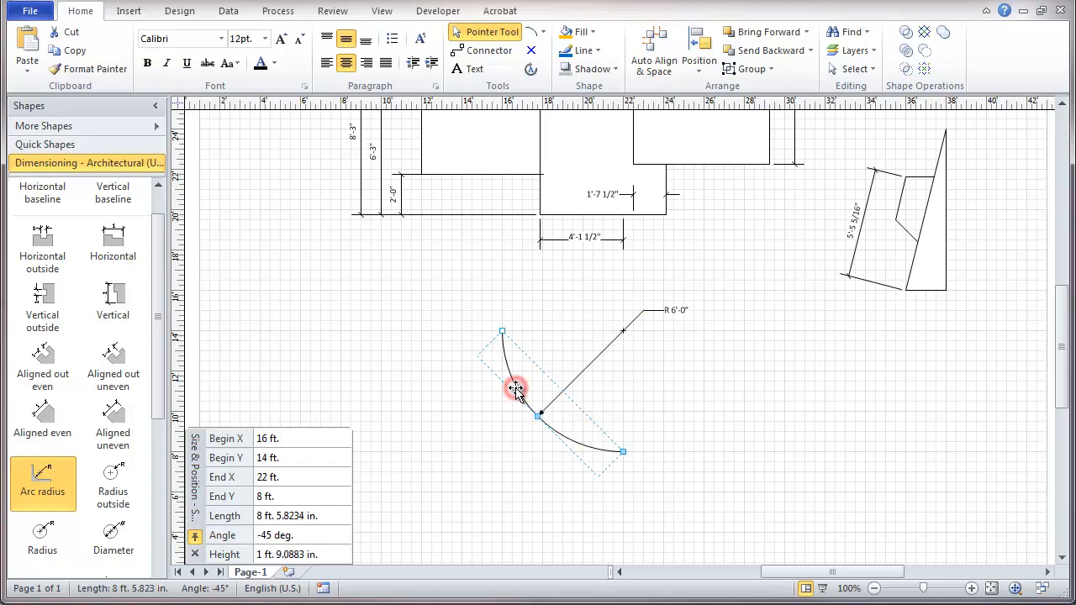
pyautogui.moveTo(609, 380)
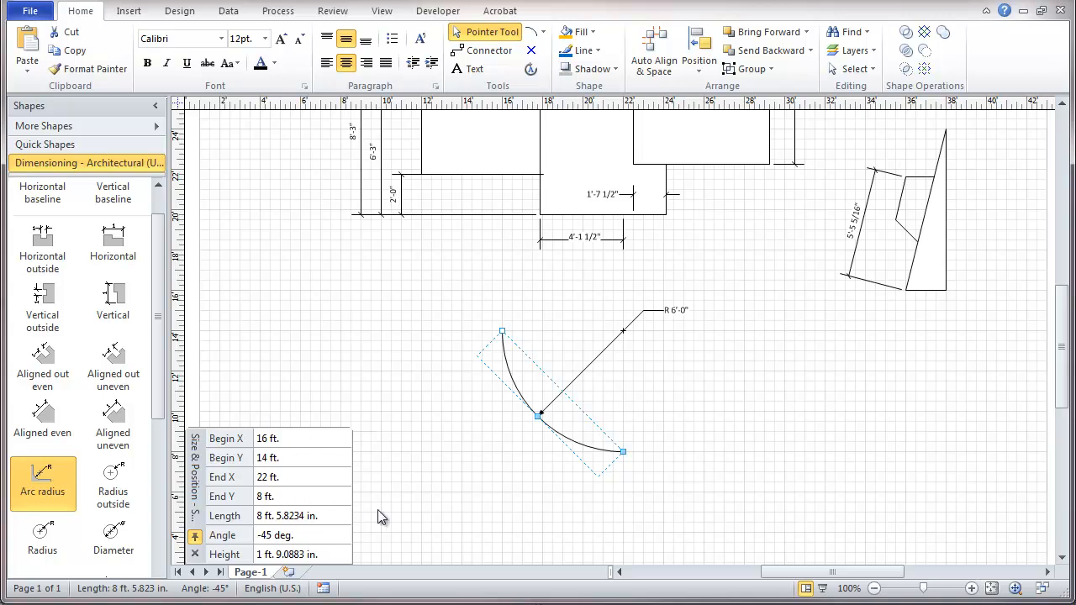
pyautogui.click(467, 461)
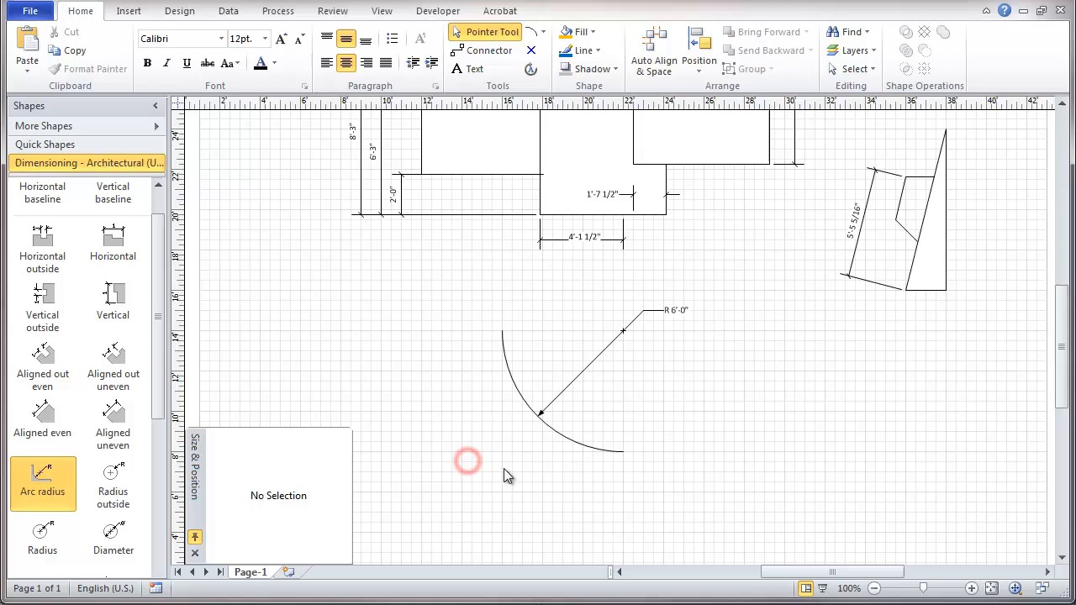
pyautogui.moveTo(612, 340)
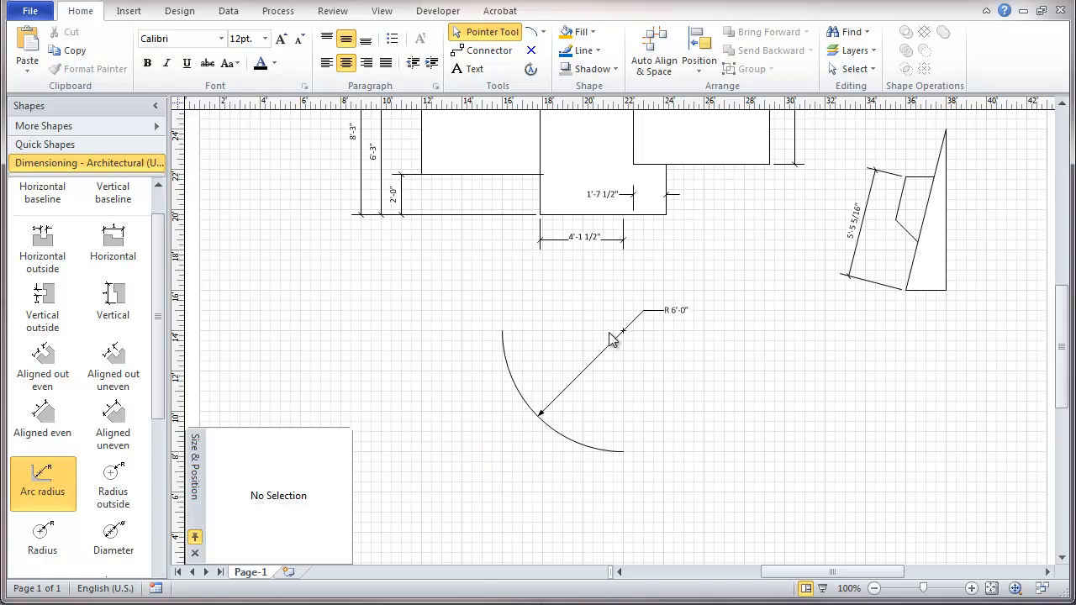
pyautogui.moveTo(607, 380)
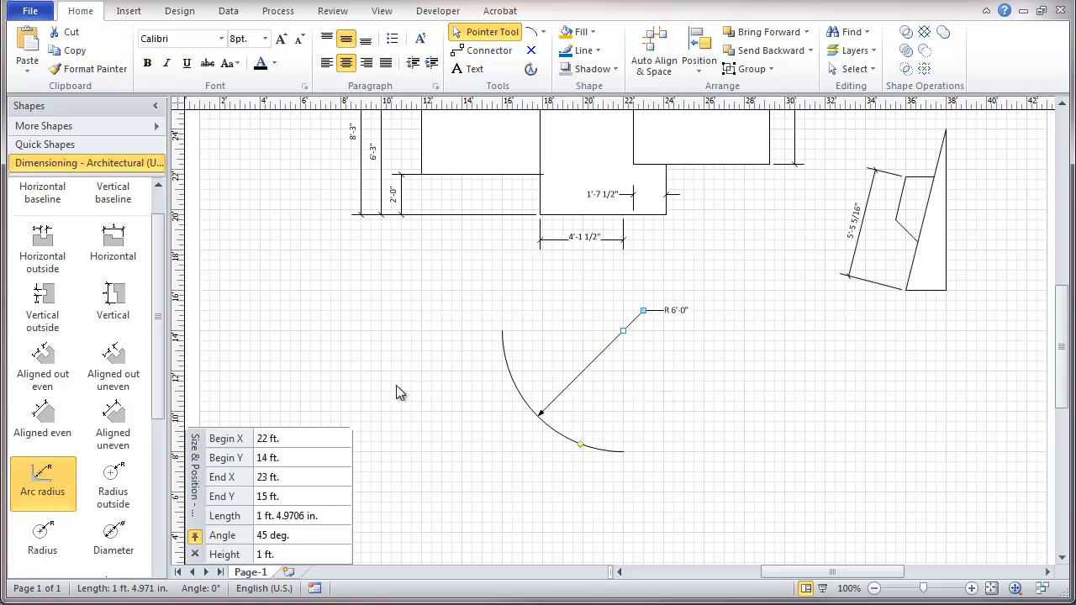
pyautogui.moveTo(649, 346)
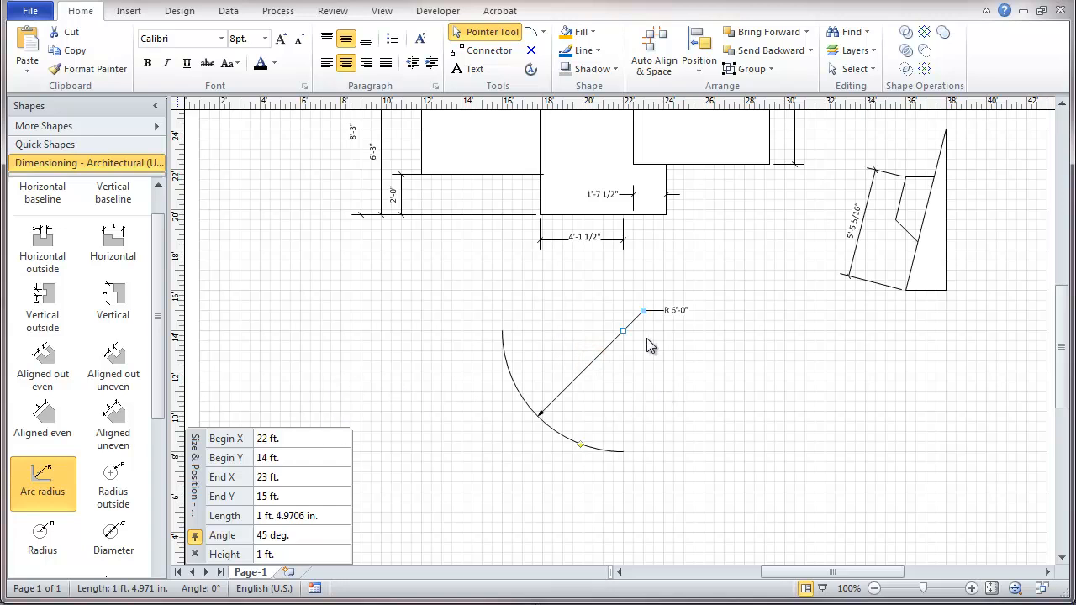
pyautogui.moveTo(541, 30)
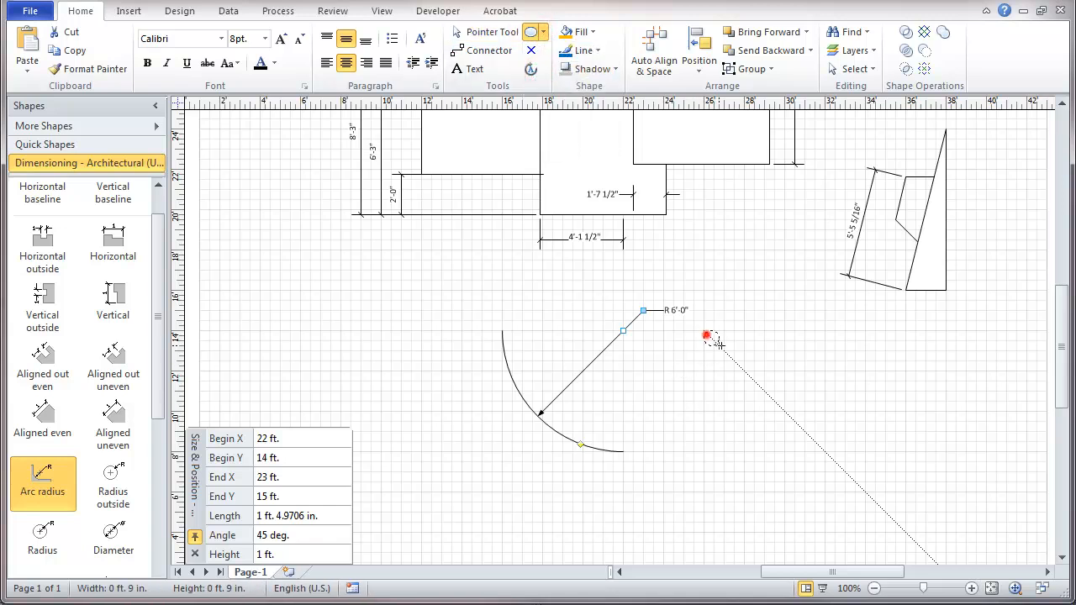
# Draw a circle right of the arc and drop a Radius outside dimension onto it
pyautogui.moveTo(706, 336); pyautogui.dragTo(860, 486)
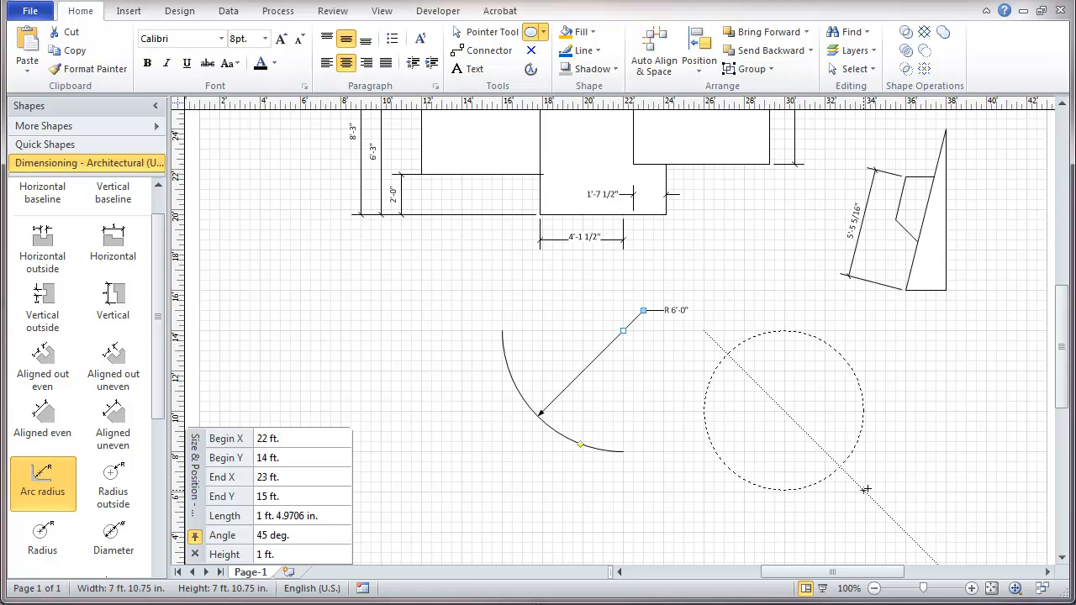
pyautogui.click(783, 412)
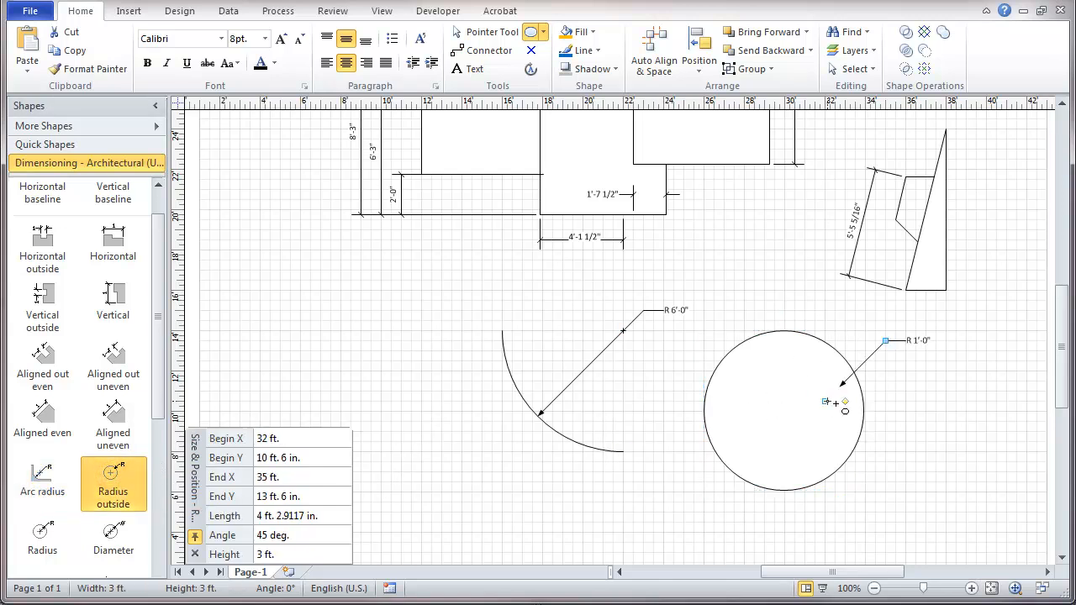
pyautogui.moveTo(820, 400)
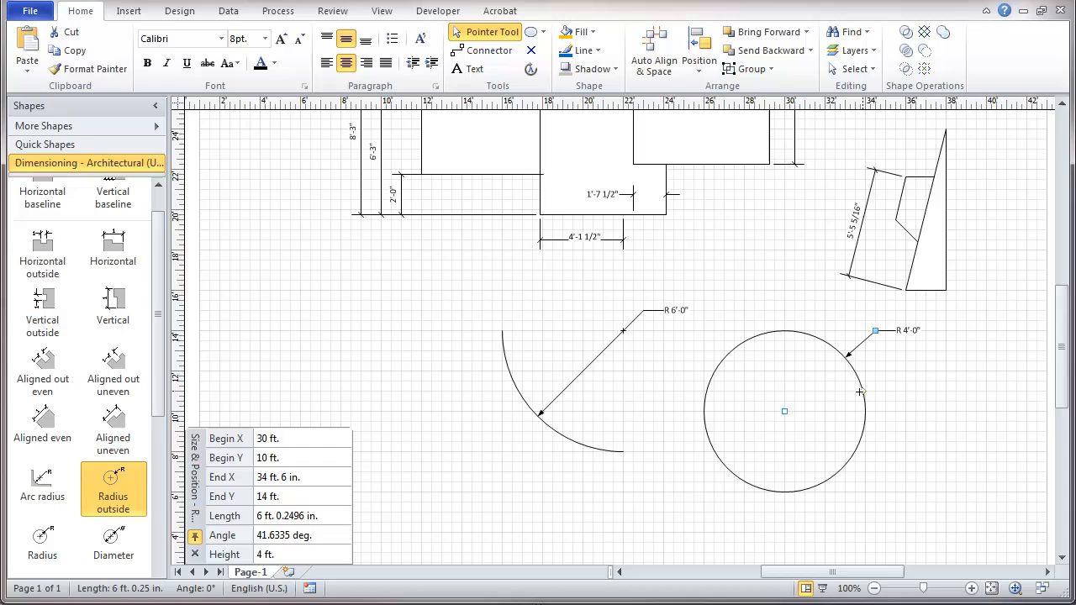
pyautogui.moveTo(909, 353)
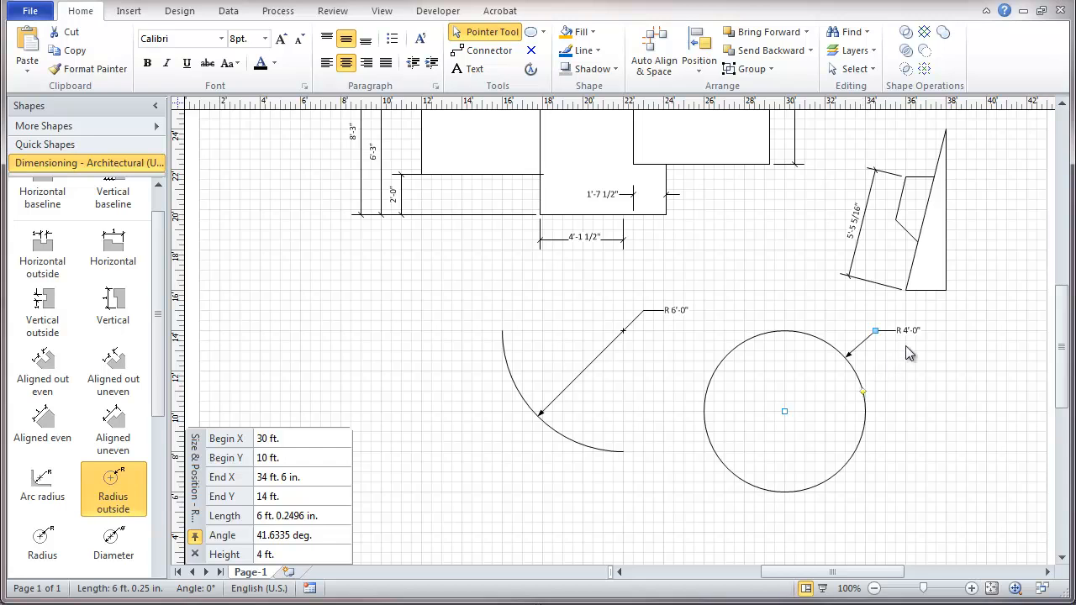
pyautogui.moveTo(916, 346)
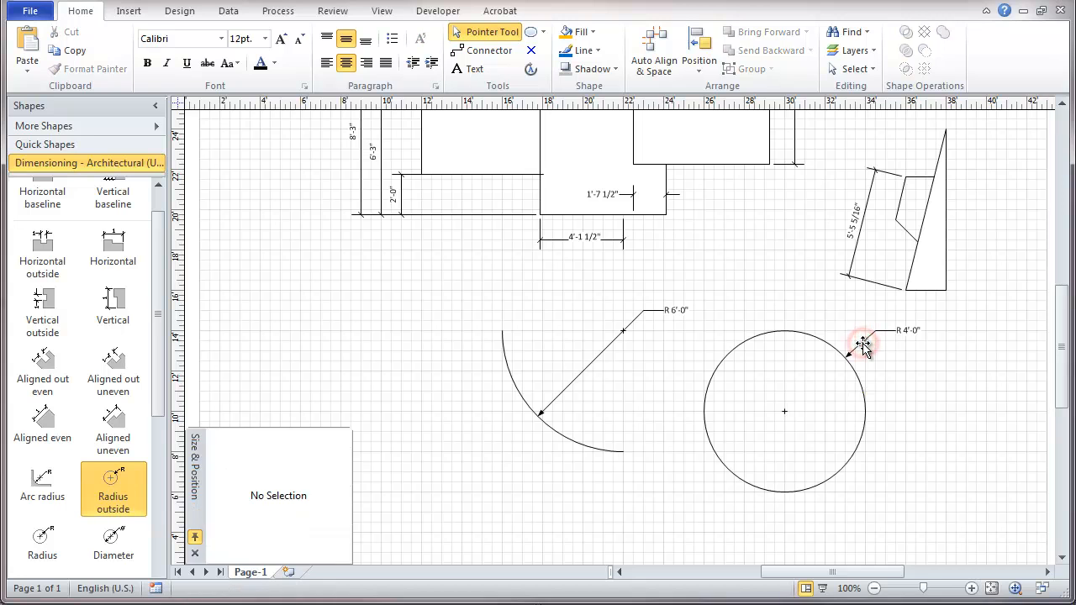
pyautogui.click(860, 346)
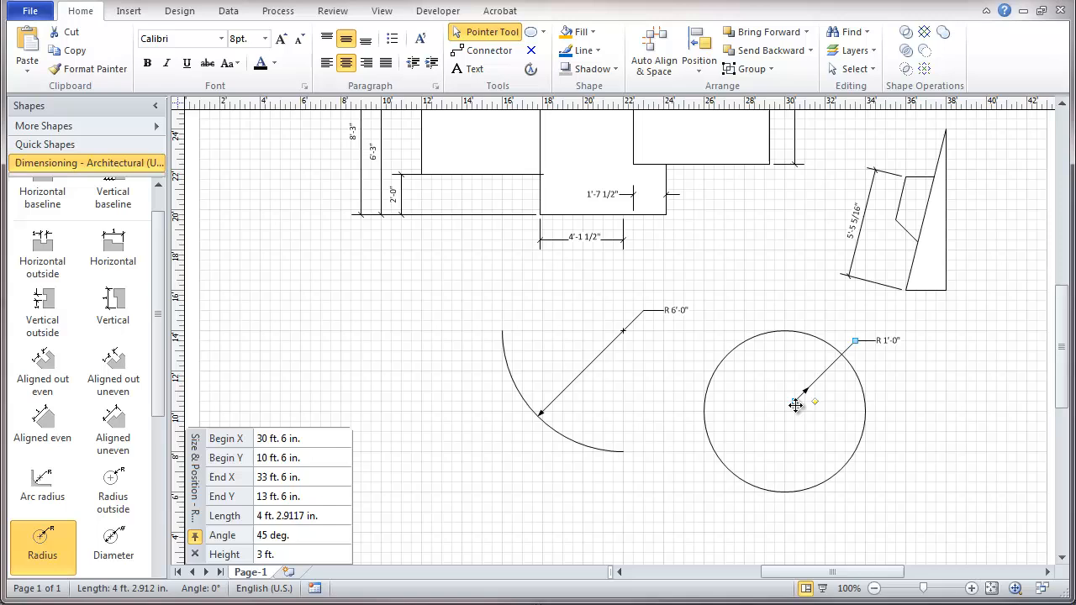
# Glue the Radius dimension from the circle's centre to its edge, reading R 4'-0"
pyautogui.moveTo(796, 405); pyautogui.dragTo(781, 411)
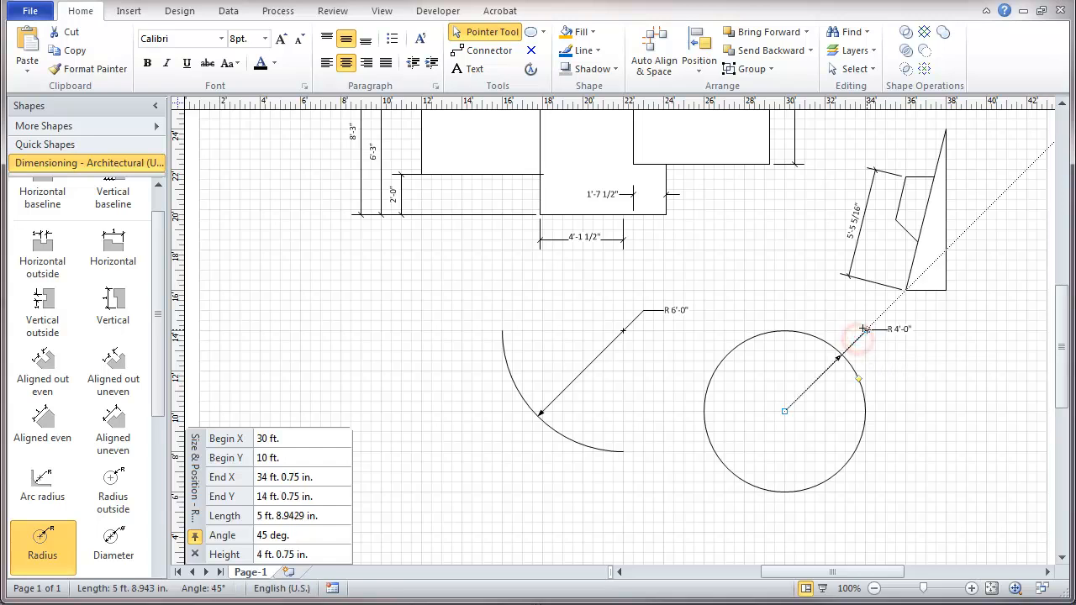
pyautogui.moveTo(866, 328); pyautogui.dragTo(834, 321)
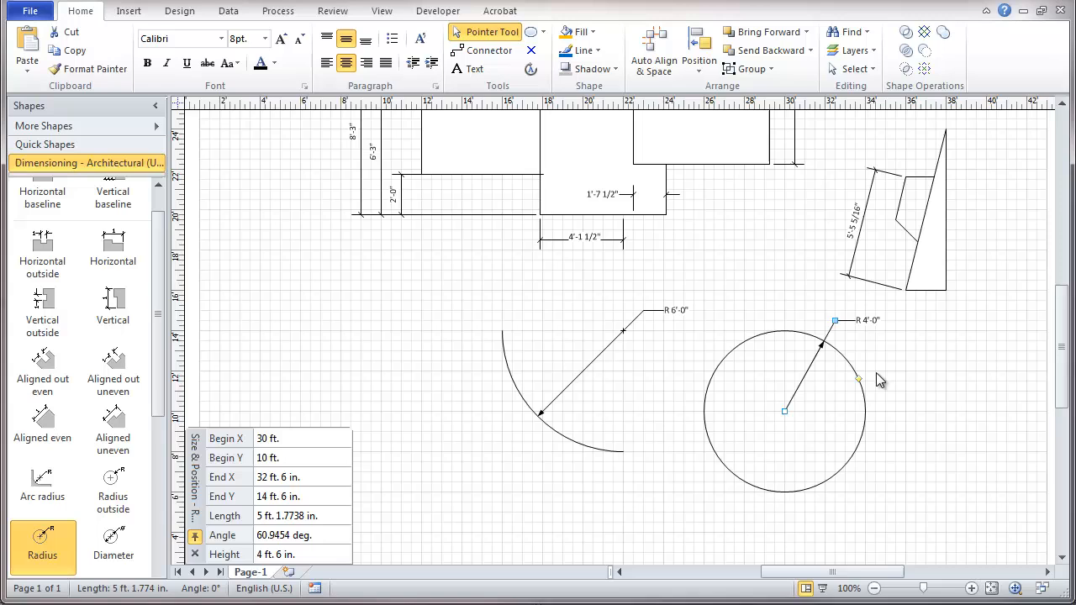
pyautogui.moveTo(810, 366)
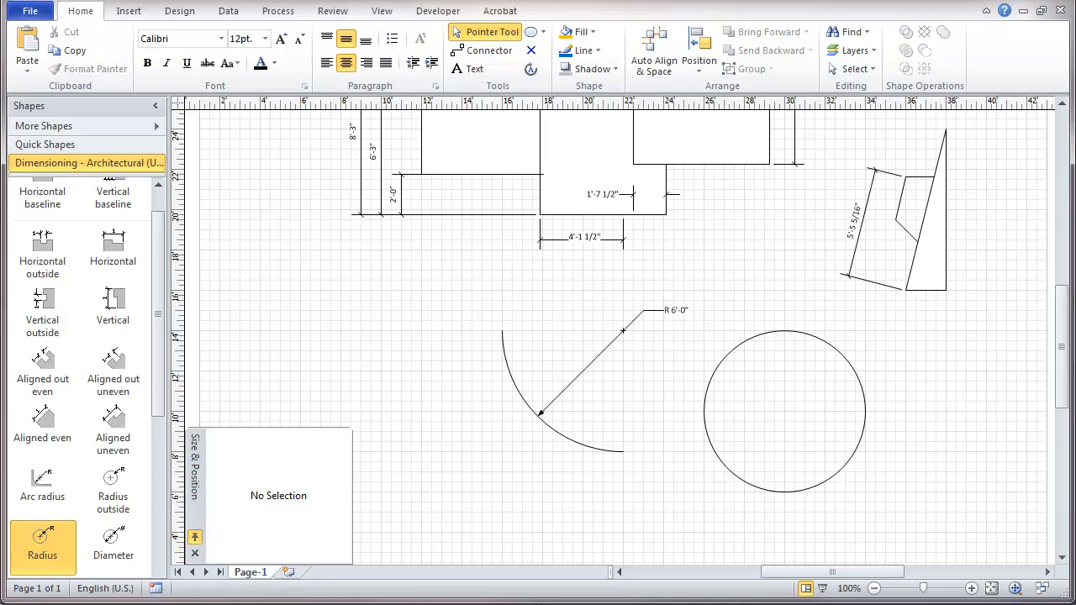
pyautogui.moveTo(111, 555)
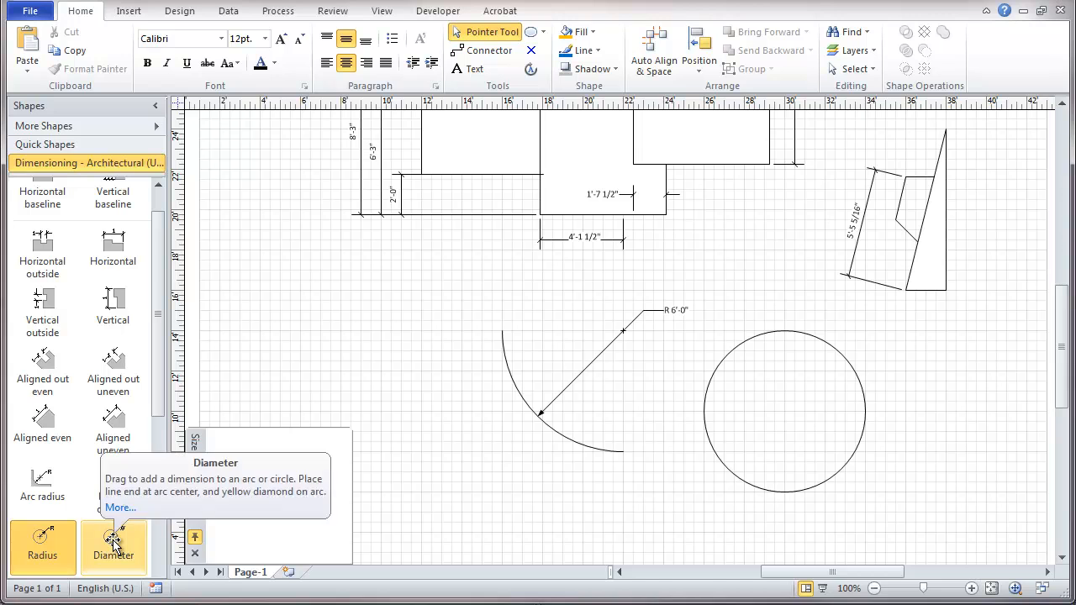
# Stretch a Diameter dimension across the circle so it reads Ø 8'-0"
pyautogui.scroll(-3)
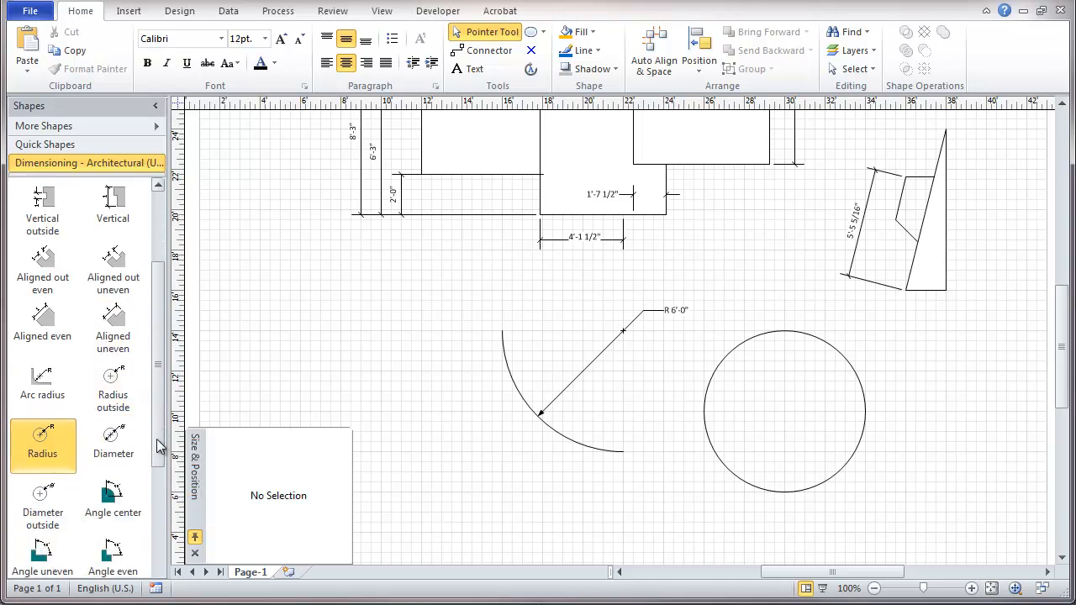
pyautogui.click(112, 445)
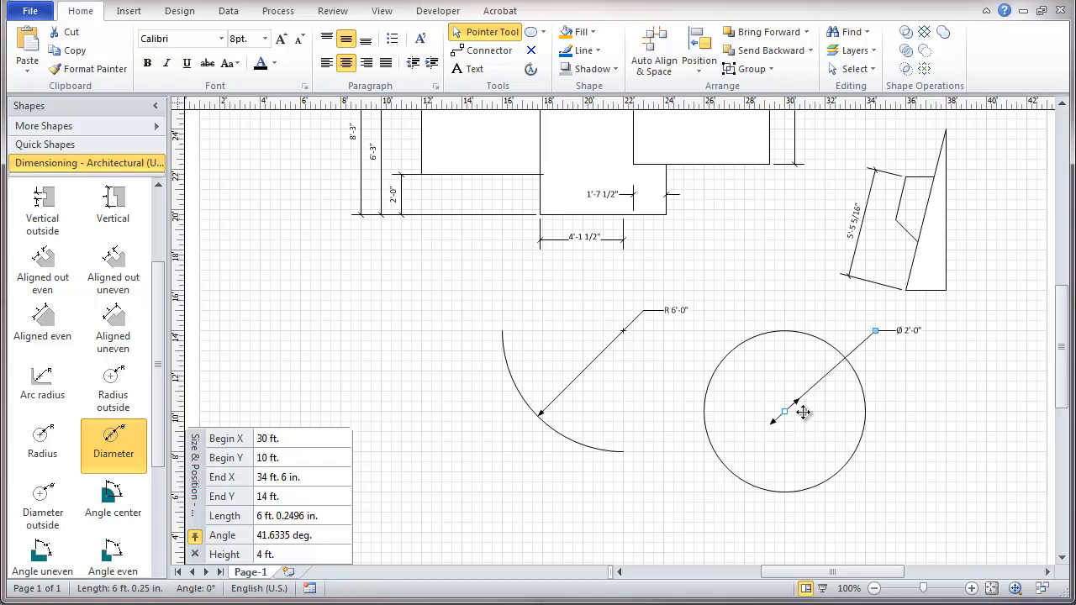
pyautogui.moveTo(803, 414); pyautogui.dragTo(874, 329)
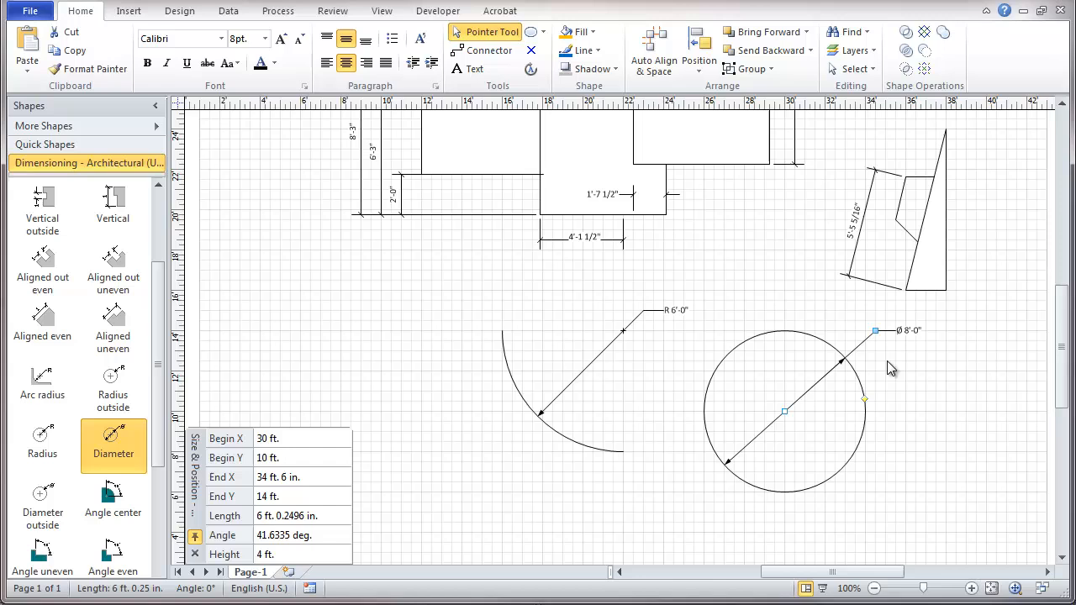
pyautogui.moveTo(795, 421)
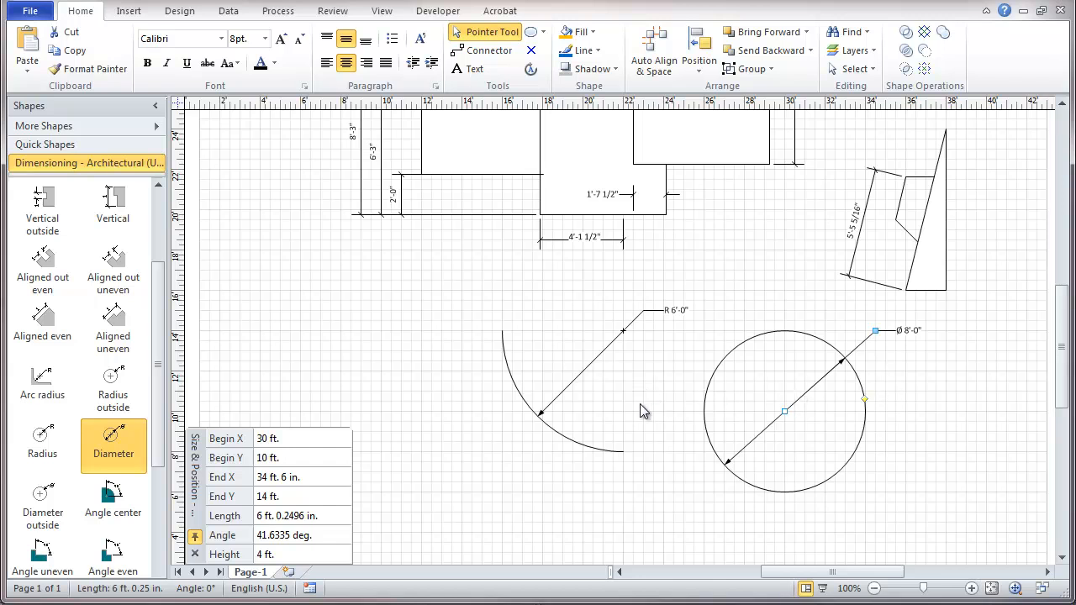
pyautogui.moveTo(773, 381)
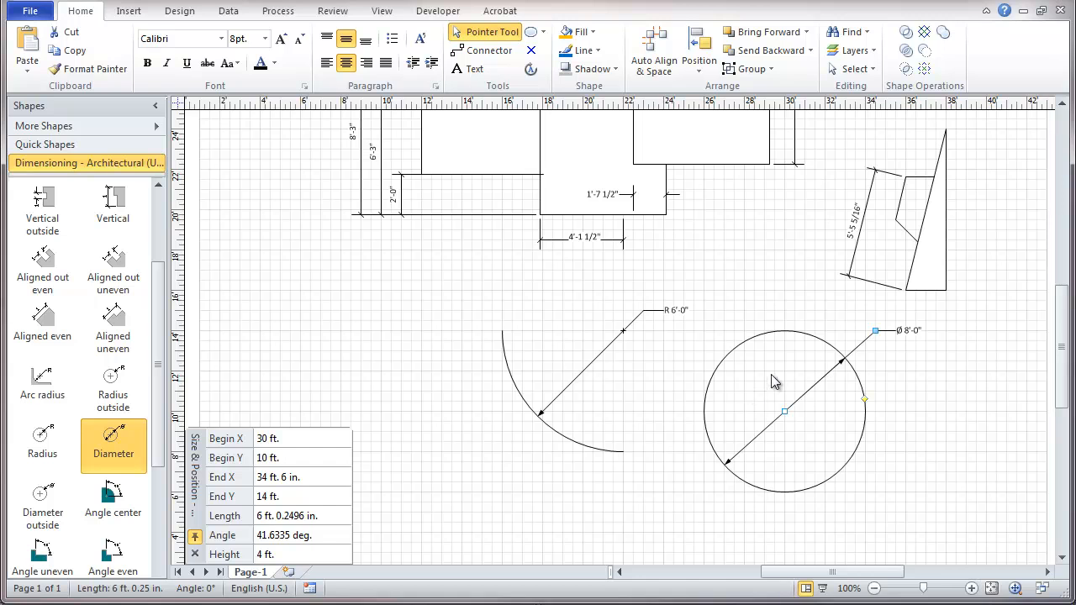
pyautogui.moveTo(821, 380)
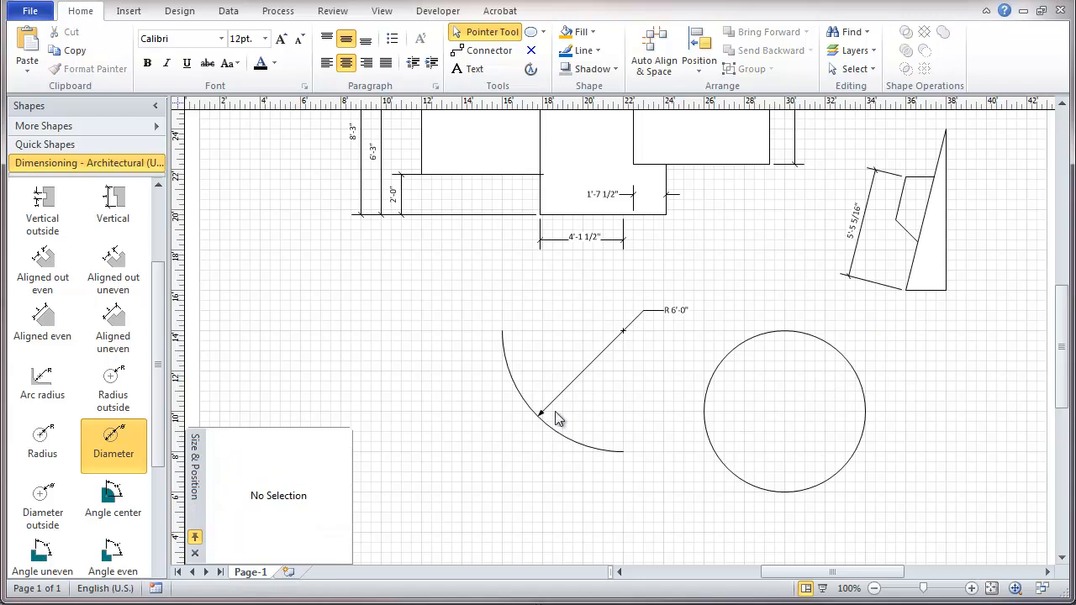
pyautogui.moveTo(41, 517)
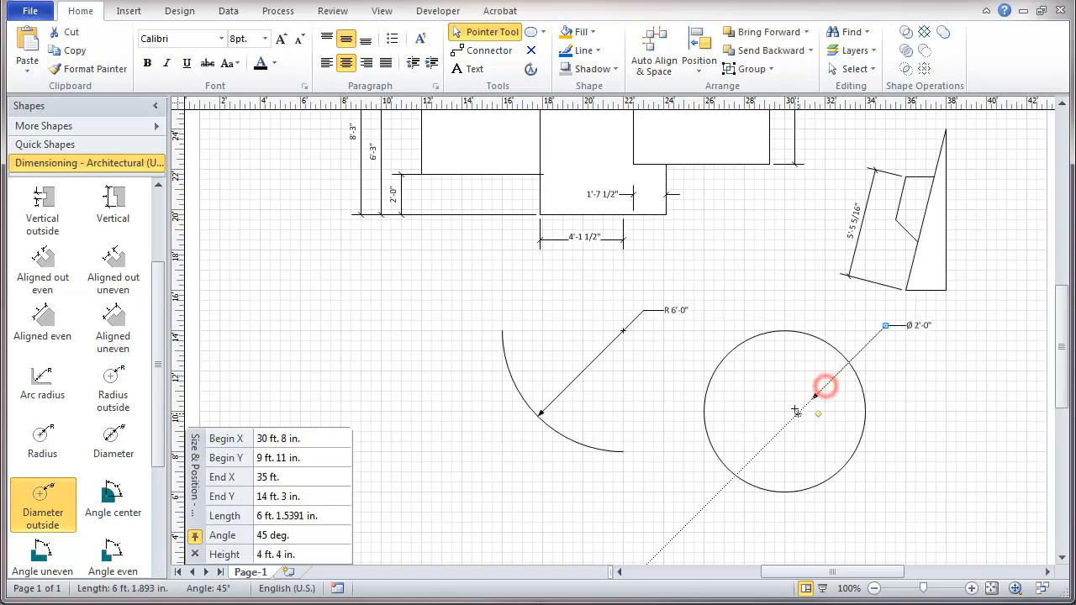
# Fit a Diameter outside dimension reading Ø 8'-0" to the circle, then remove it
pyautogui.moveTo(814, 395); pyautogui.dragTo(803, 395)
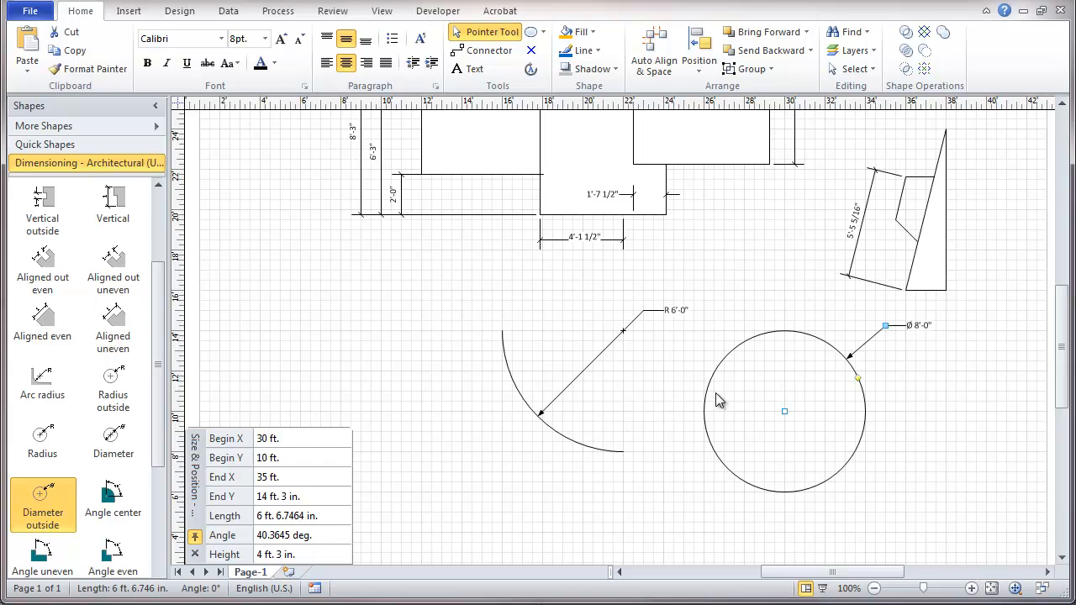
pyautogui.moveTo(837, 415)
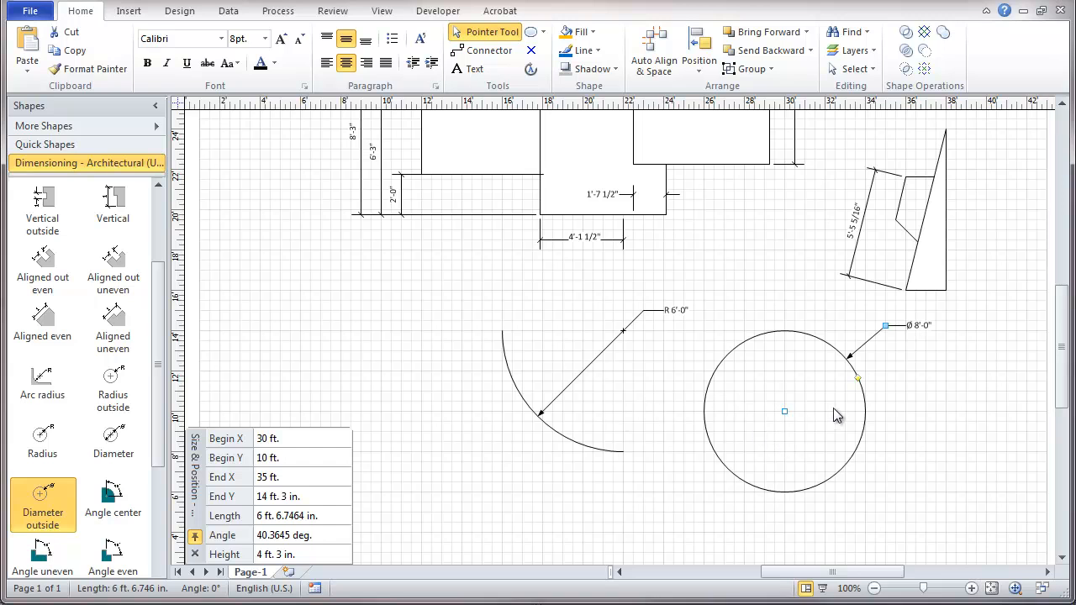
pyautogui.click(881, 350)
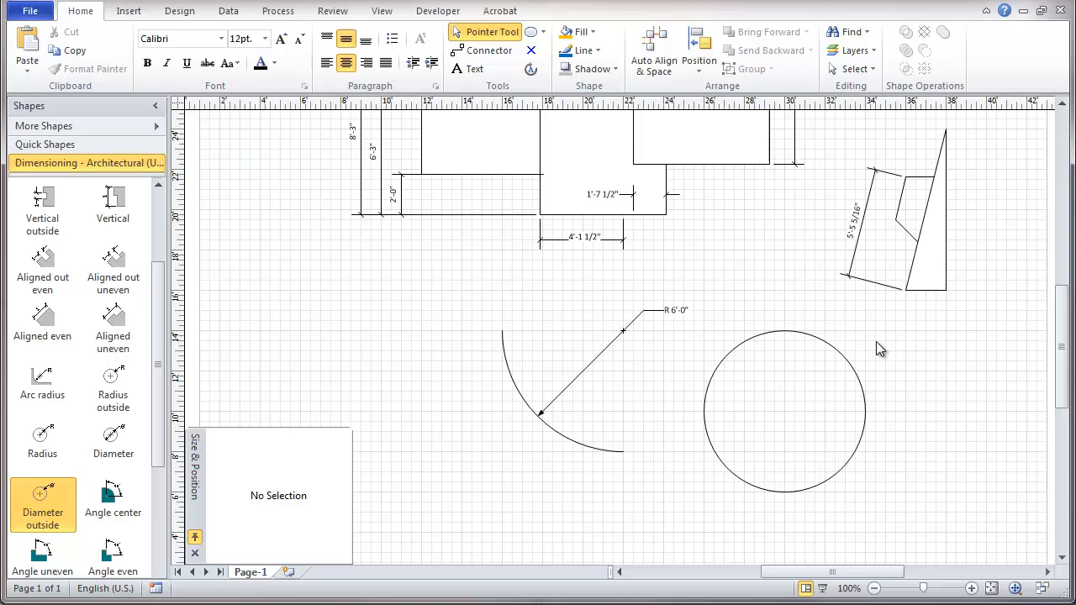
pyautogui.moveTo(147, 516)
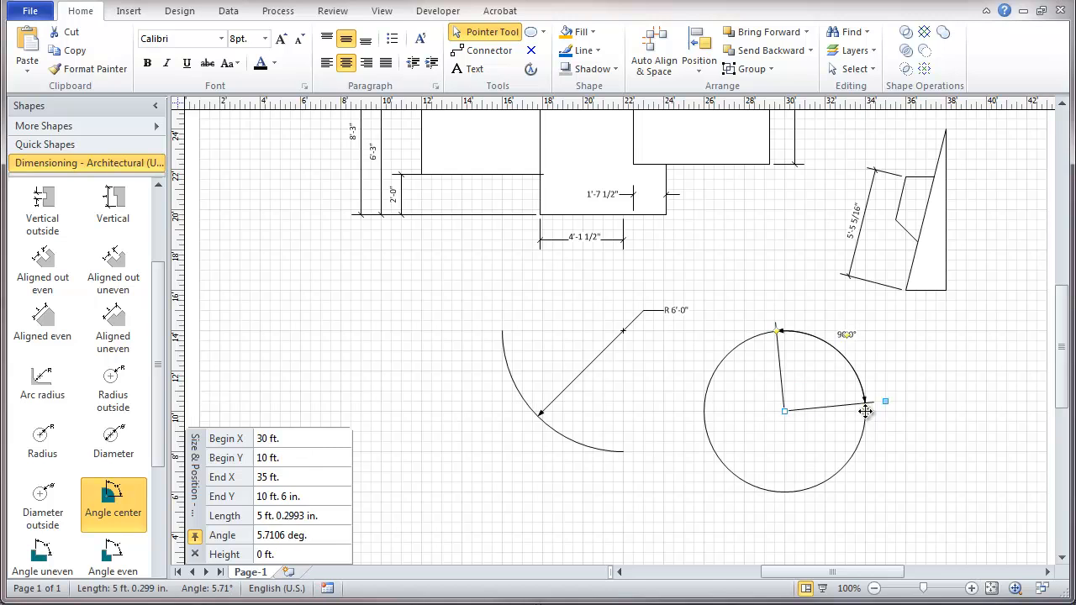
# Set the Angle center dimension's legs horizontal and tilted to read 140.4°
pyautogui.moveTo(864, 410); pyautogui.dragTo(887, 389)
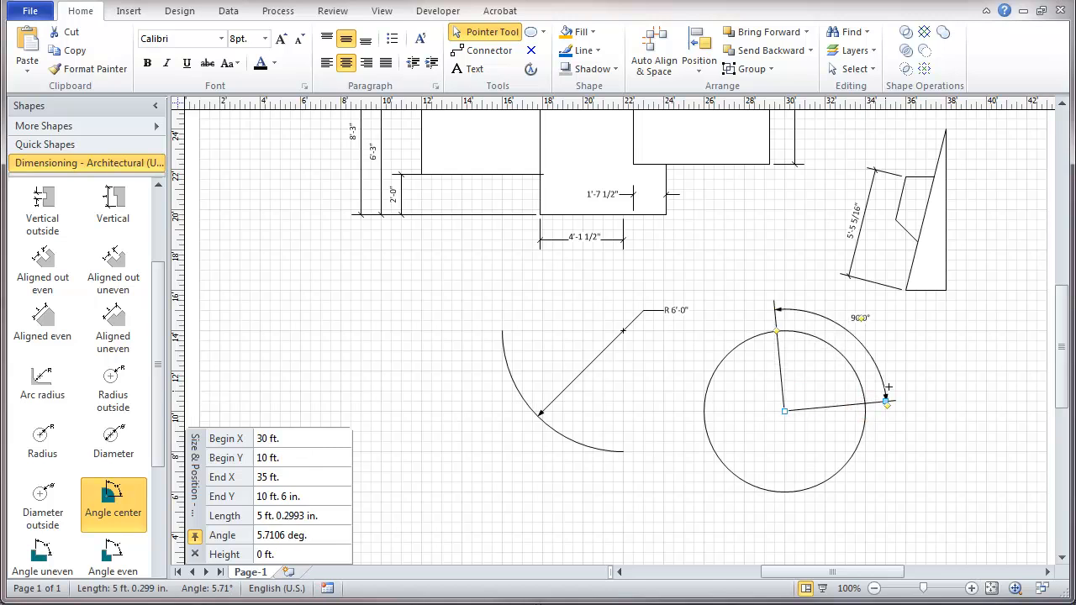
pyautogui.moveTo(894, 417)
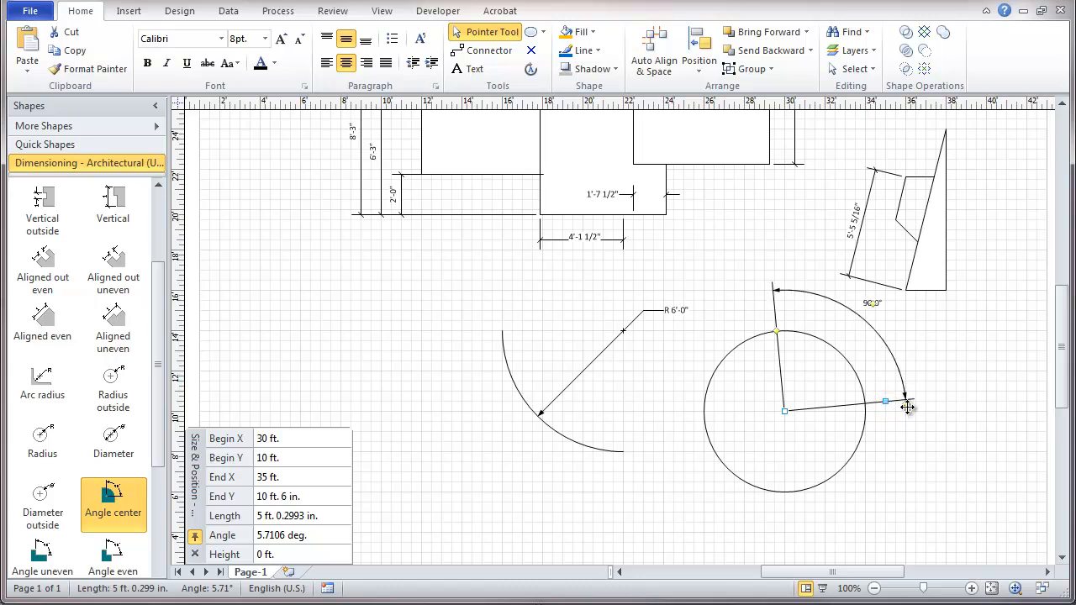
pyautogui.moveTo(906, 405); pyautogui.dragTo(884, 430)
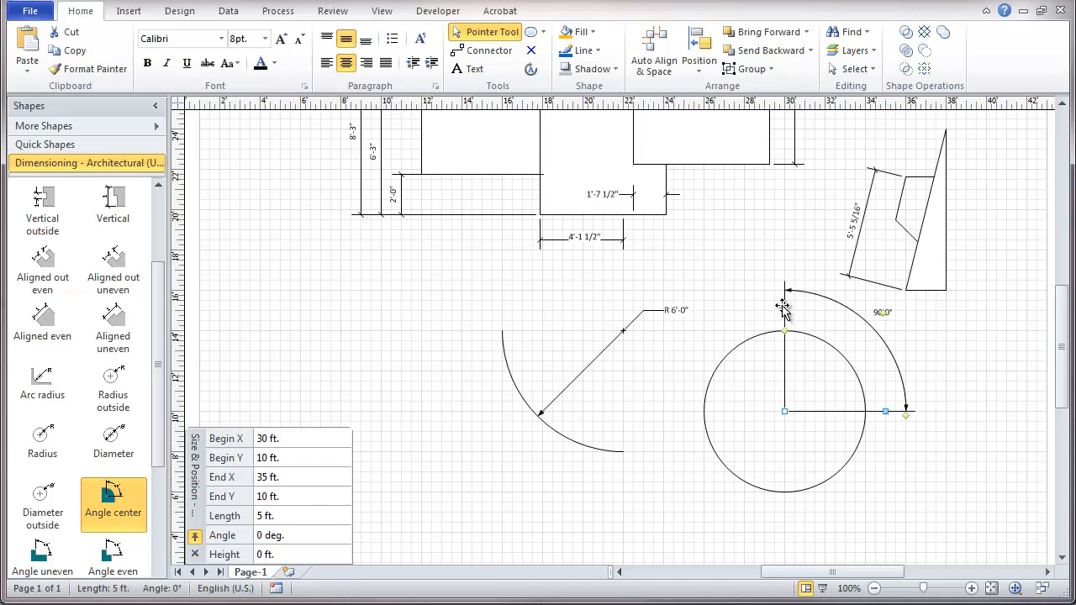
pyautogui.moveTo(790, 339)
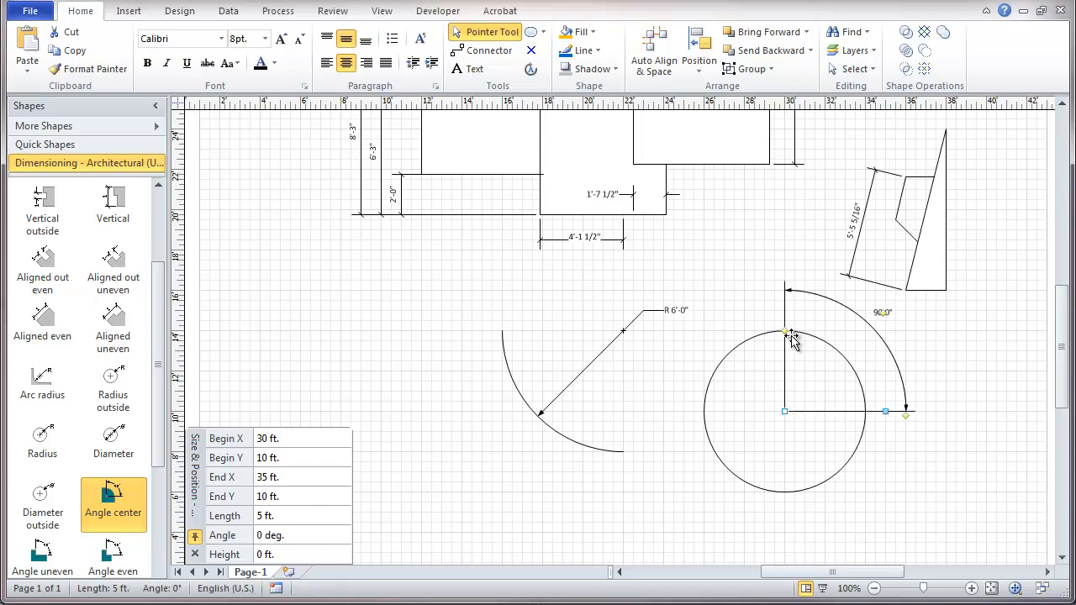
pyautogui.moveTo(786, 330); pyautogui.dragTo(724, 363)
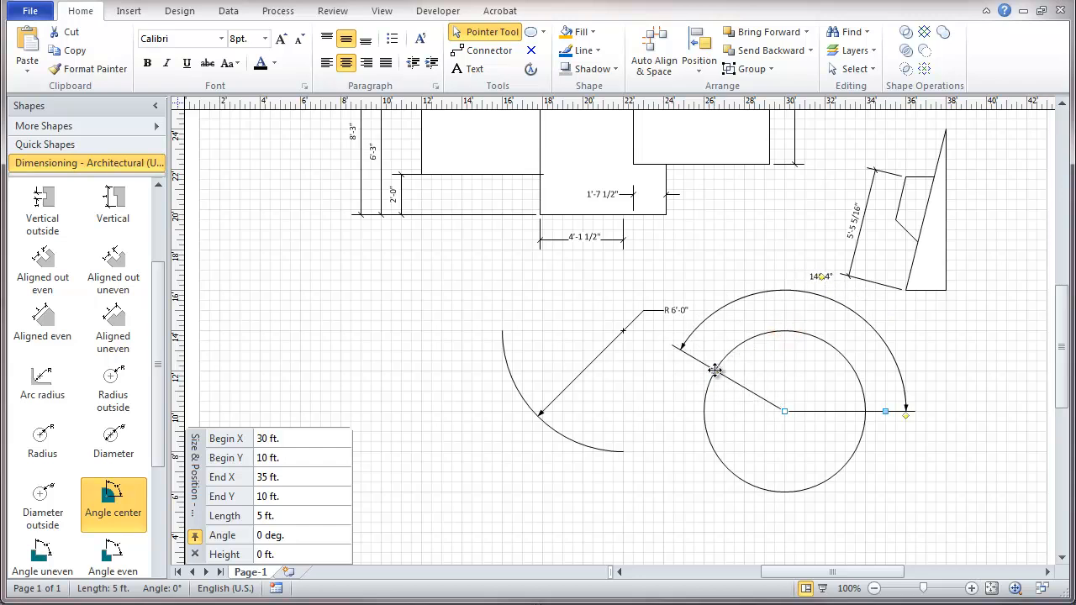
pyautogui.moveTo(894, 411)
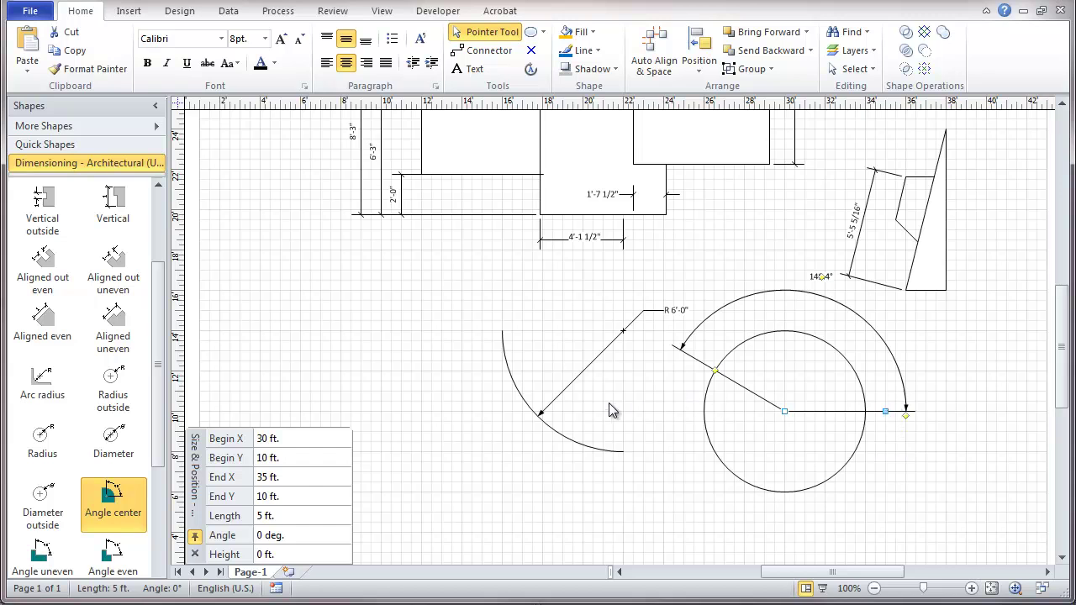
pyautogui.moveTo(501, 474)
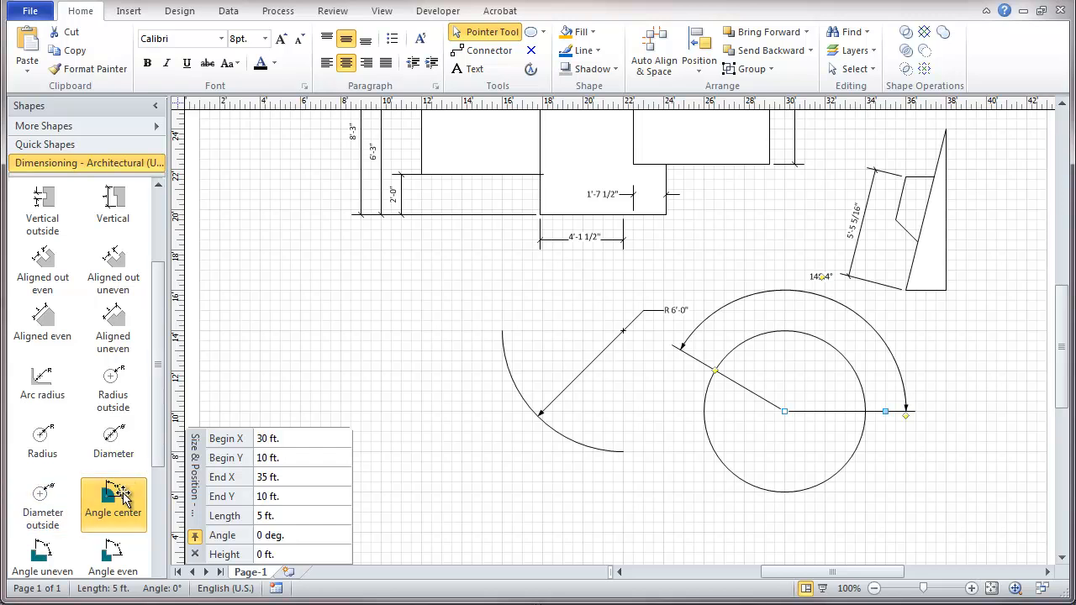
pyautogui.moveTo(227, 534)
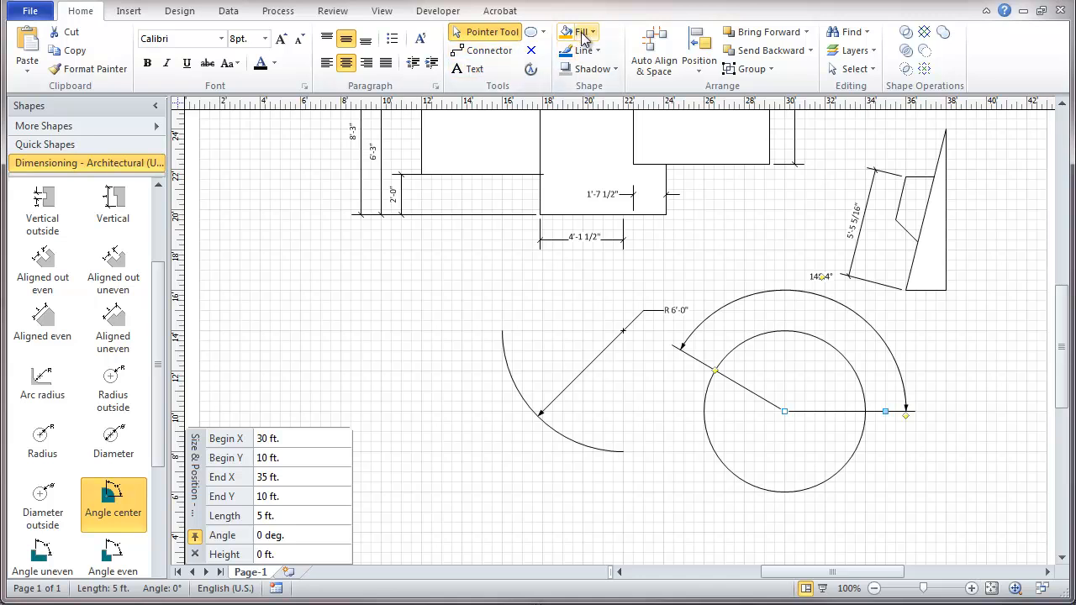
# Switch to the Line tool to draw connected segments left of the arc
pyautogui.click(538, 32)
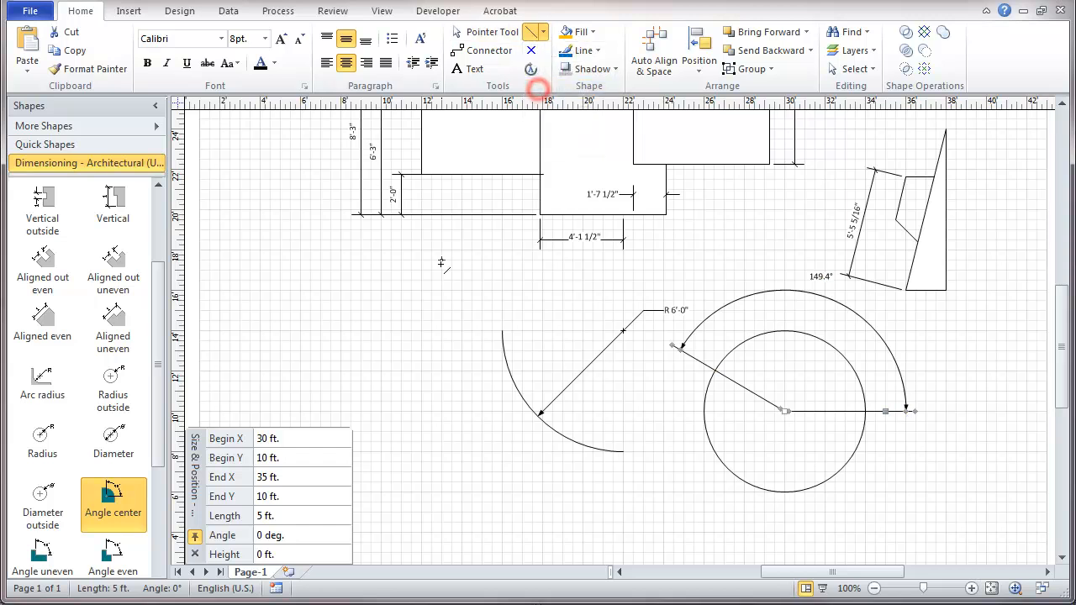
pyautogui.moveTo(299, 375)
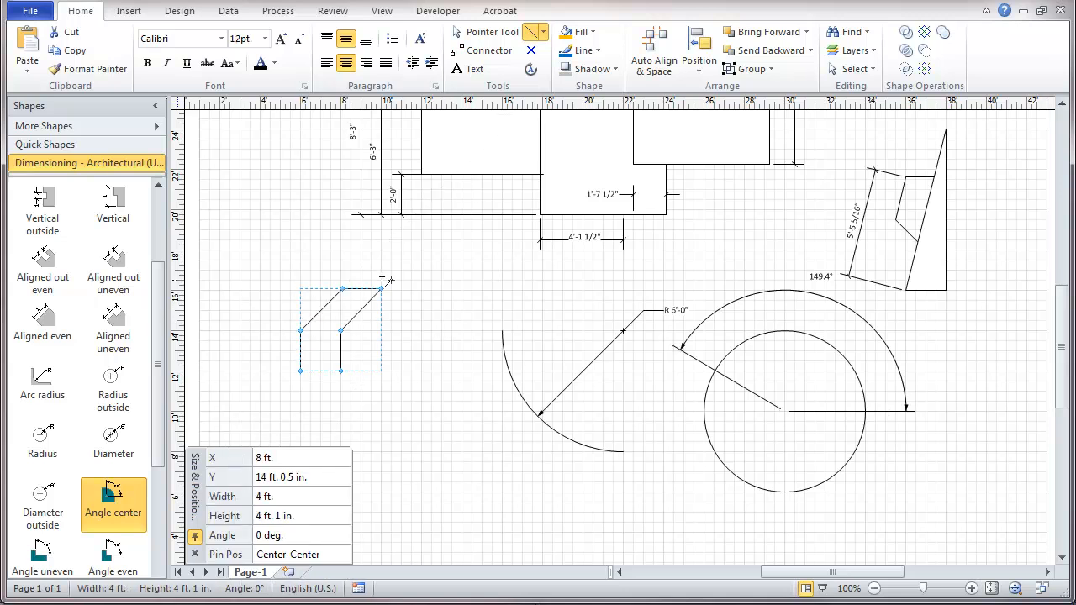
# Fit an Angle uneven dimension to the bent outline's edges, reading about 136.2°
pyautogui.click(478, 30)
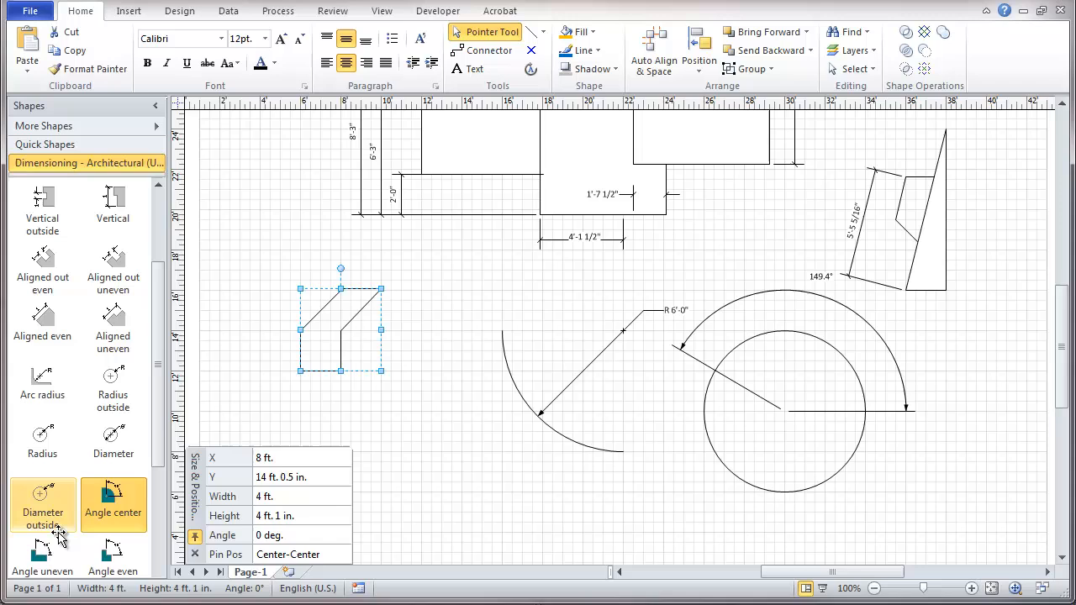
pyautogui.moveTo(118, 562)
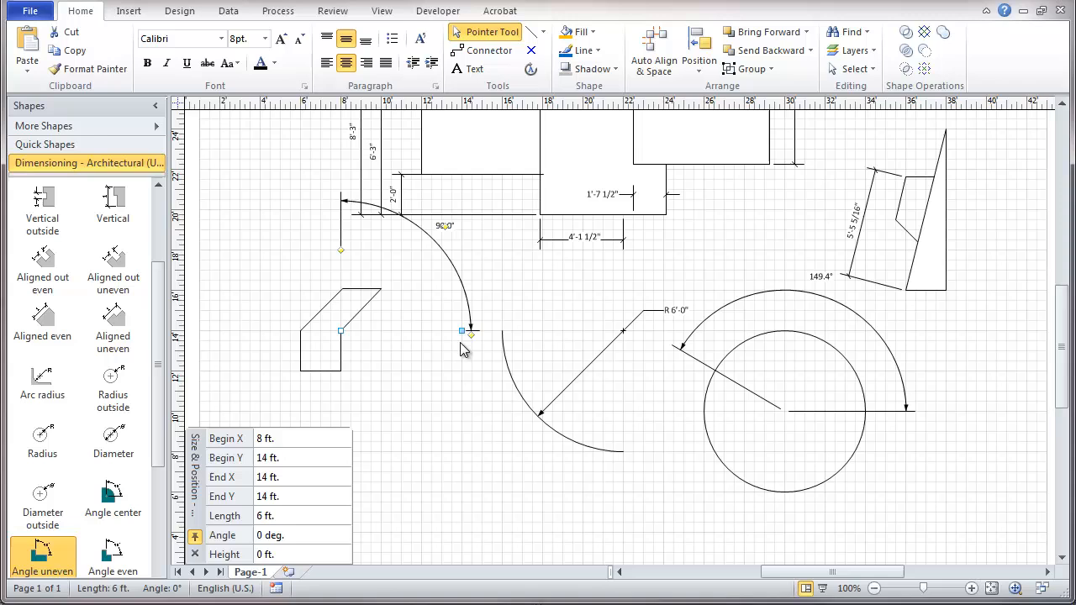
pyautogui.moveTo(460, 329); pyautogui.dragTo(384, 410)
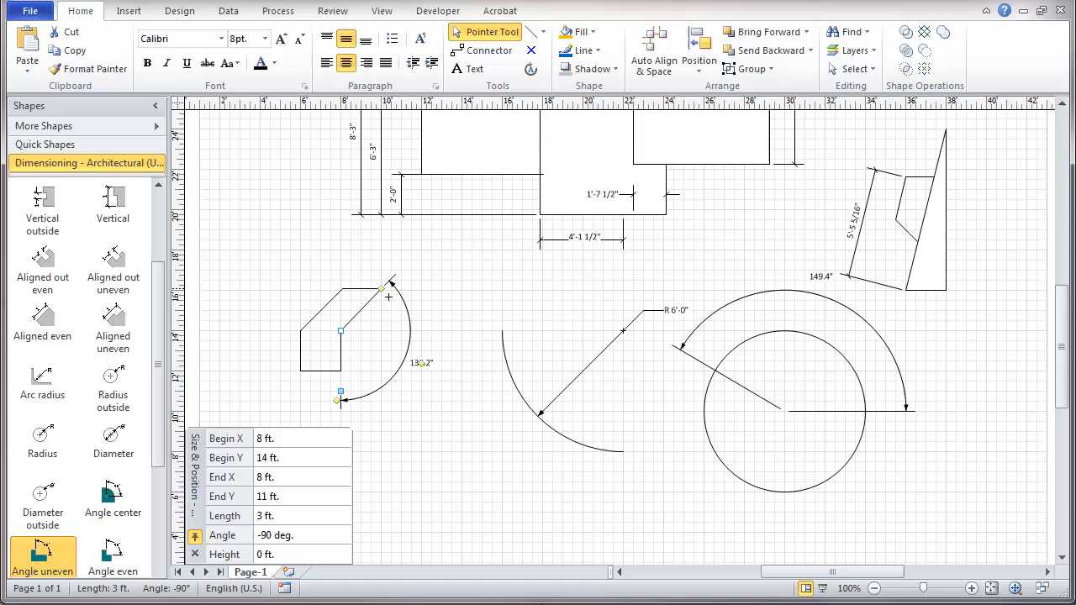
pyautogui.moveTo(346, 400)
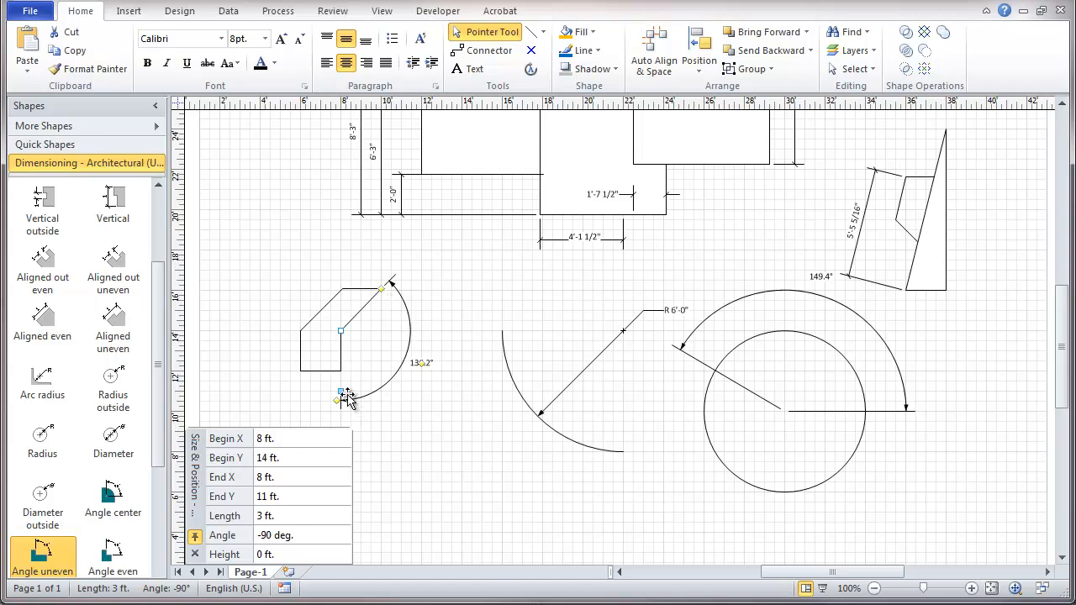
pyautogui.moveTo(340, 397); pyautogui.dragTo(346, 382)
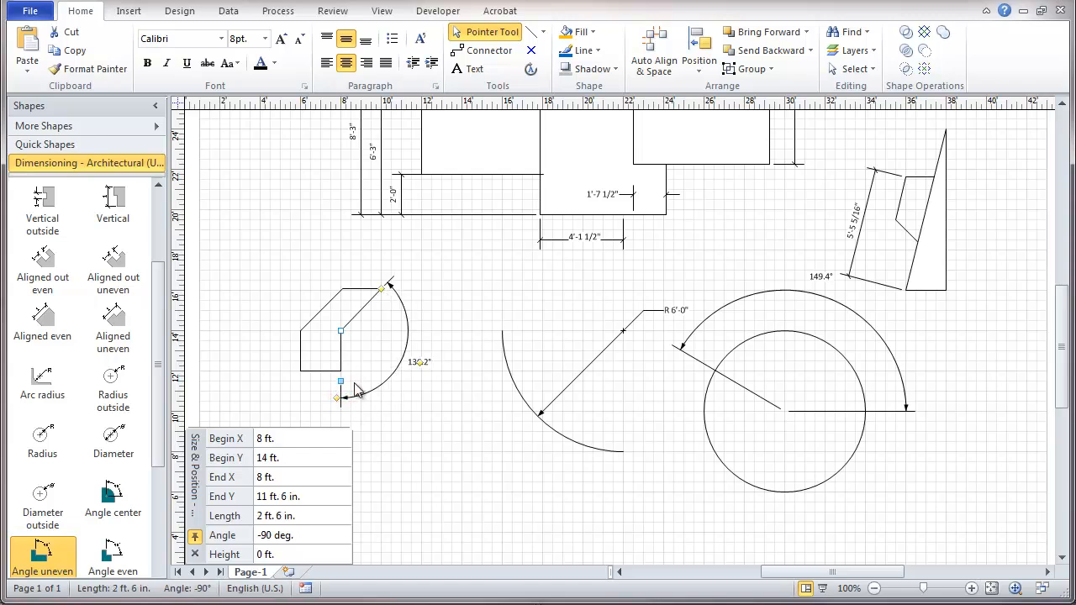
pyautogui.moveTo(339, 390)
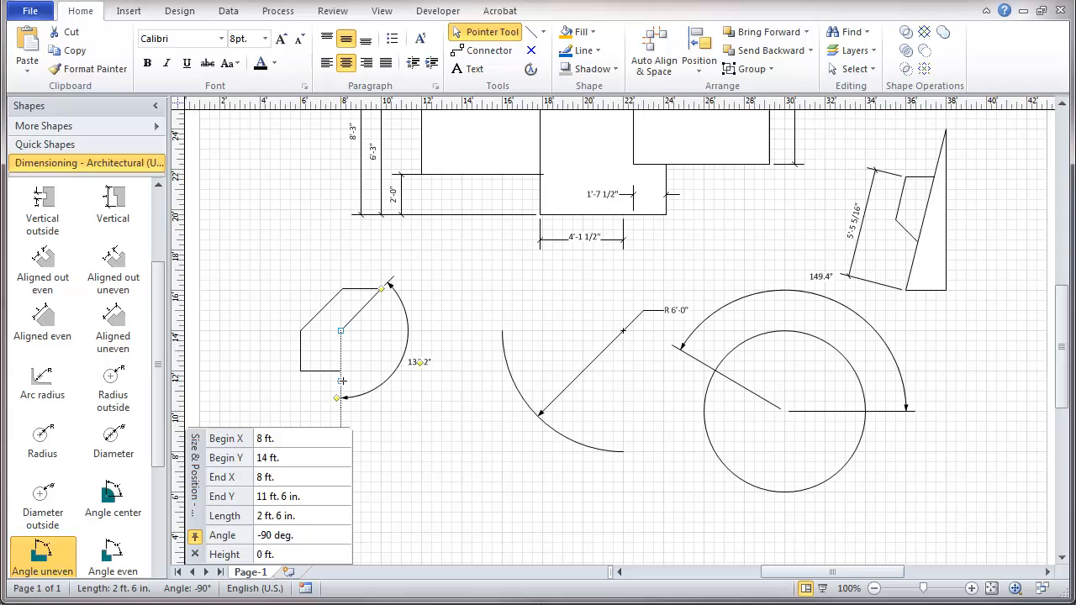
pyautogui.moveTo(338, 380)
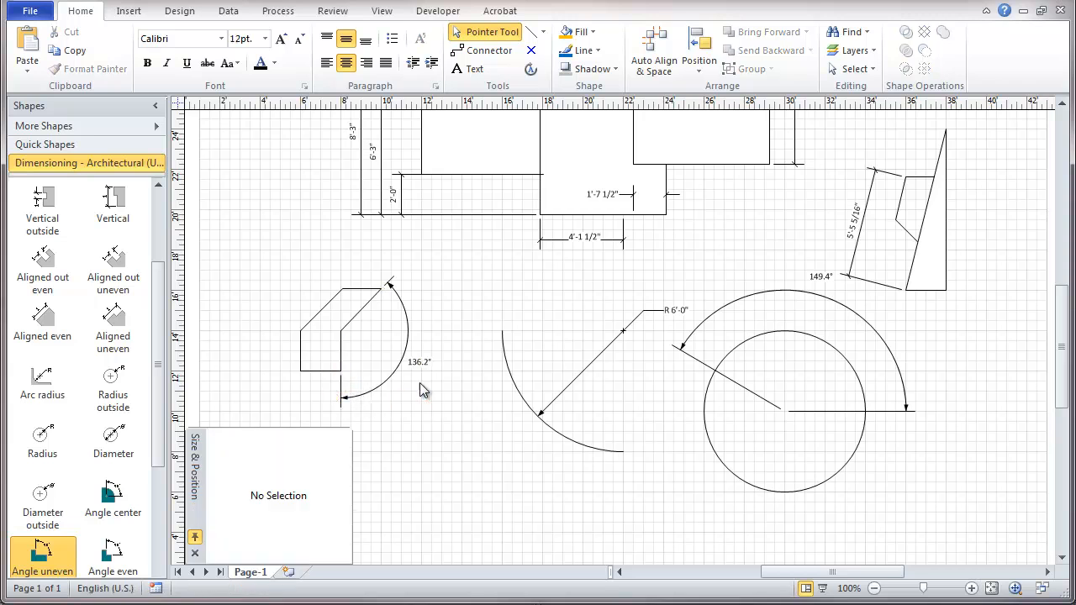
pyautogui.moveTo(387, 294)
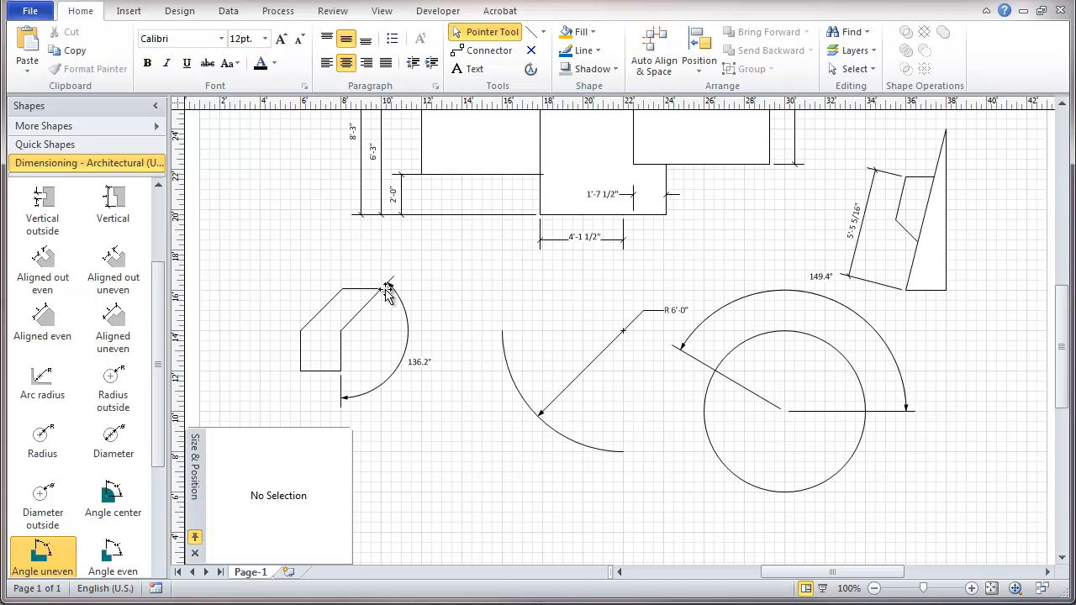
pyautogui.moveTo(343, 339)
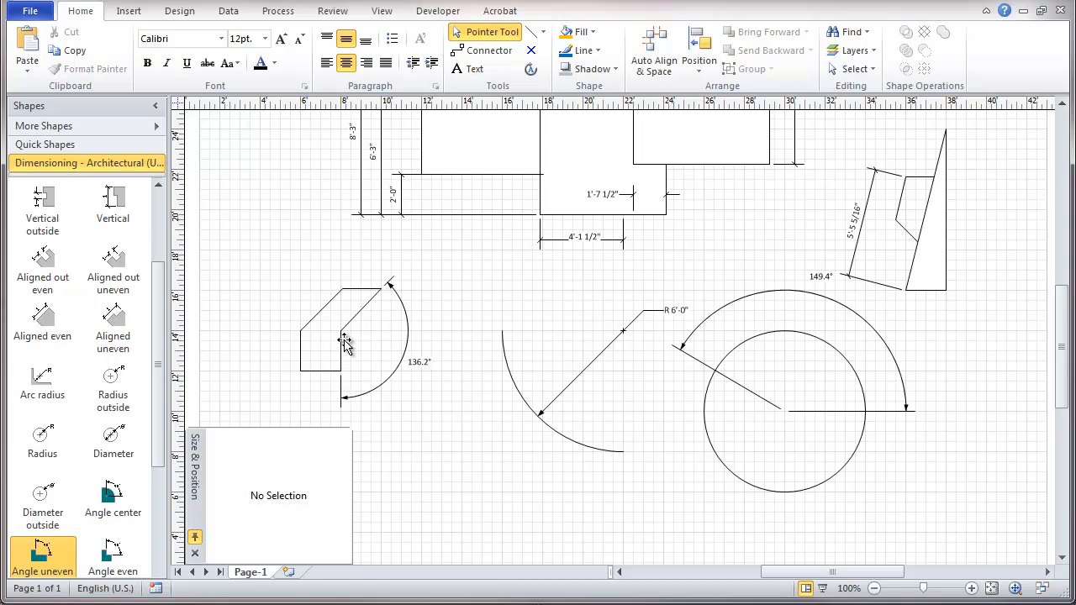
pyautogui.moveTo(351, 328)
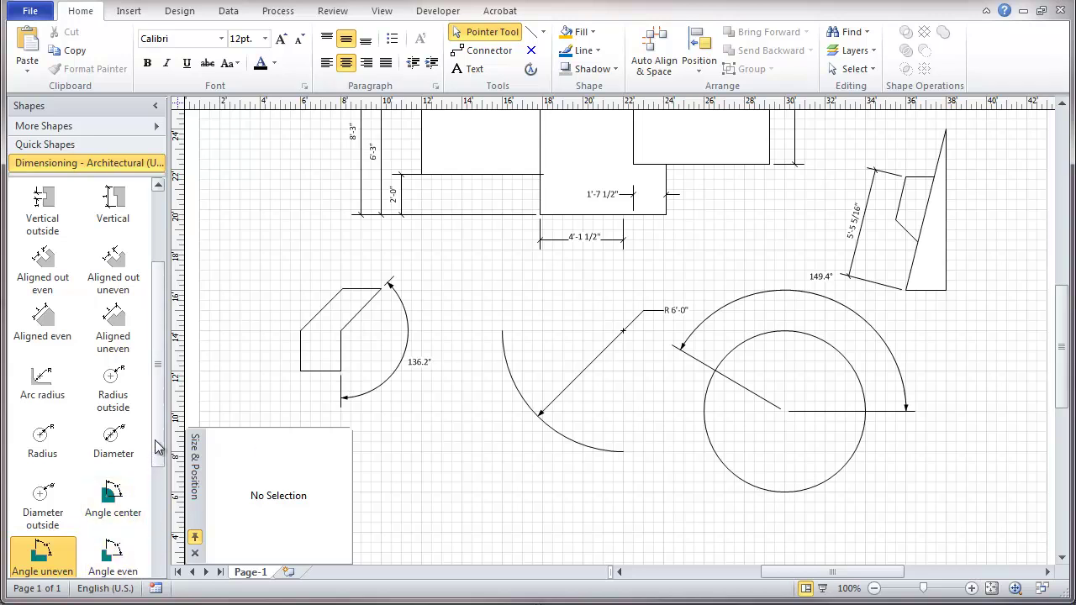
# Scroll down the Dimensioning stencil to reach more shapes
pyautogui.scroll(-3)
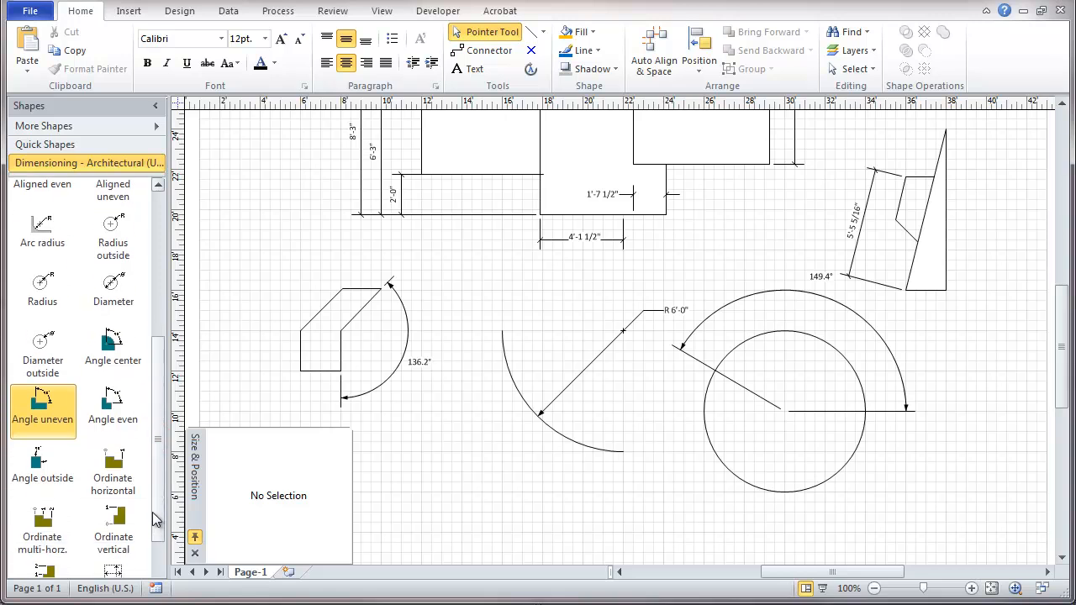
pyautogui.moveTo(91, 471)
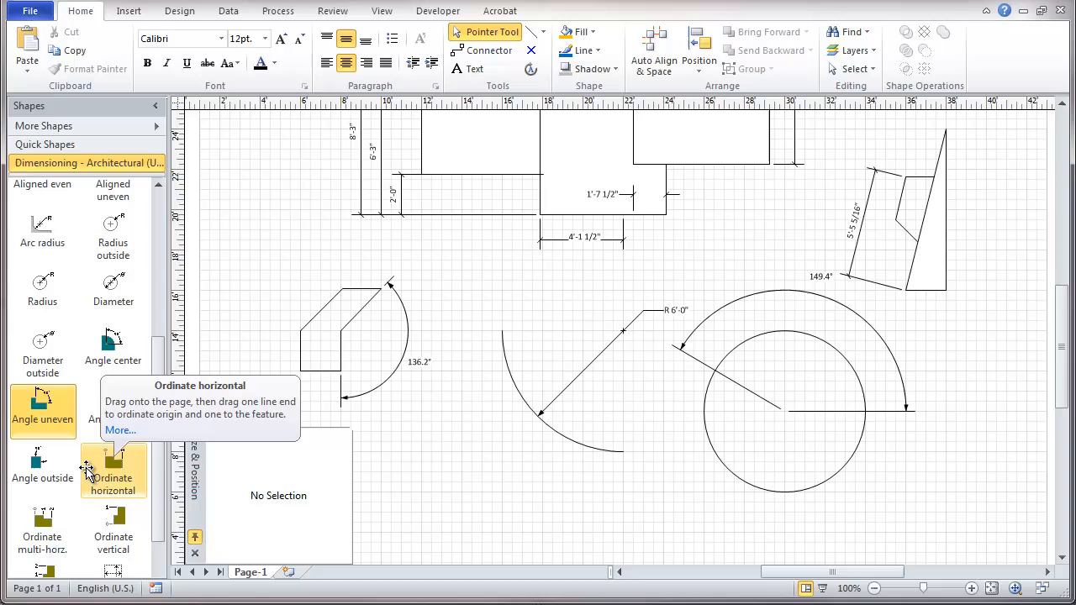
pyautogui.moveTo(138, 494)
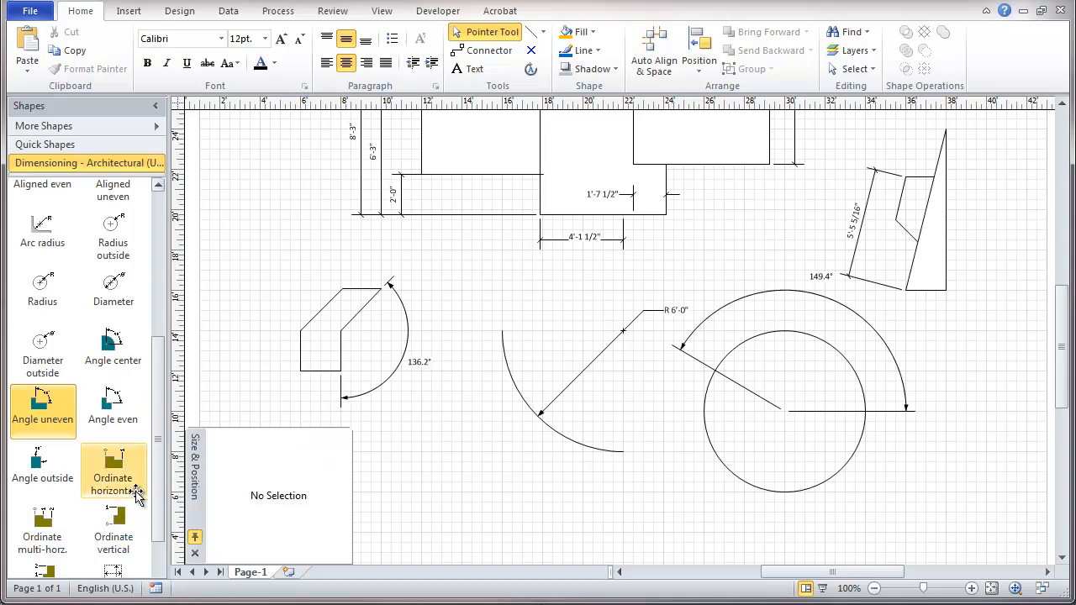
pyautogui.scroll(-3)
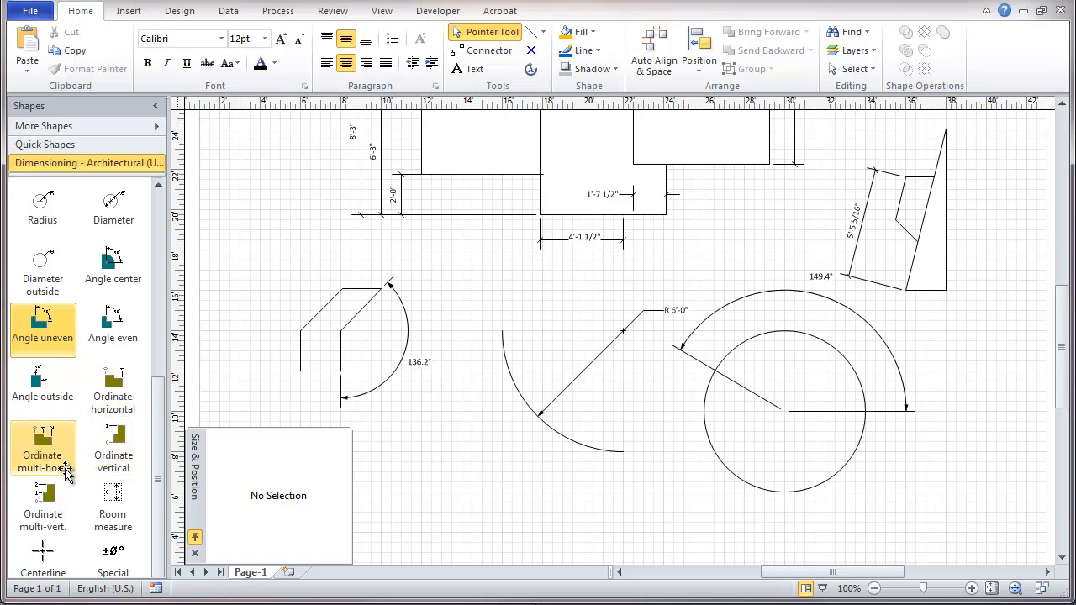
pyautogui.moveTo(84, 507)
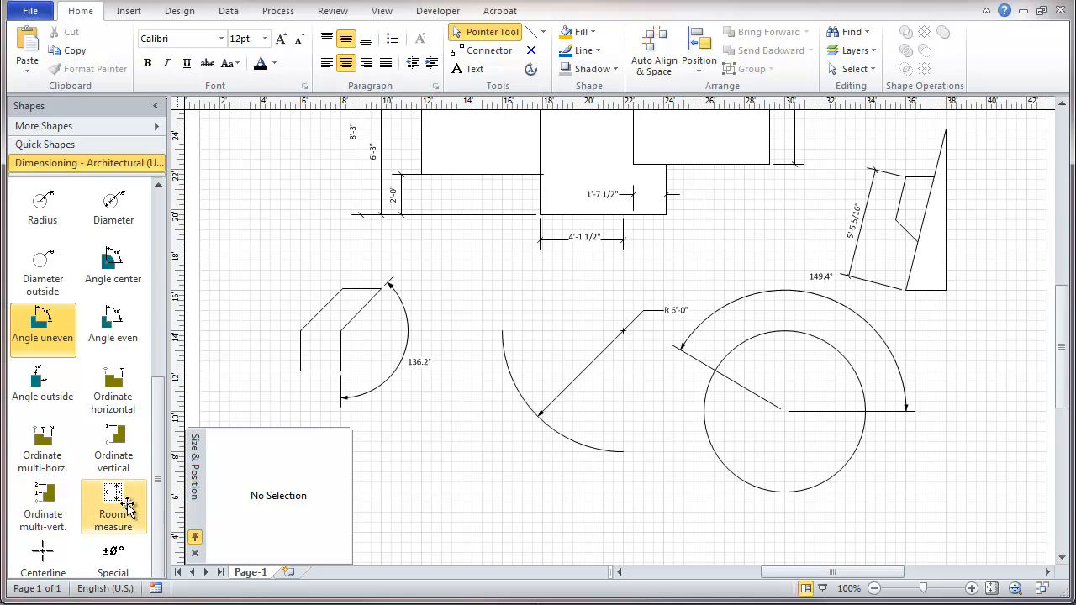
pyautogui.moveTo(126, 504)
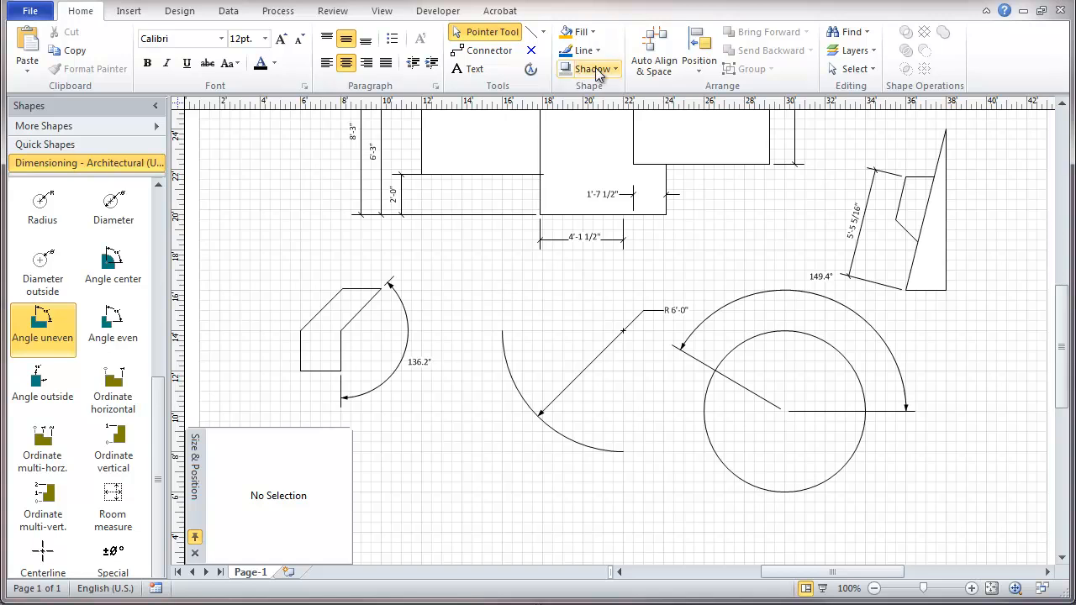
pyautogui.moveTo(555, 60)
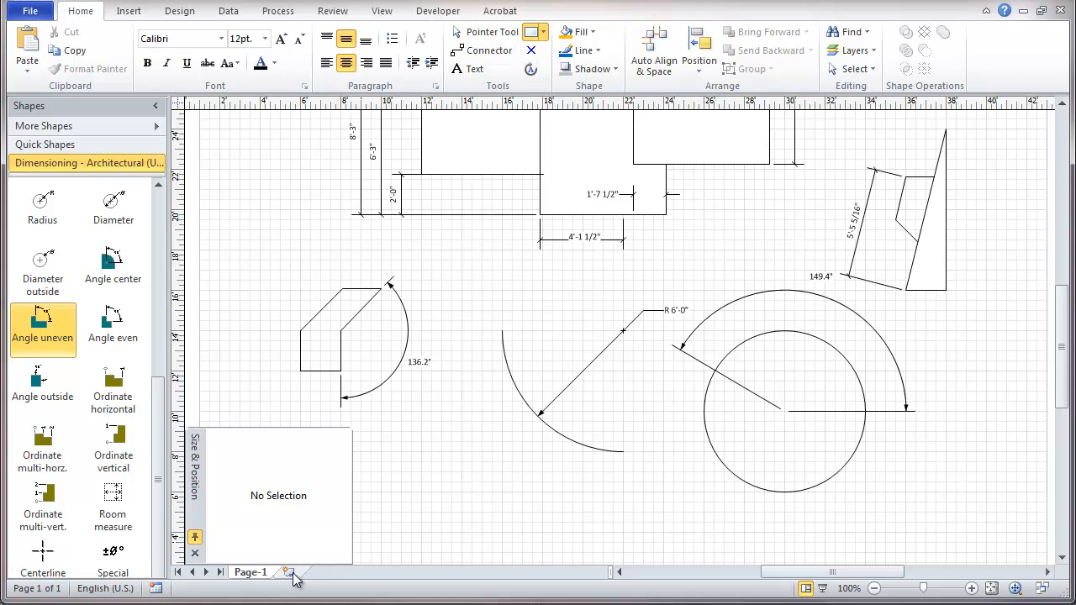
# Add a second page, draw the room rectangle and attach the Room measure shape to it
pyautogui.click(285, 571)
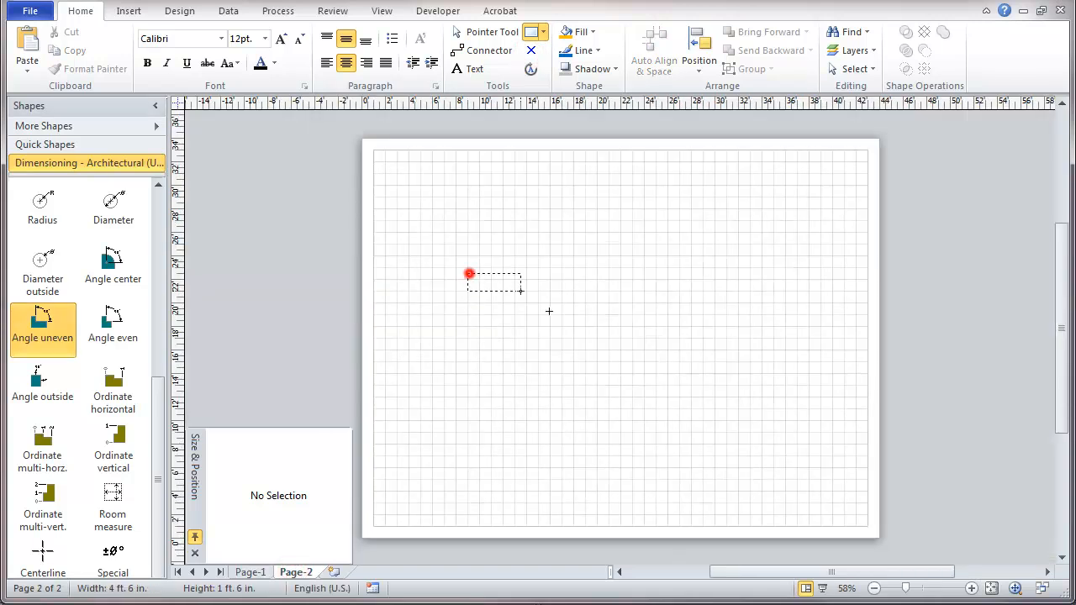
pyautogui.moveTo(467, 274); pyautogui.dragTo(679, 420)
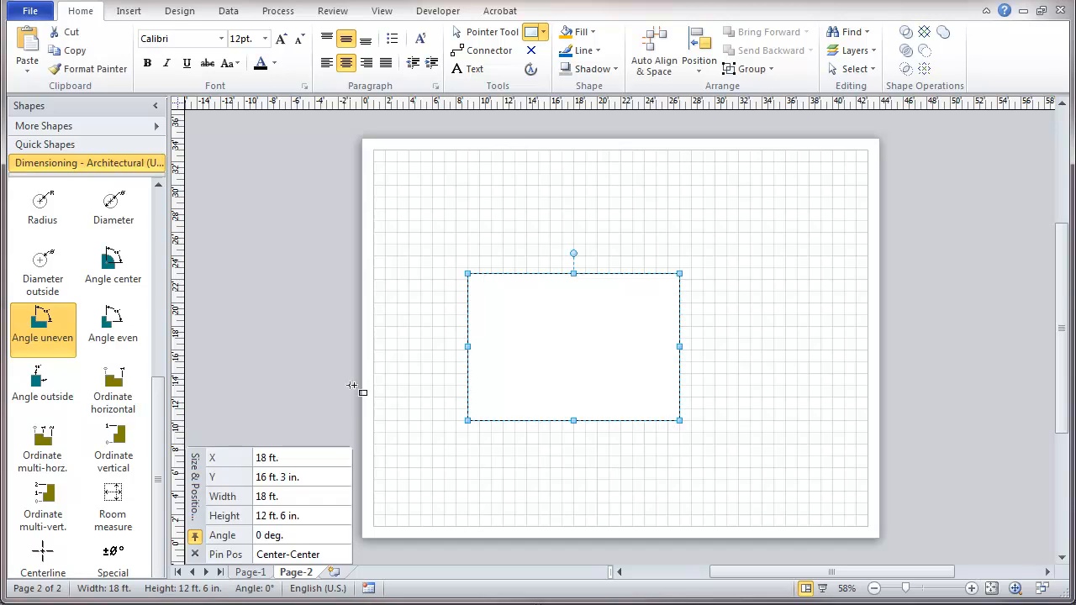
pyautogui.moveTo(112, 500)
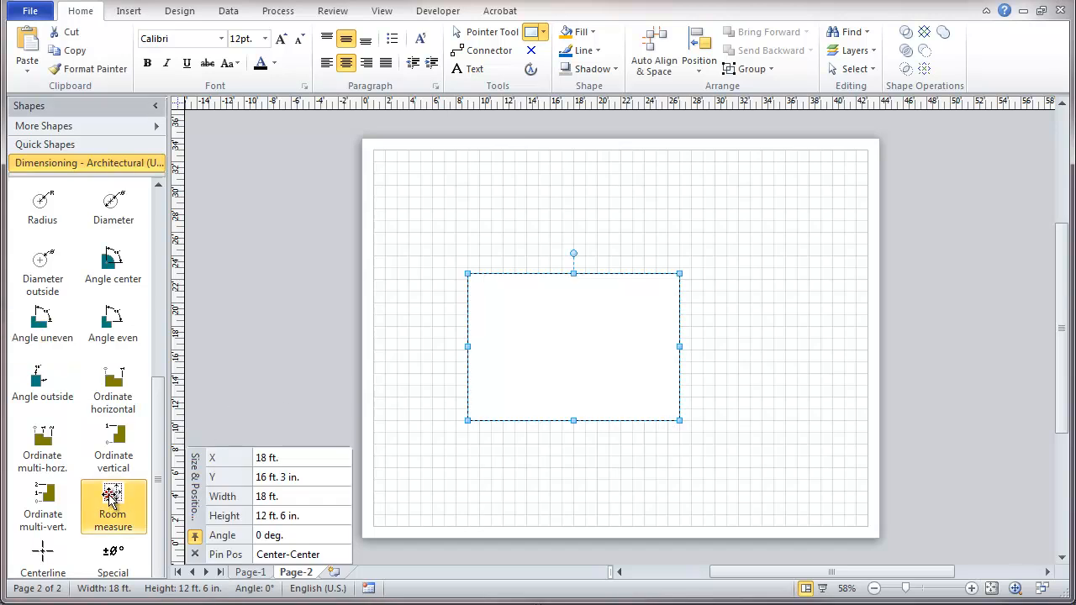
pyautogui.click(113, 505)
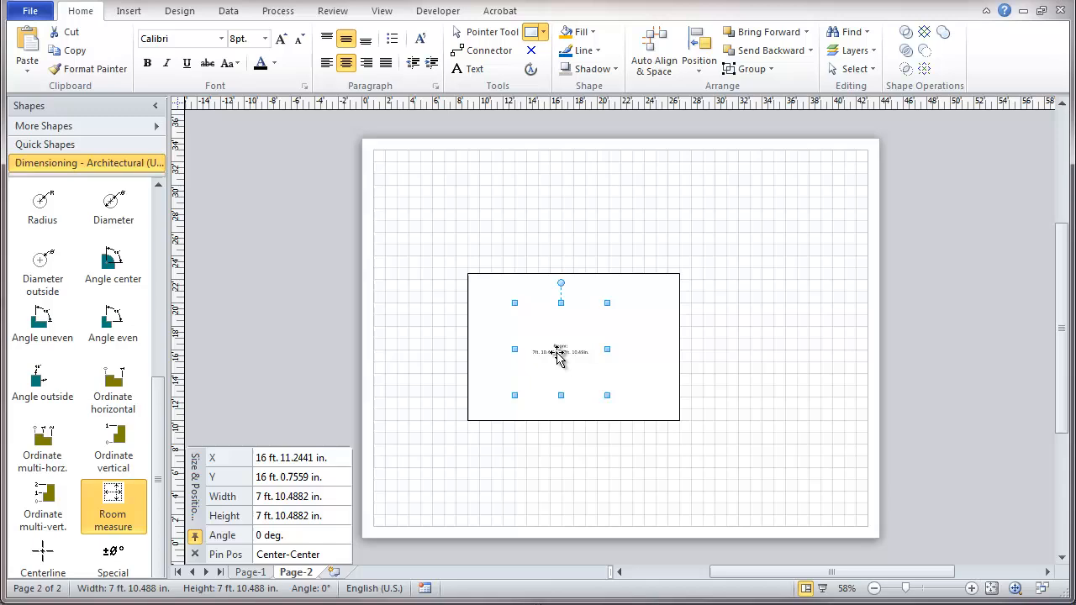
pyautogui.click(492, 32)
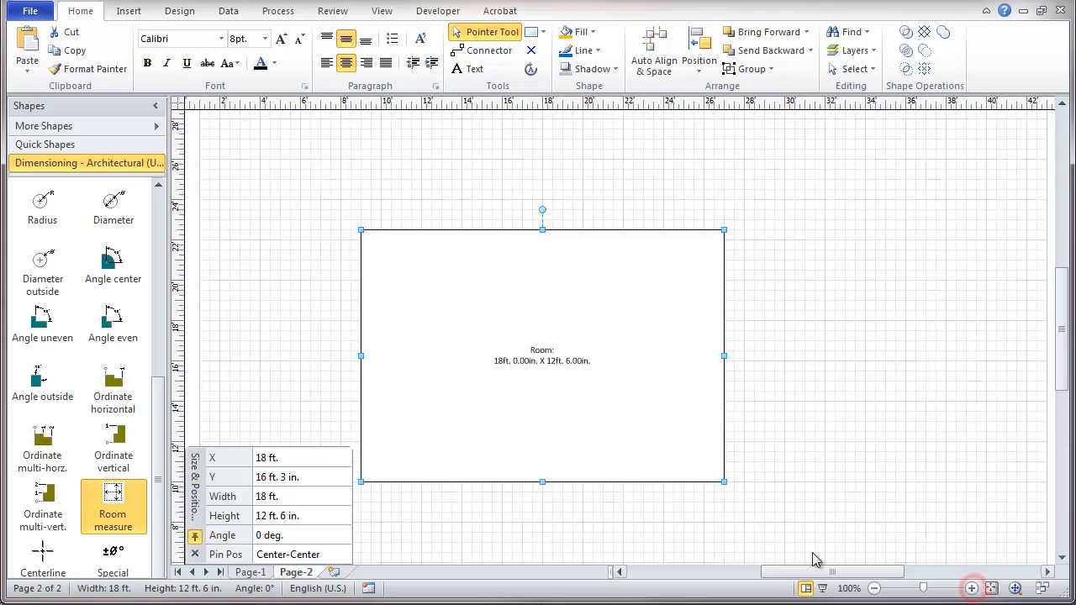
pyautogui.moveTo(366, 424)
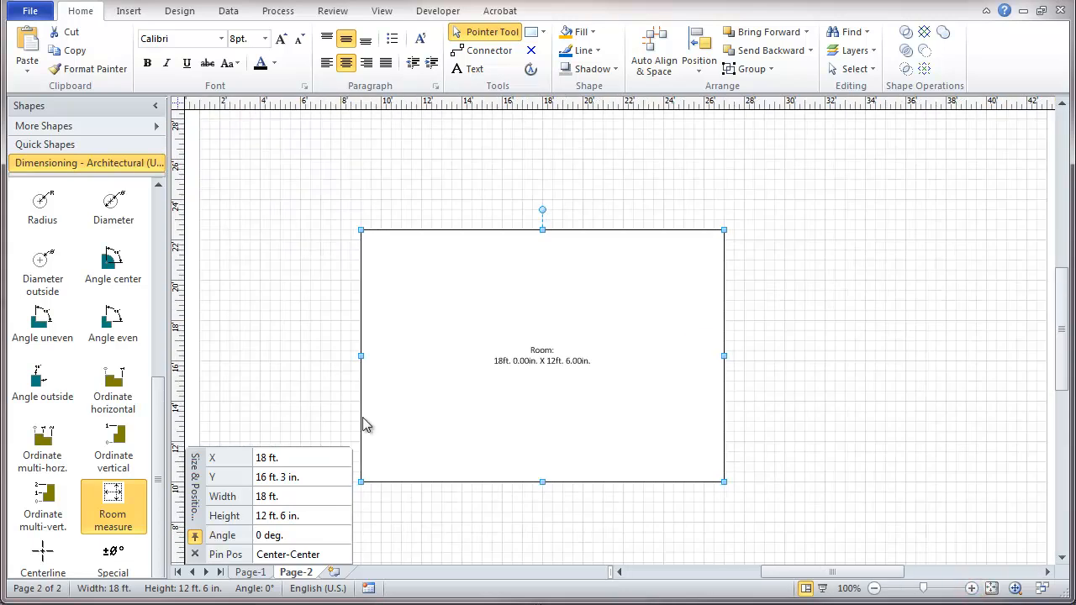
pyautogui.moveTo(42, 568)
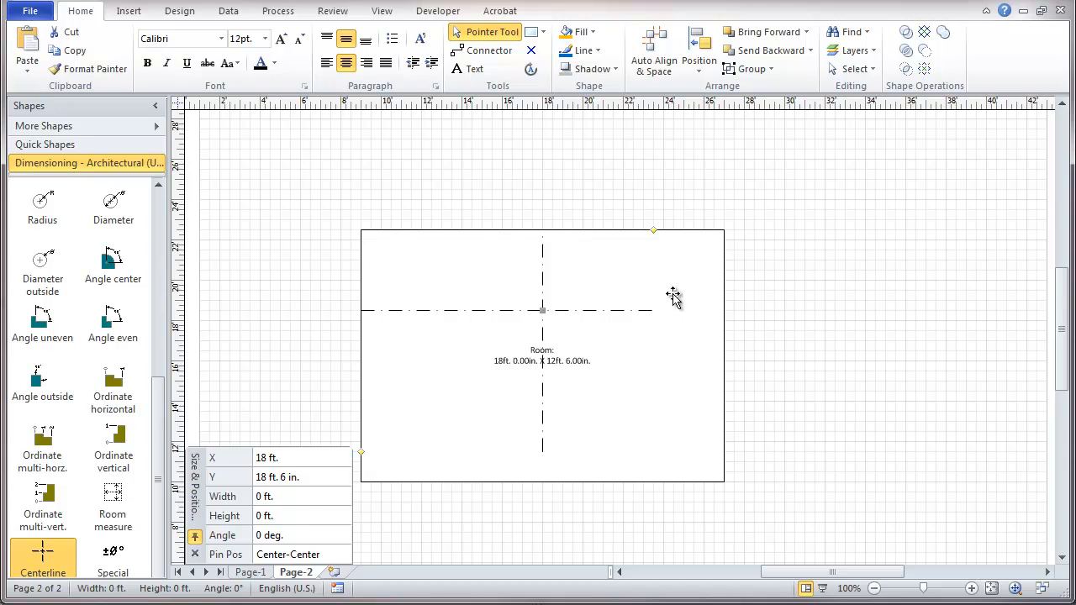
pyautogui.moveTo(334, 293)
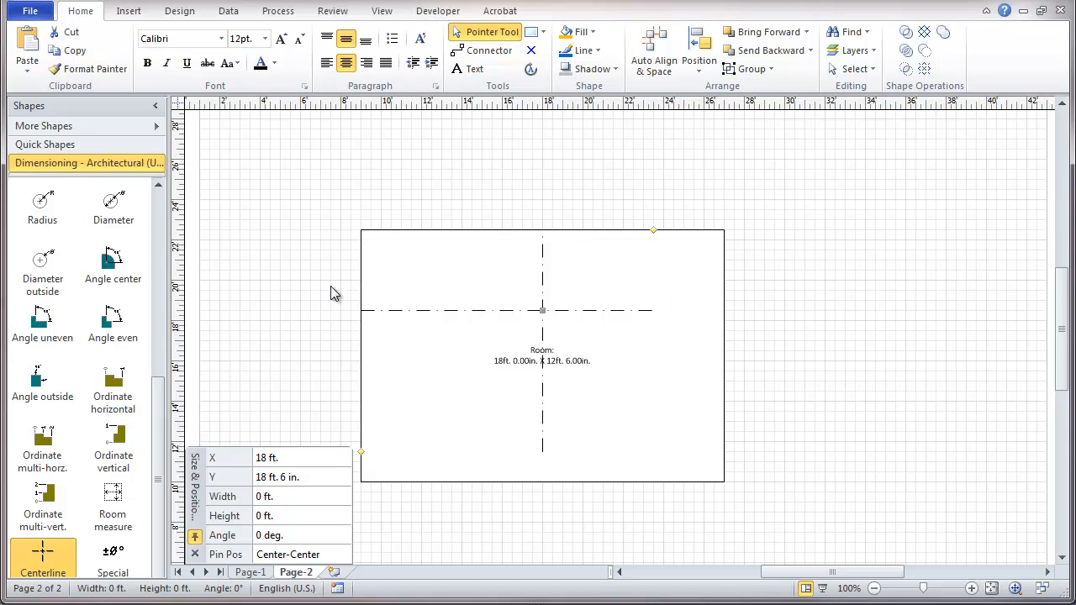
pyautogui.moveTo(334, 371)
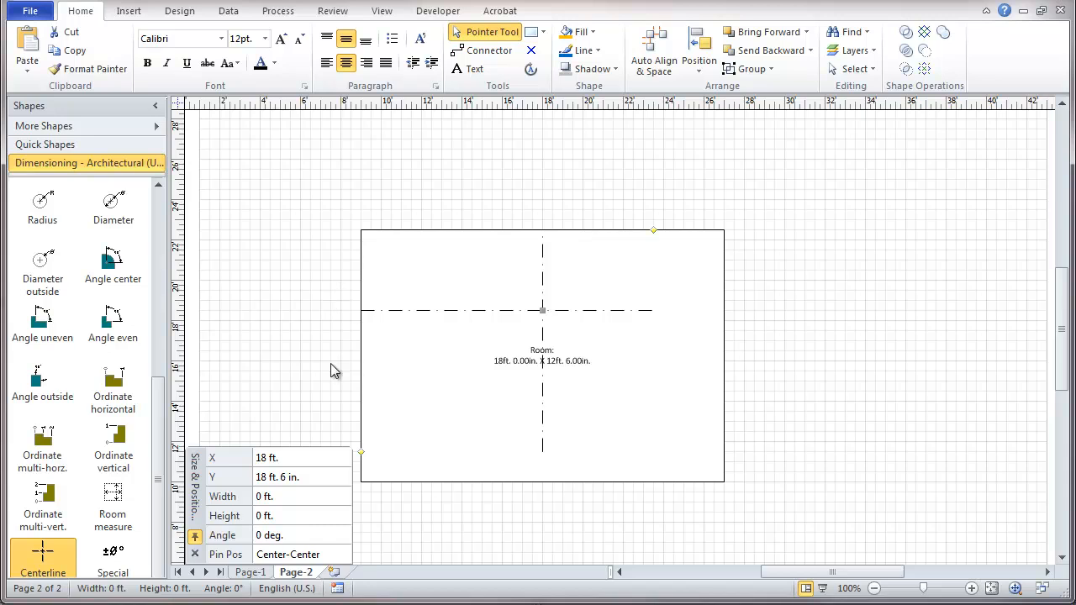
pyautogui.moveTo(315, 351)
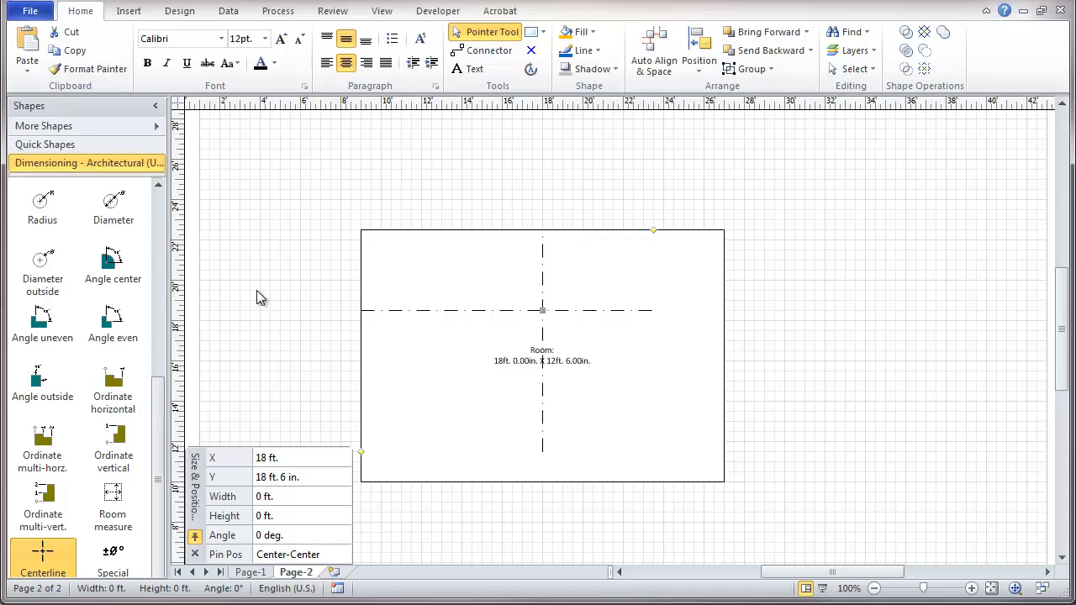
pyautogui.moveTo(252, 294)
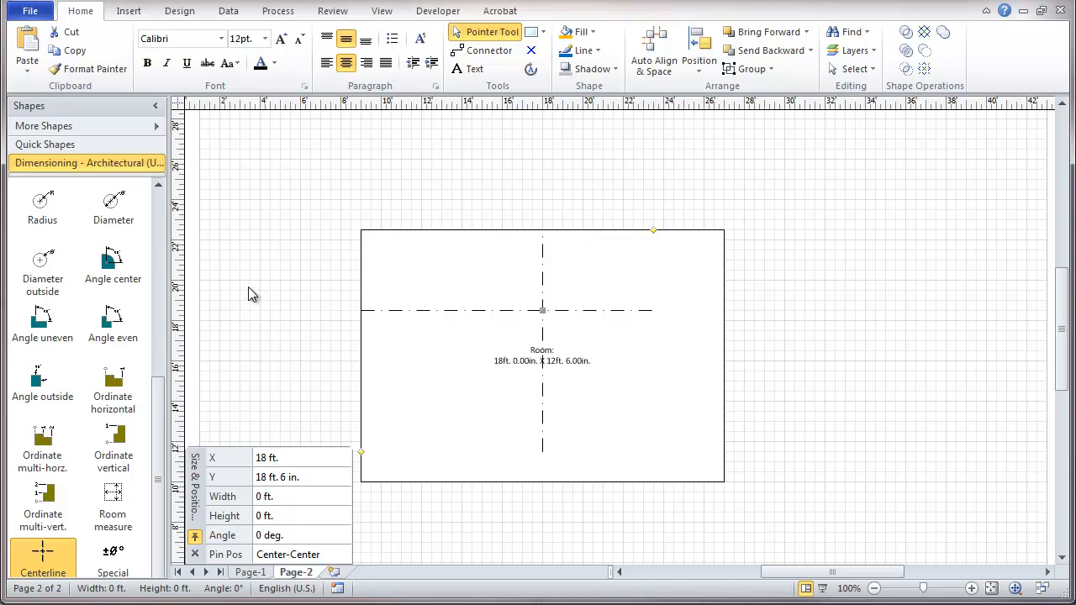